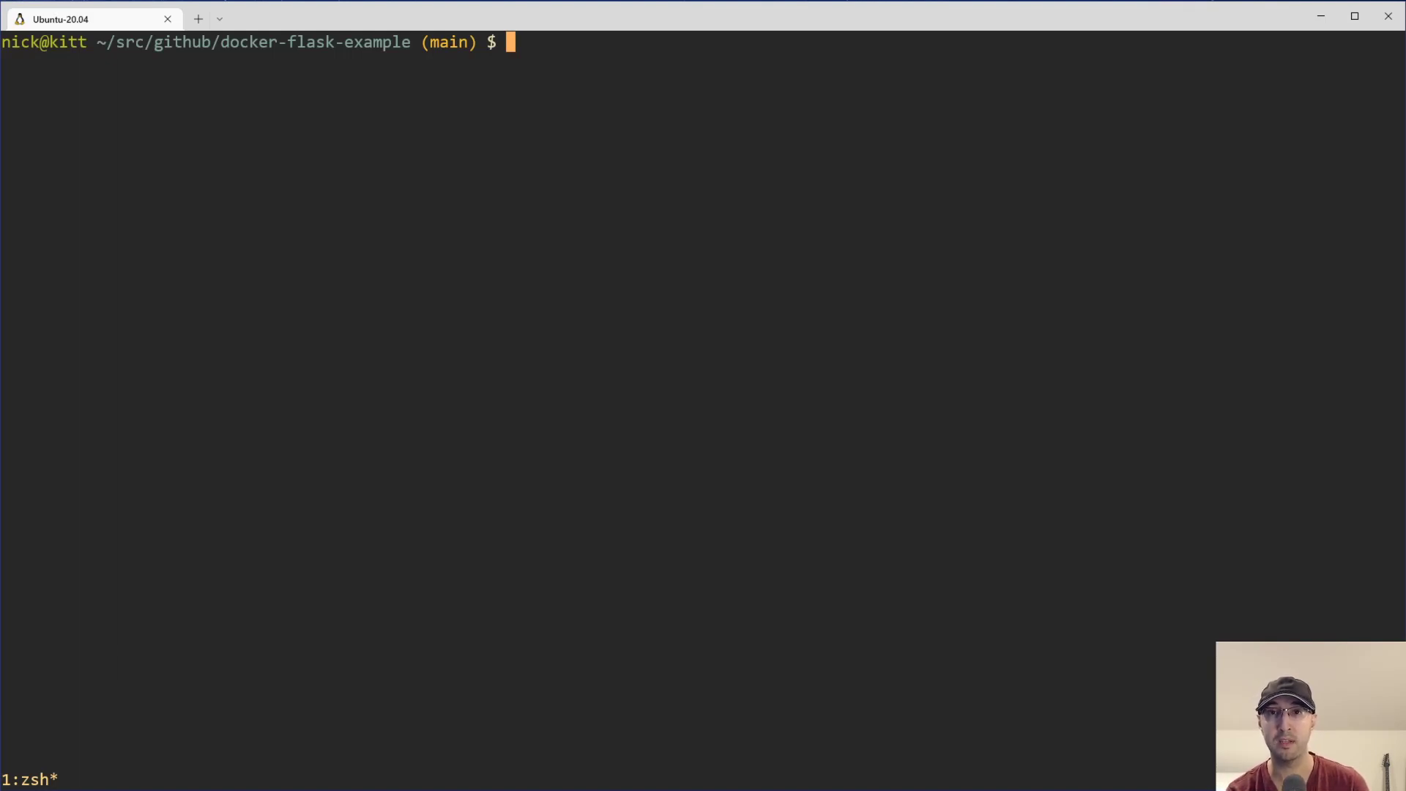
- Start typing a git log -S pickaxe search at the zsh prompt
type("git log")
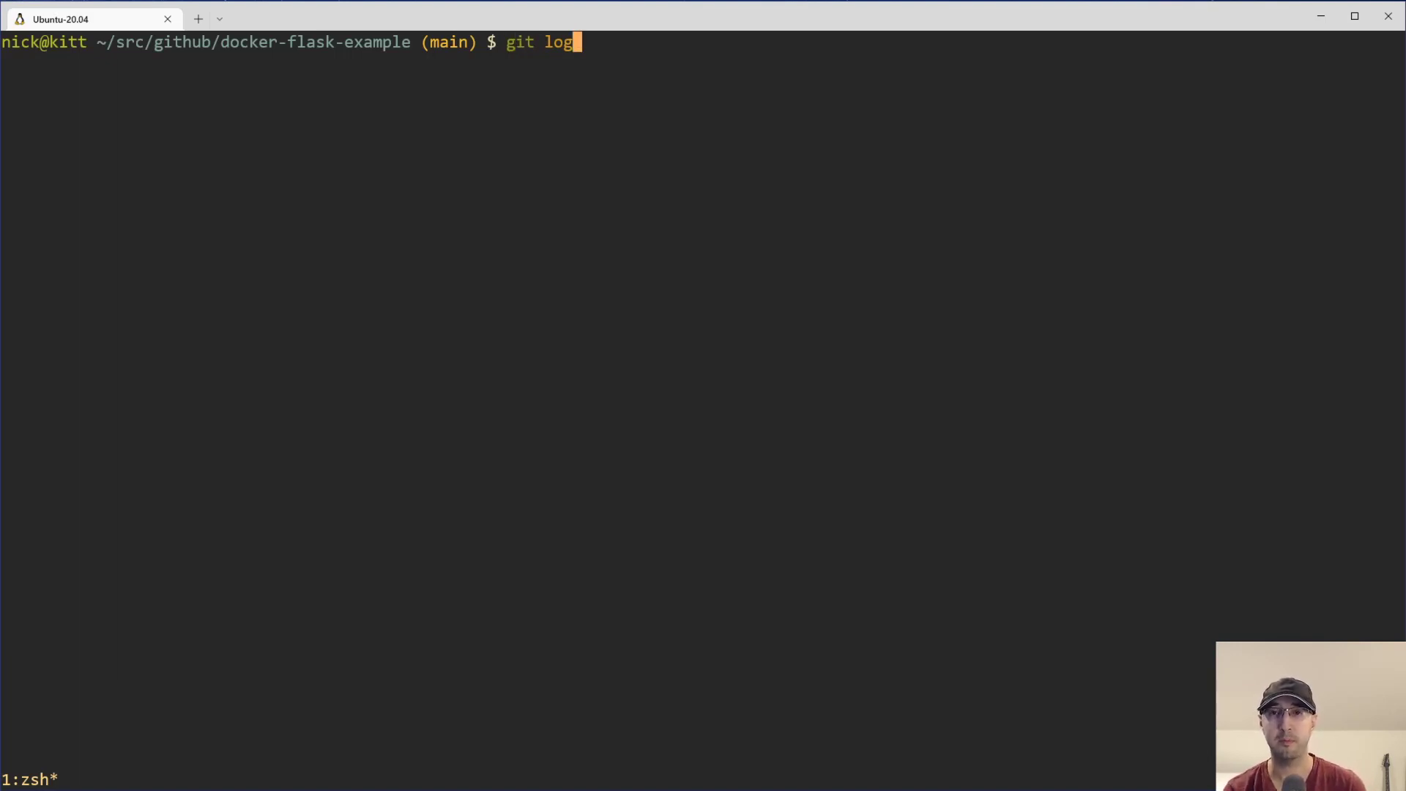
mouse_move(902, 765)
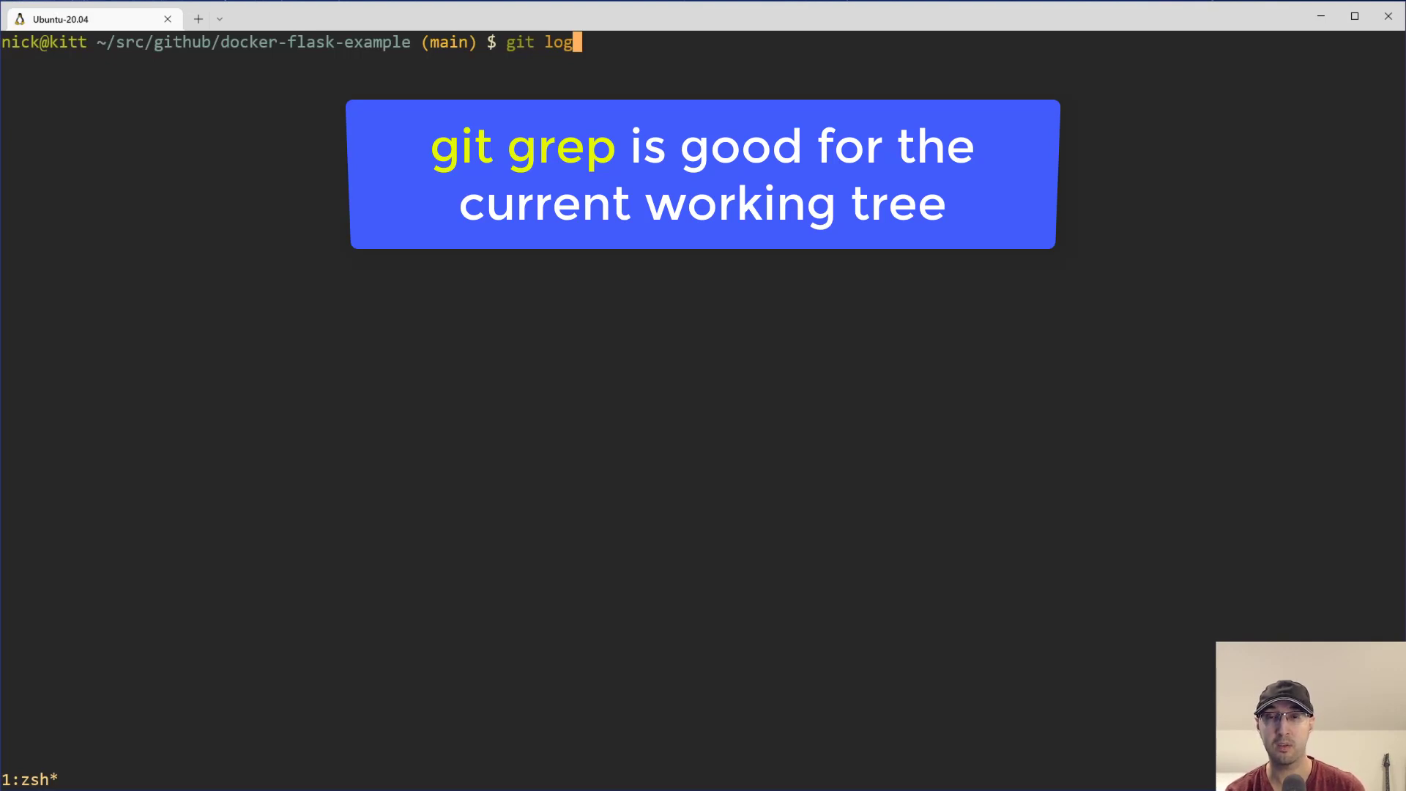
type("-S")
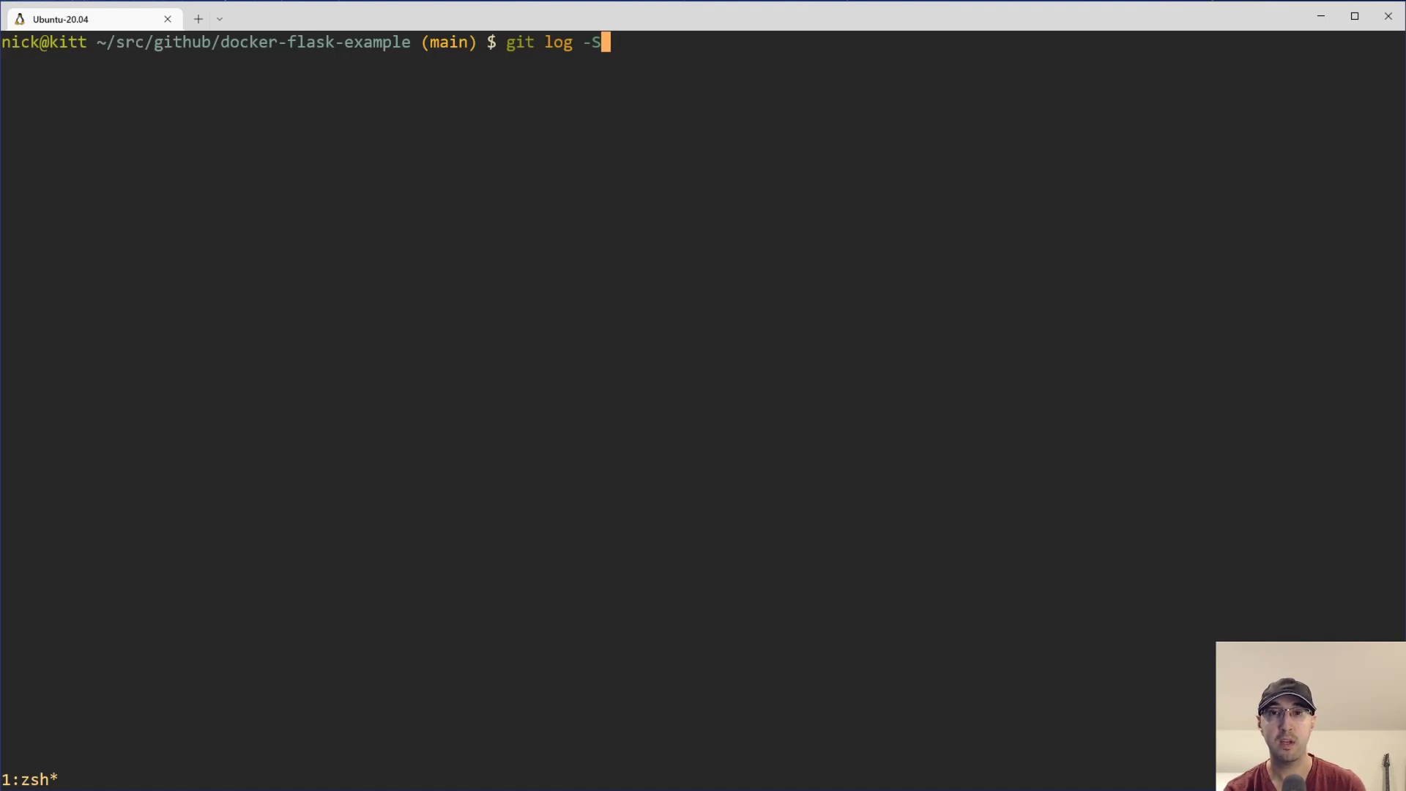
- Run git log -S celery to list commits that added or removed celery
type("G")
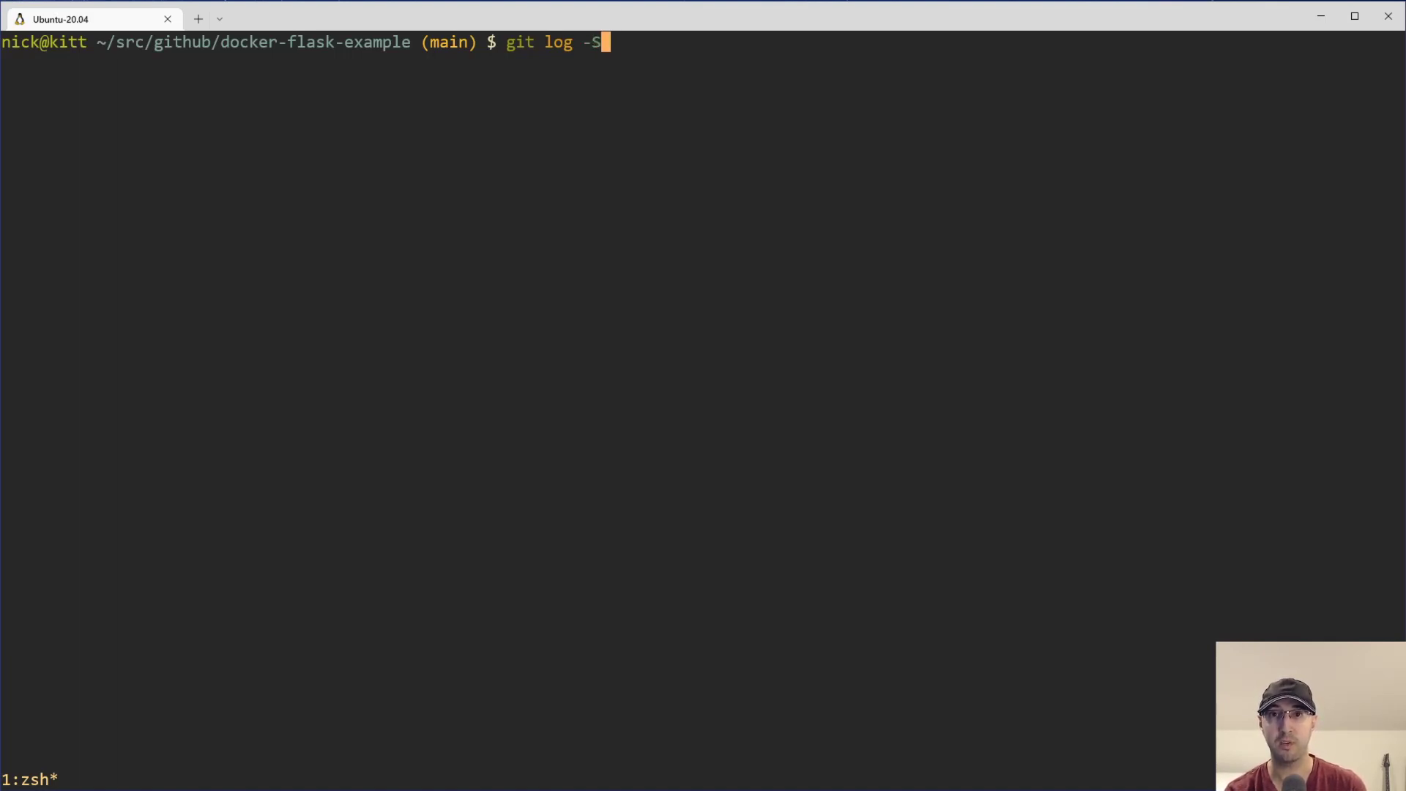
type("cele")
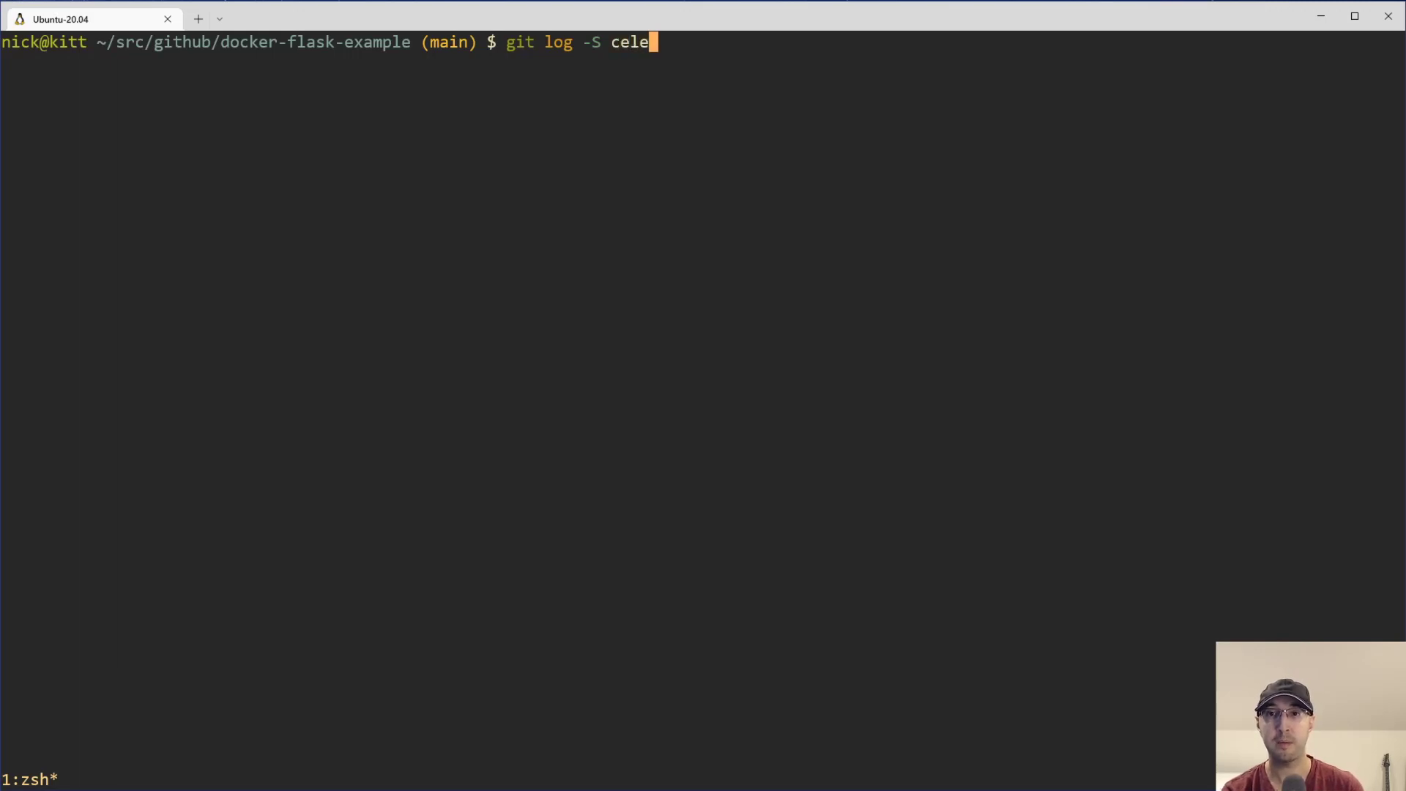
type("ry")
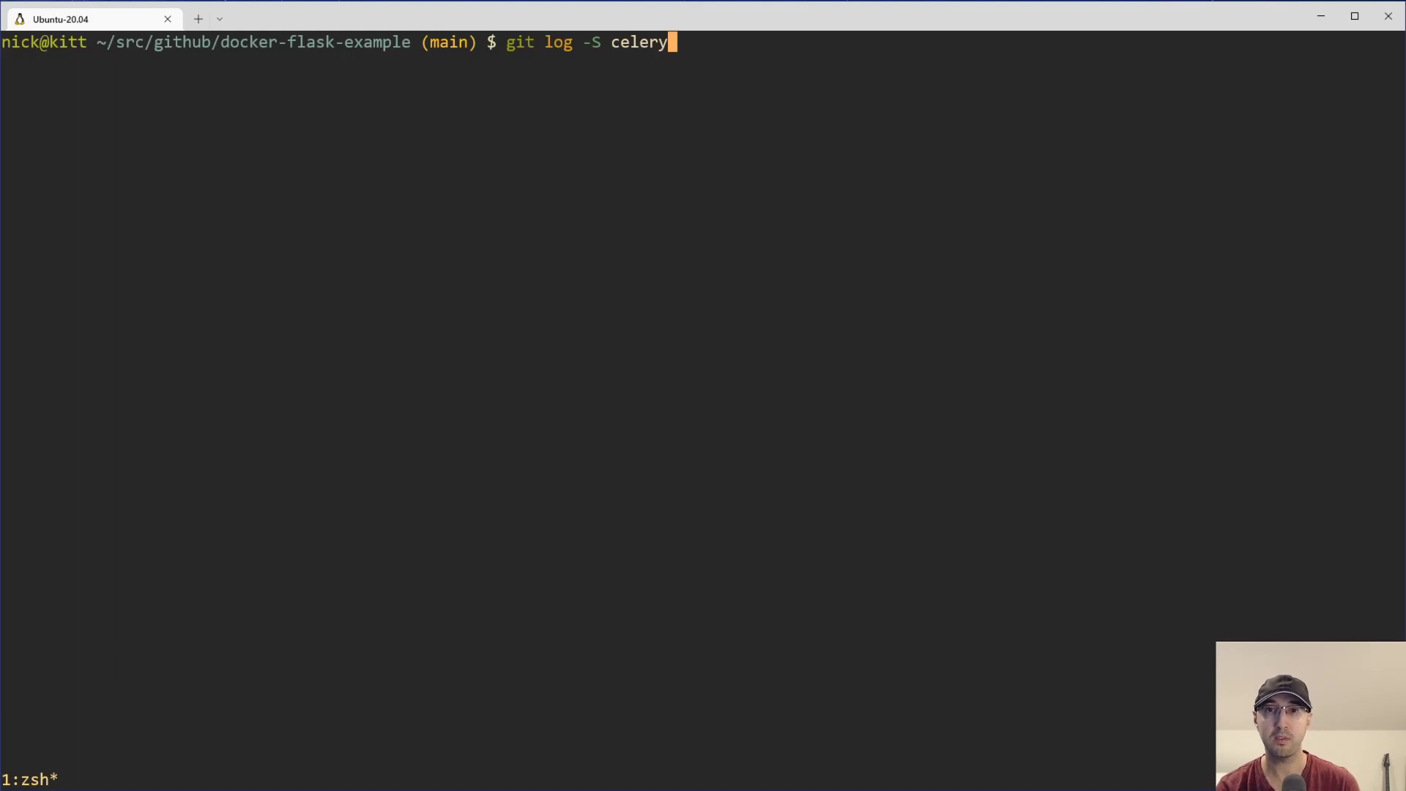
key("Enter")
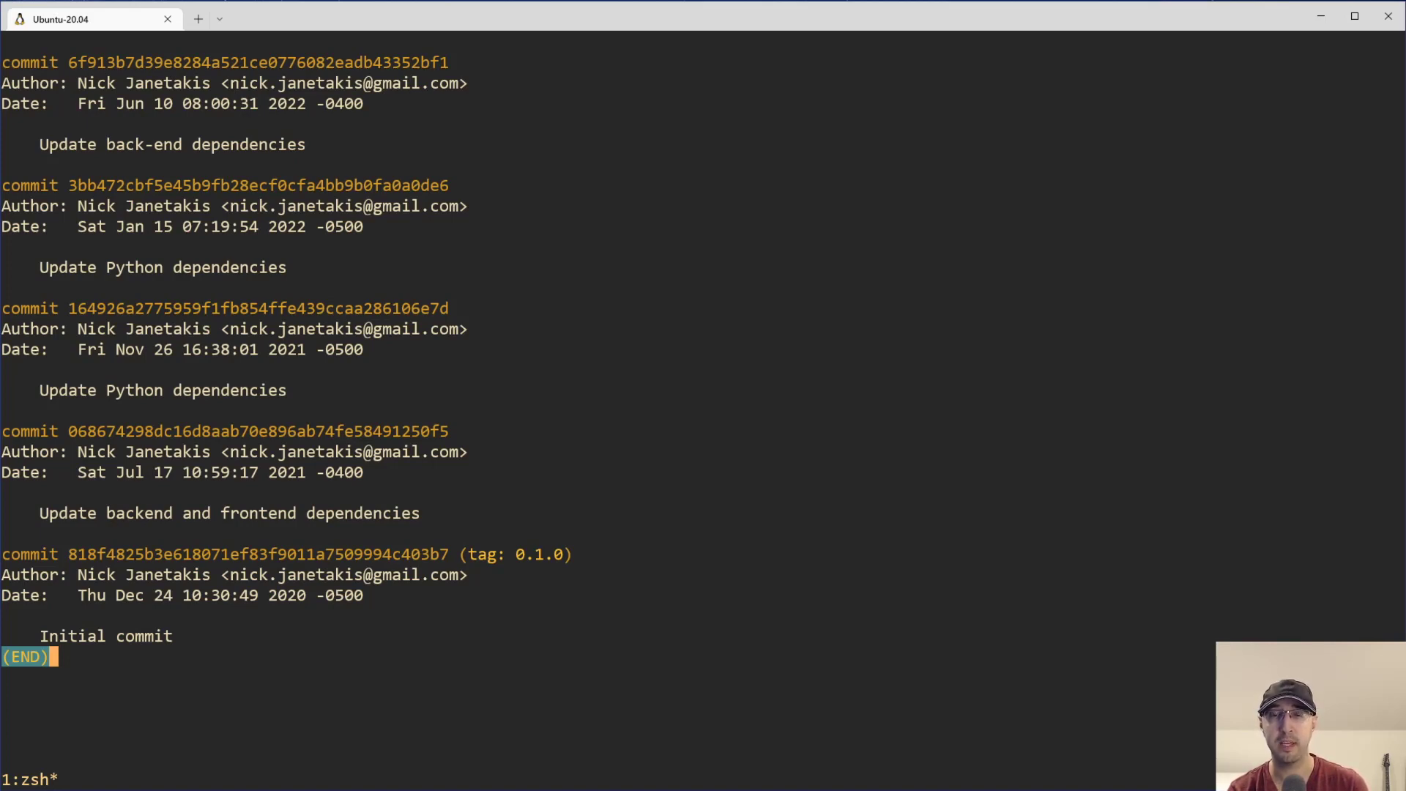
mouse_move(88, 186)
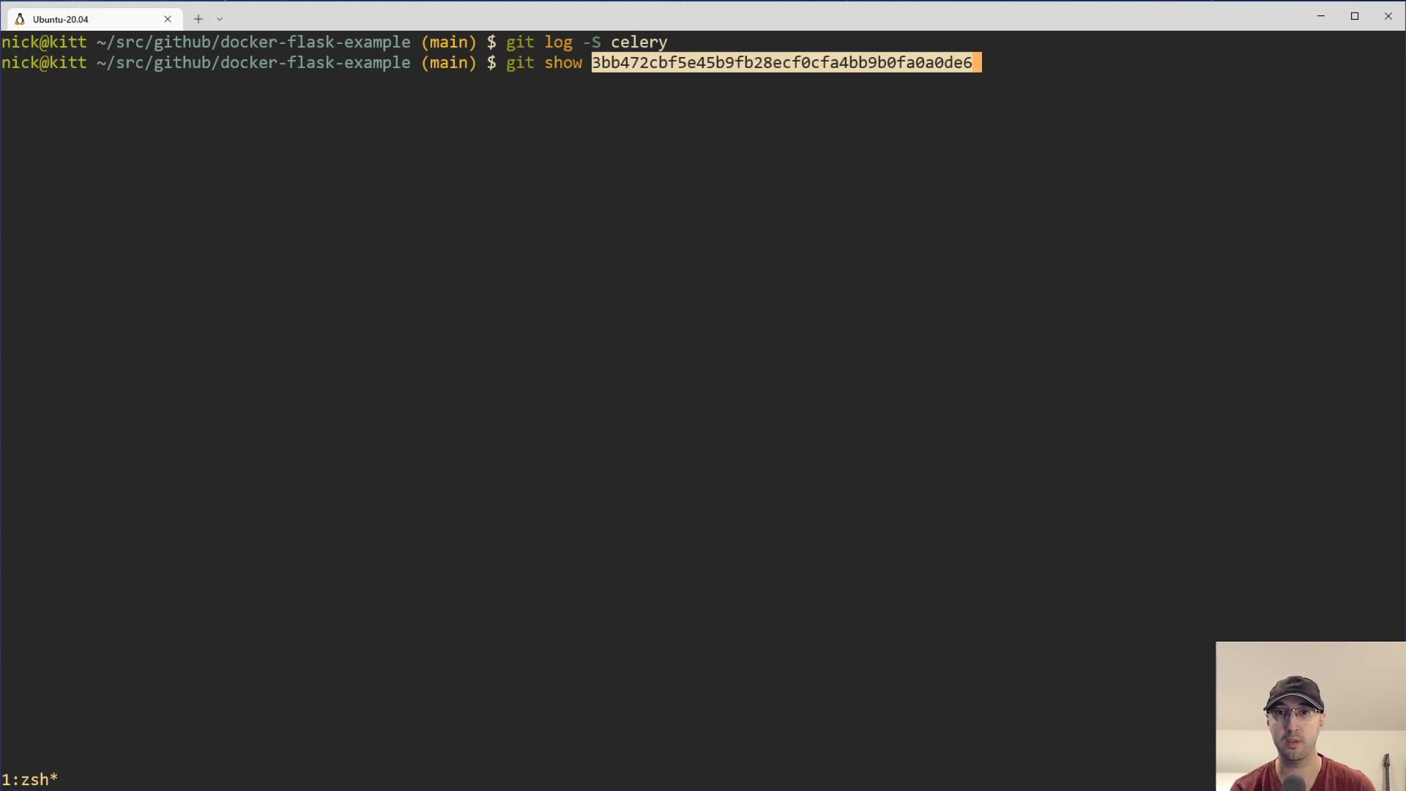
- Show the Update Python dependencies commit diff with its celery 5.2.3 bump
key("Enter")
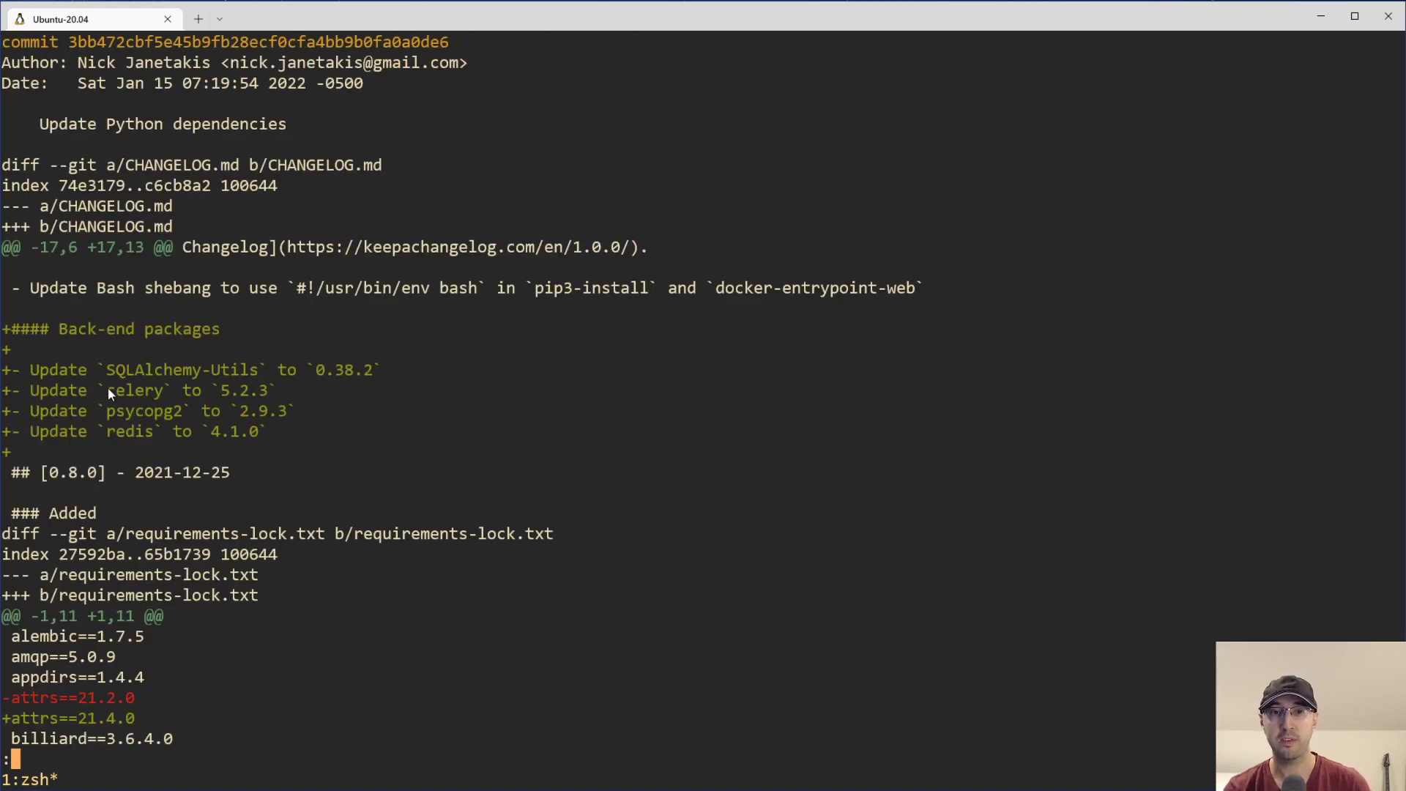
mouse_move(461, 397)
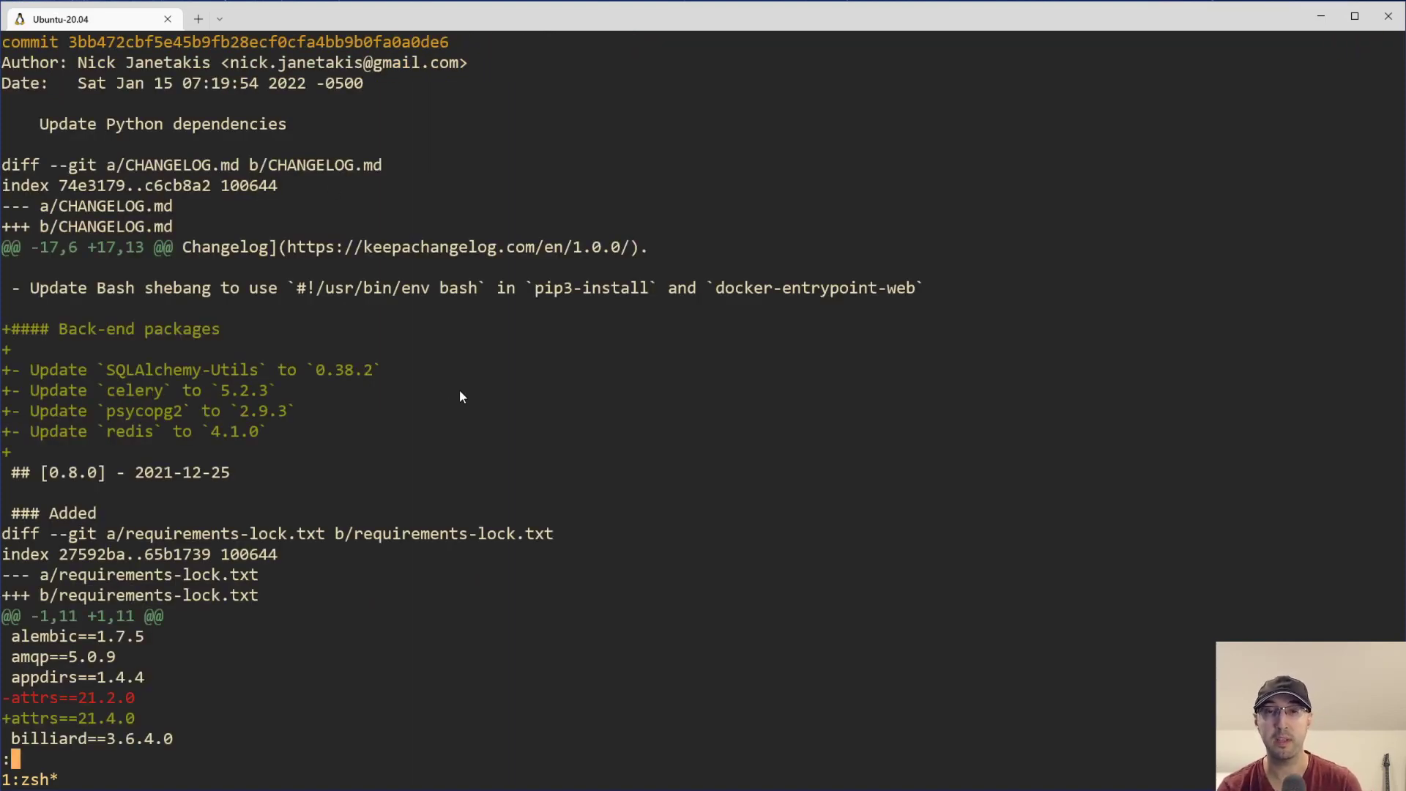
mouse_move(21, 288)
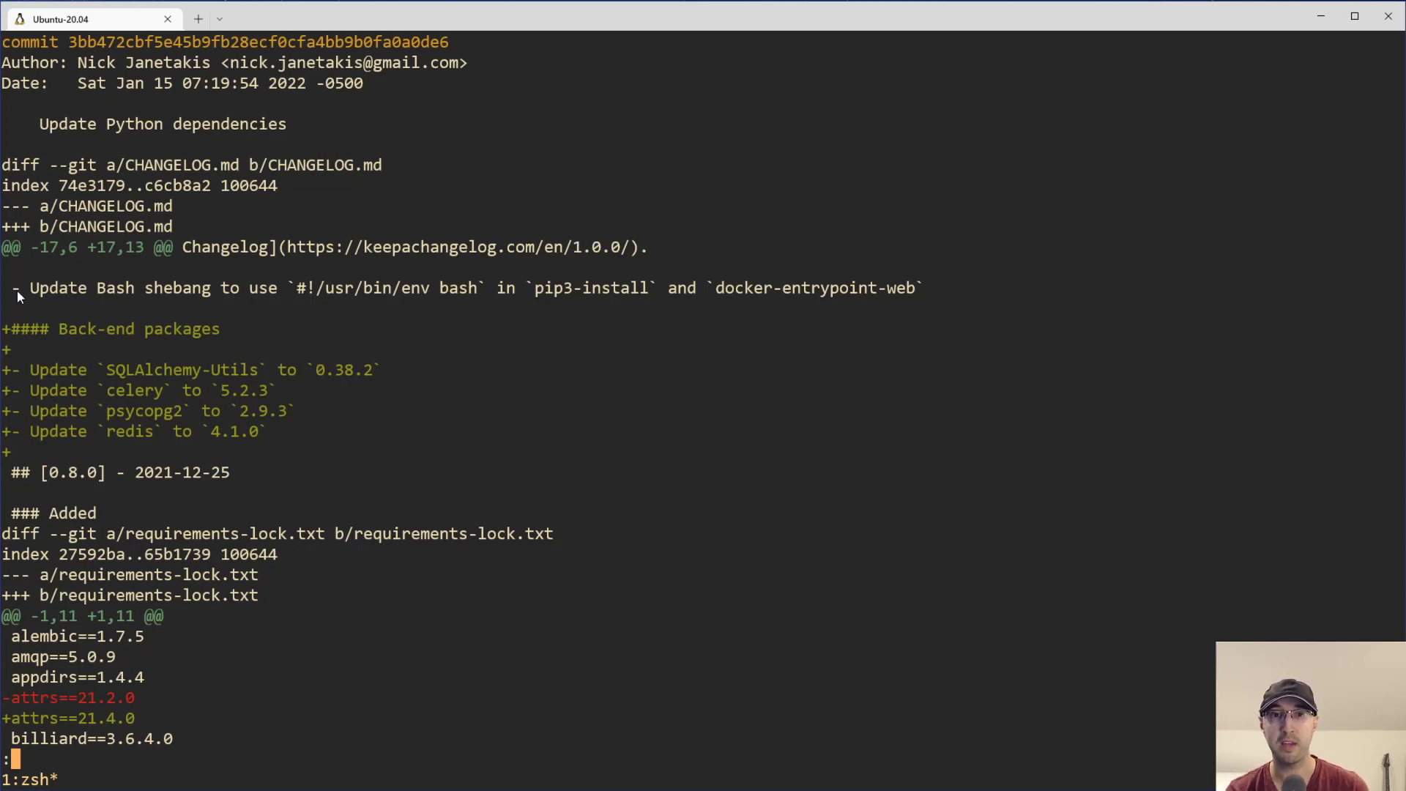
mouse_move(544, 431)
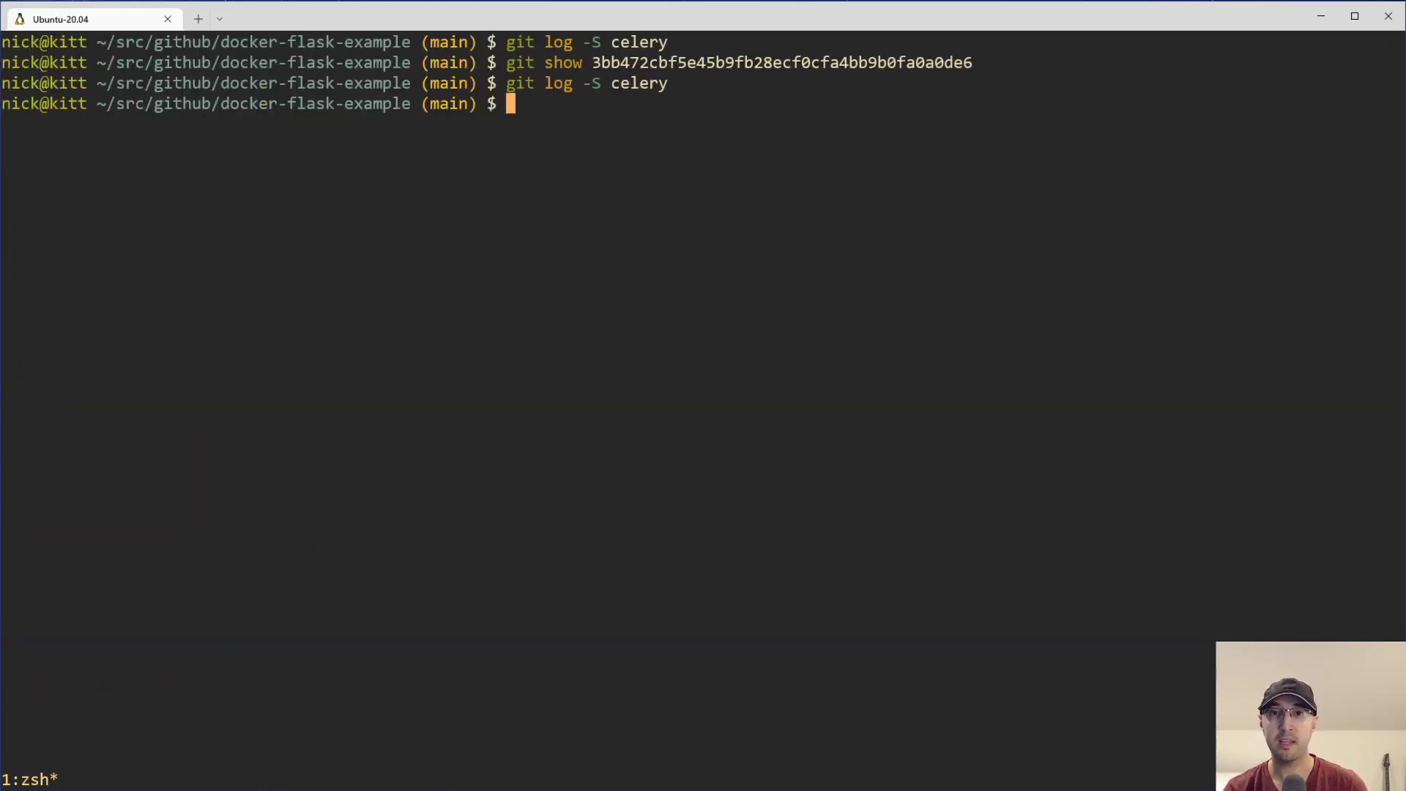
- Run git log -S celery -p and scroll through each commit's patch
type("git log -S celery")
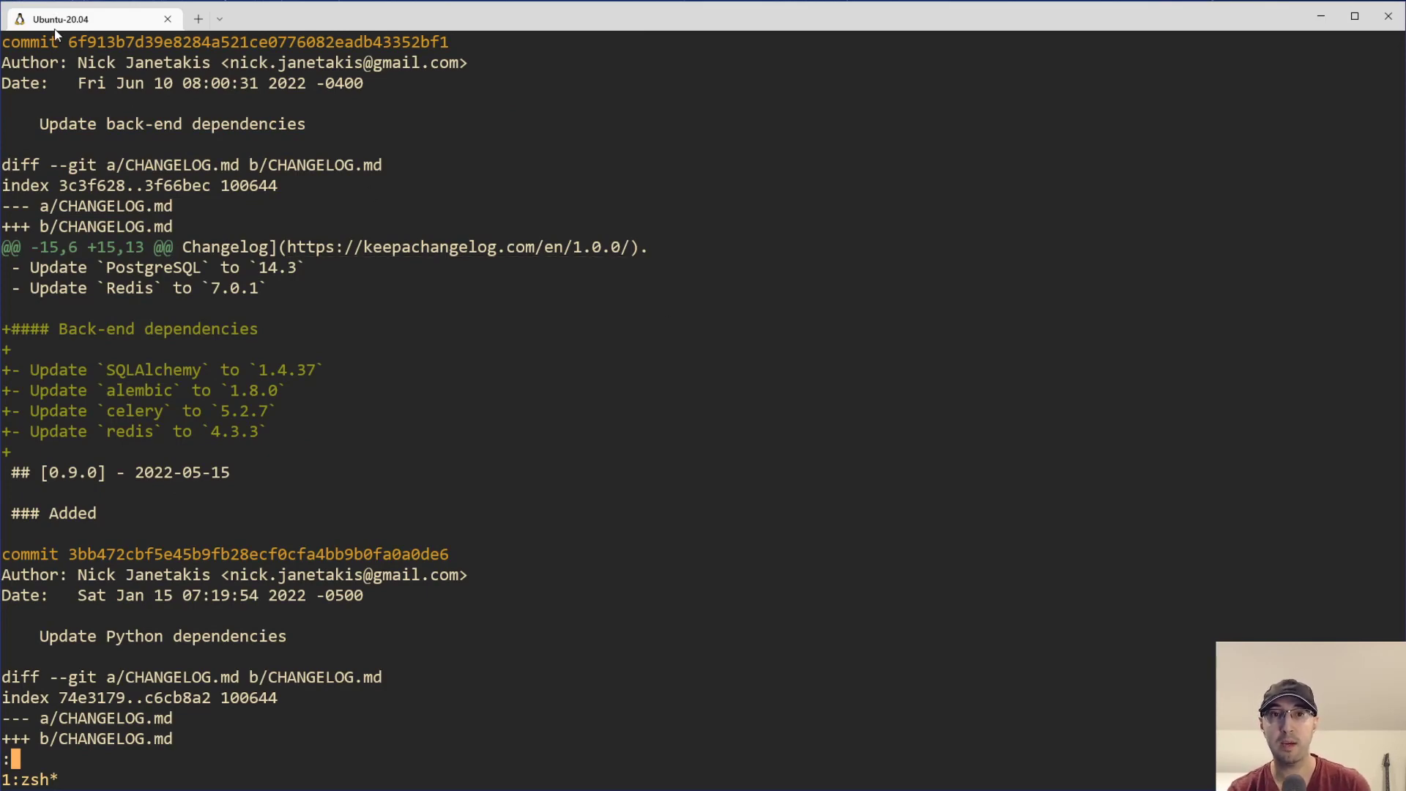
mouse_move(113, 428)
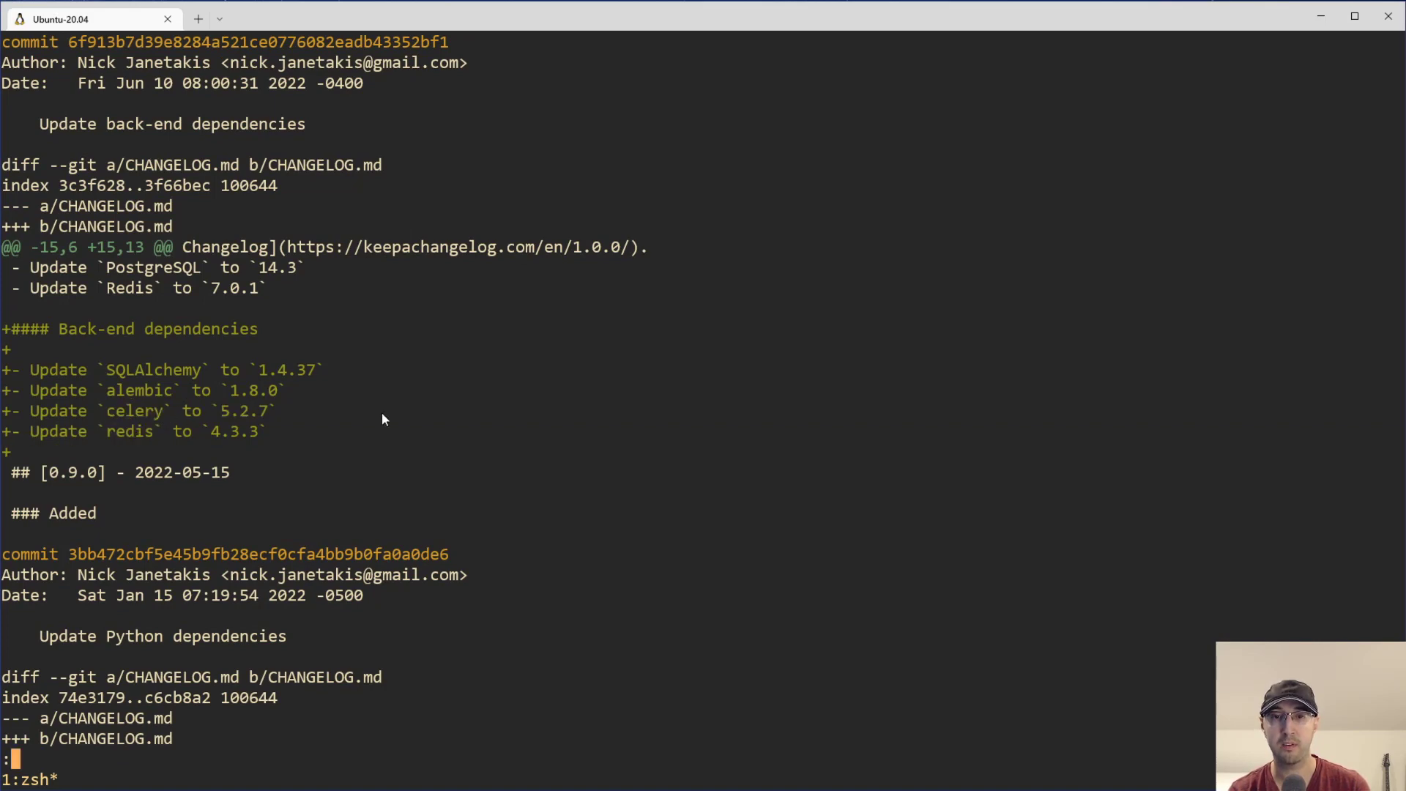
mouse_move(221, 544)
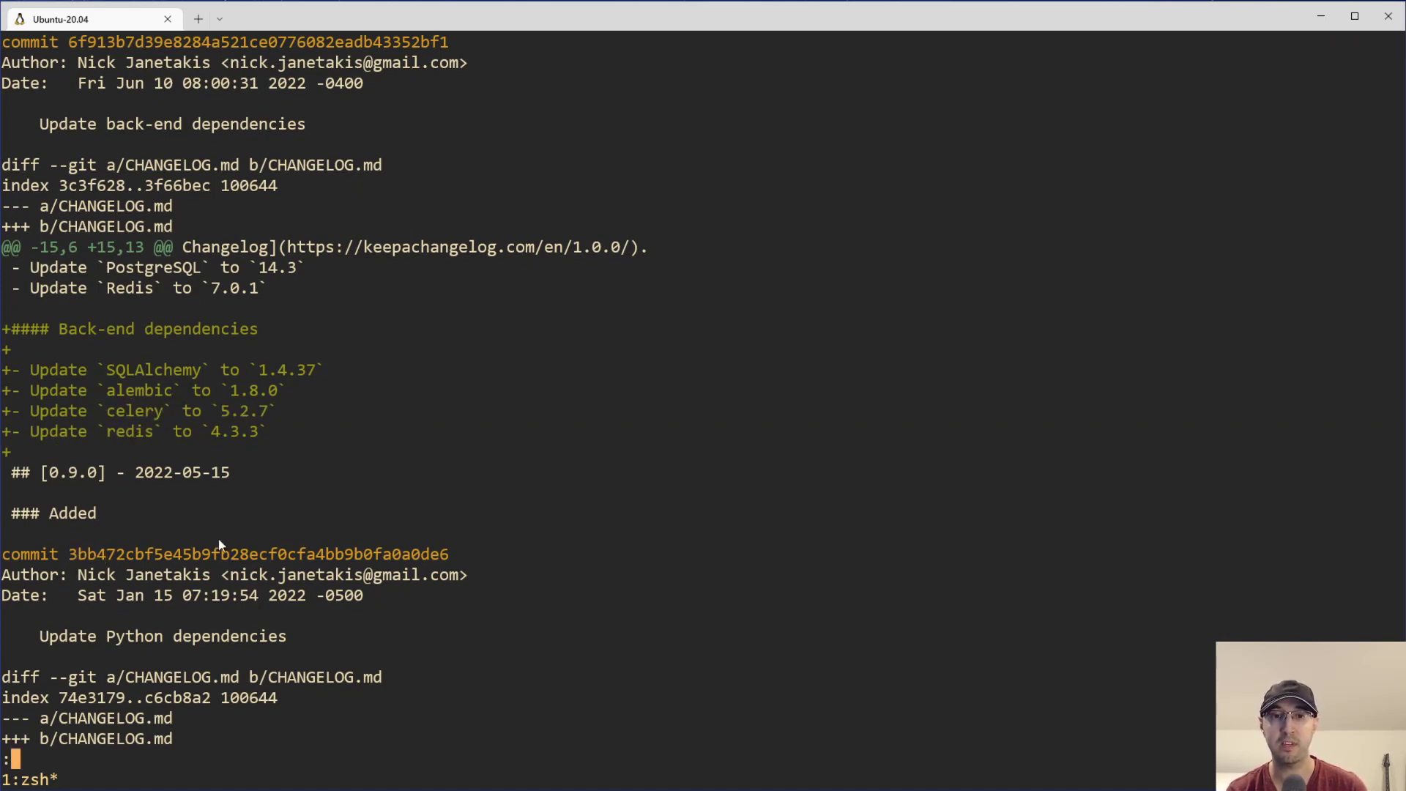
scroll("down", 3)
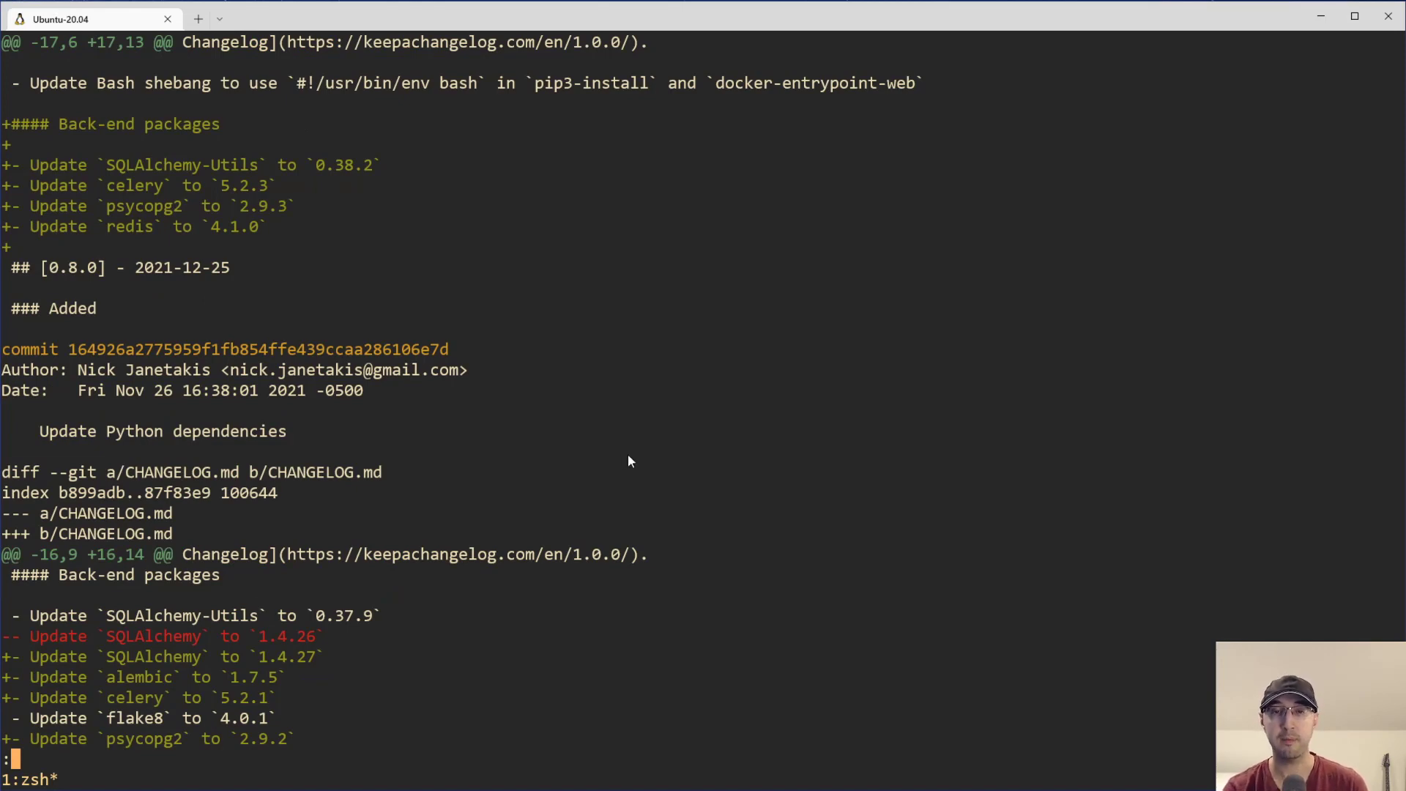
scroll("down", 3)
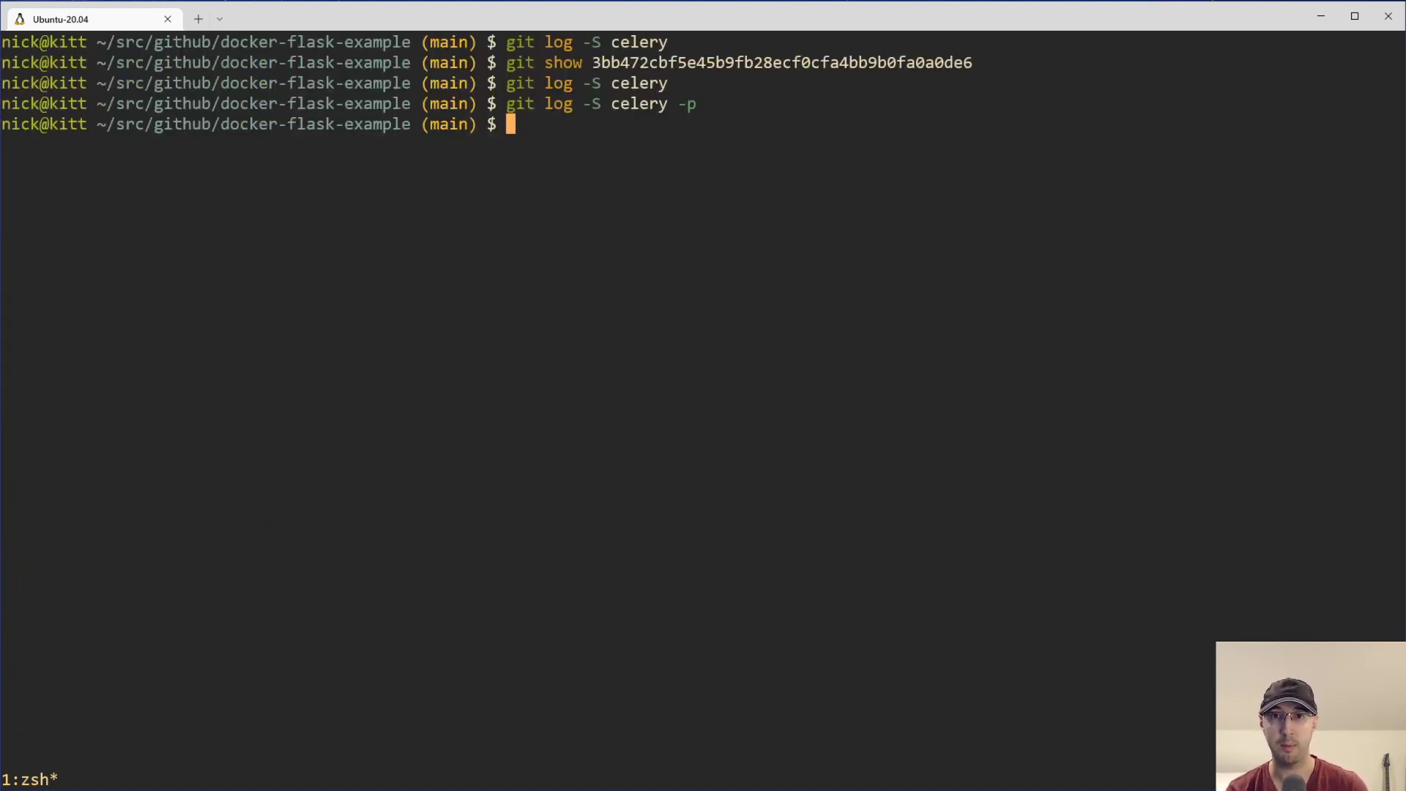
- Run the celery patch search across all branches with --all, then list branches
type("git log -S celery -p")
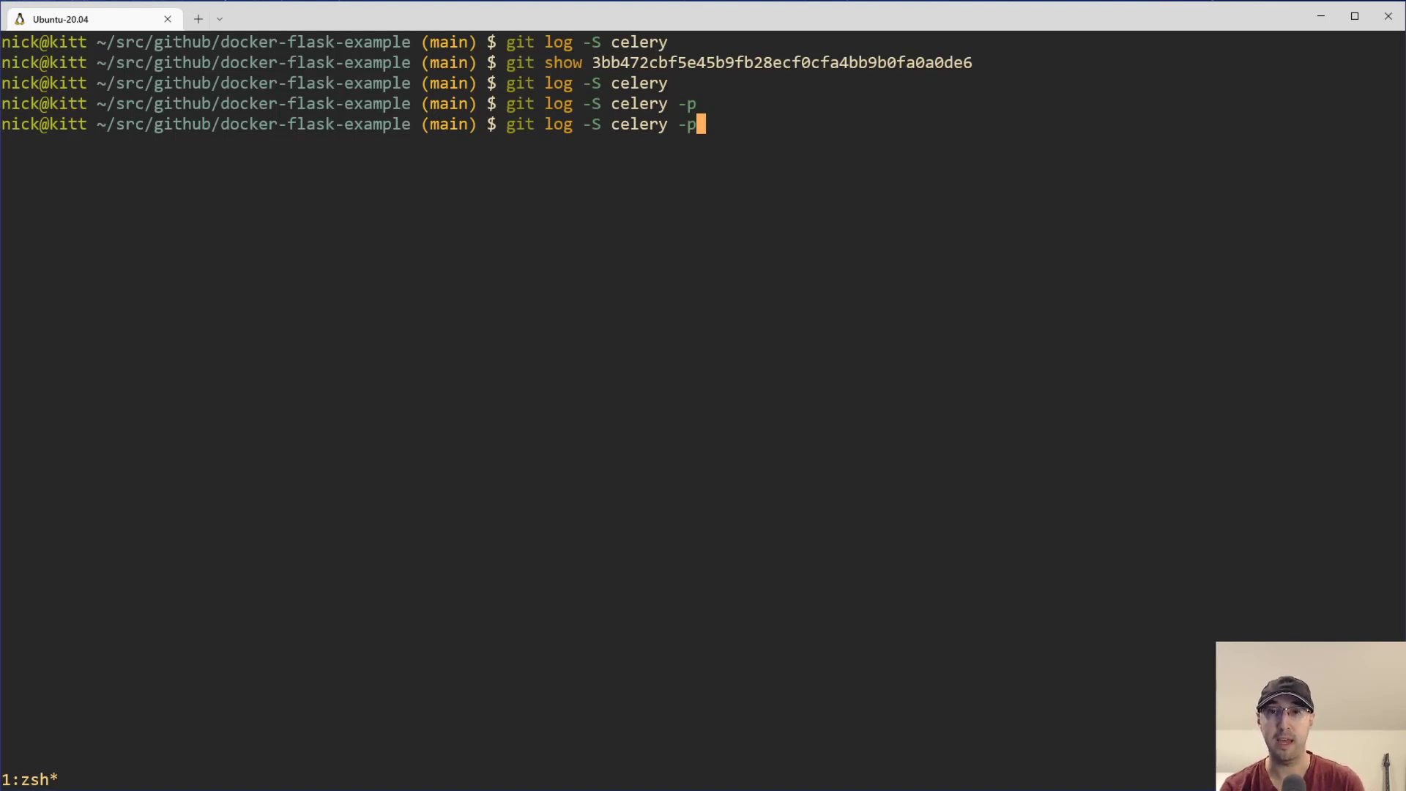
mouse_move(530, 230)
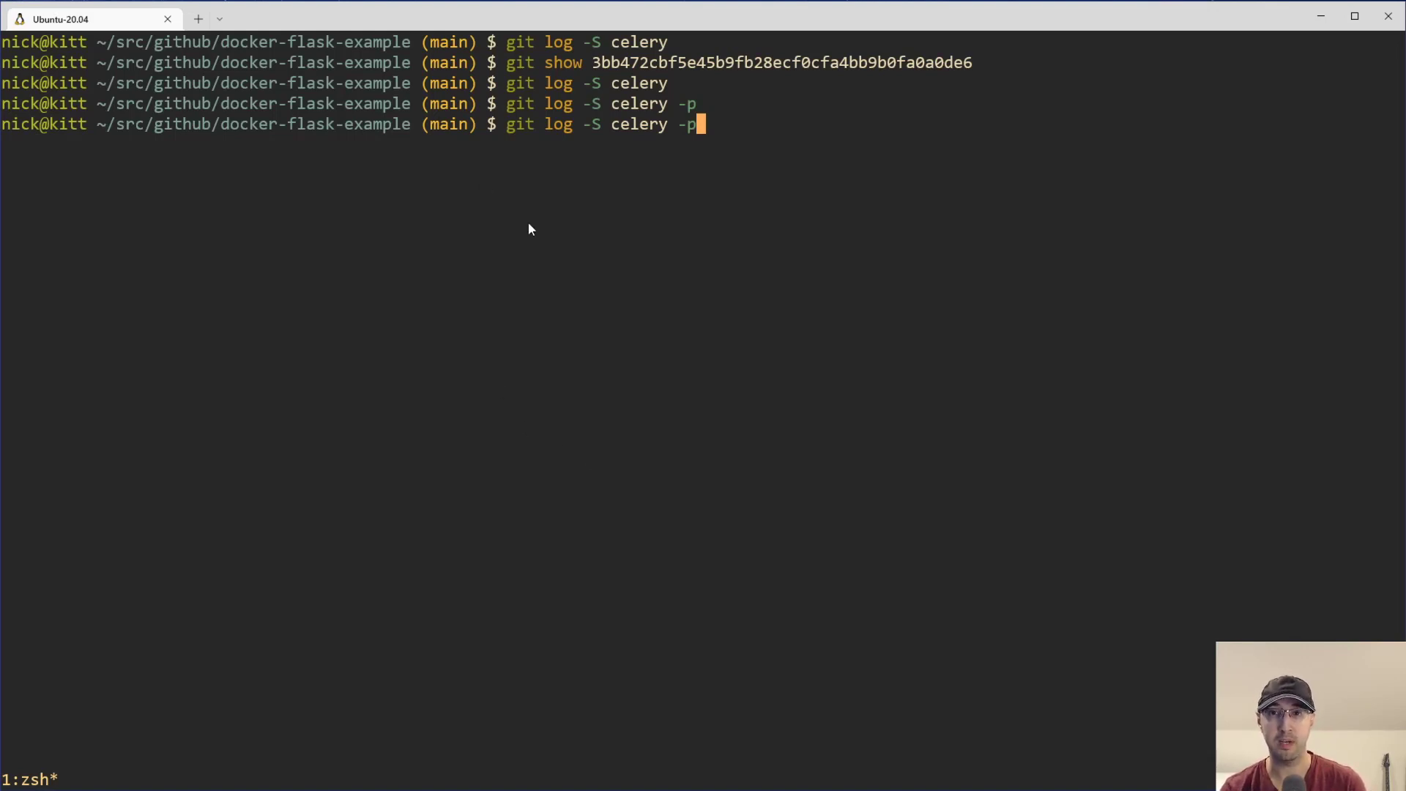
type("--all")
type("git bra")
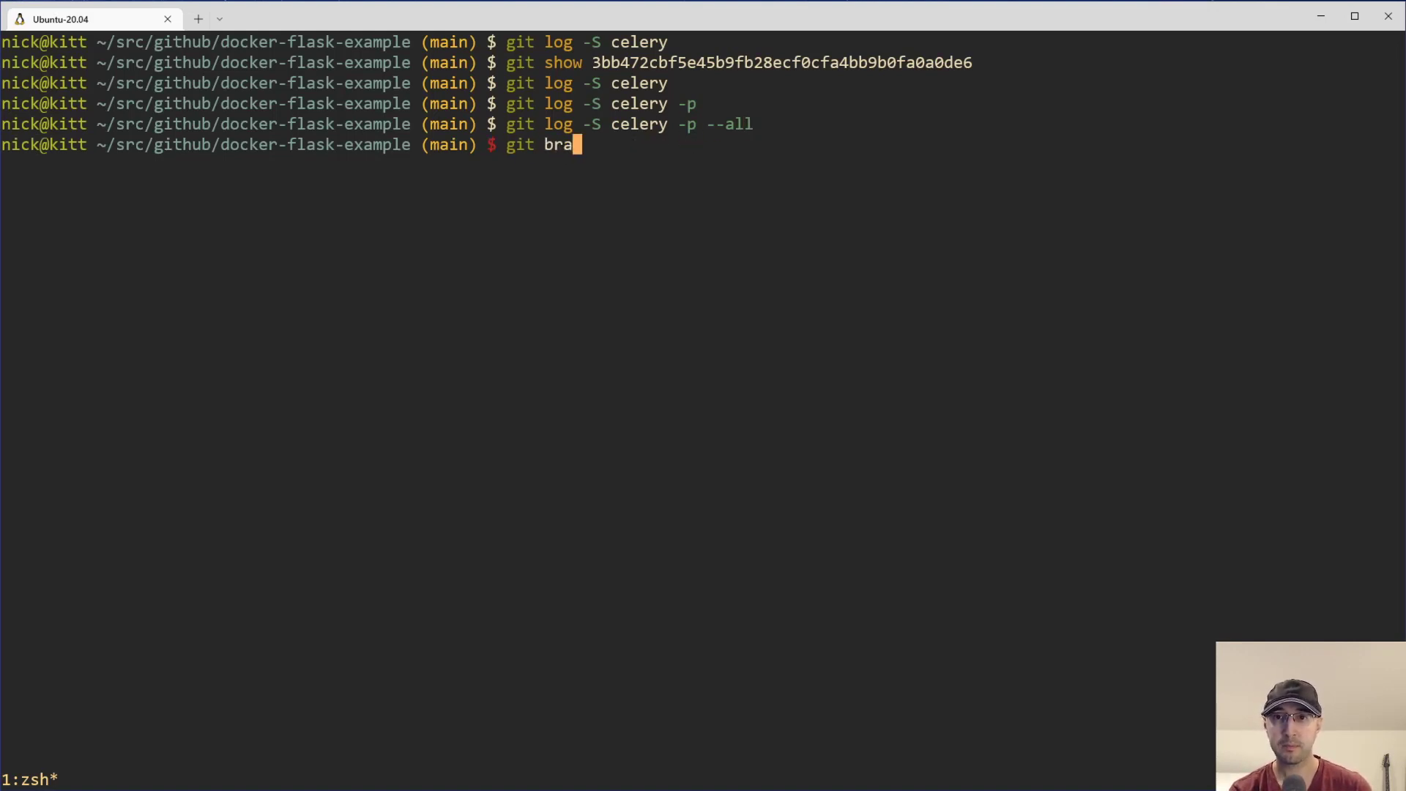
key("Enter")
type("git log -S uid -p -")
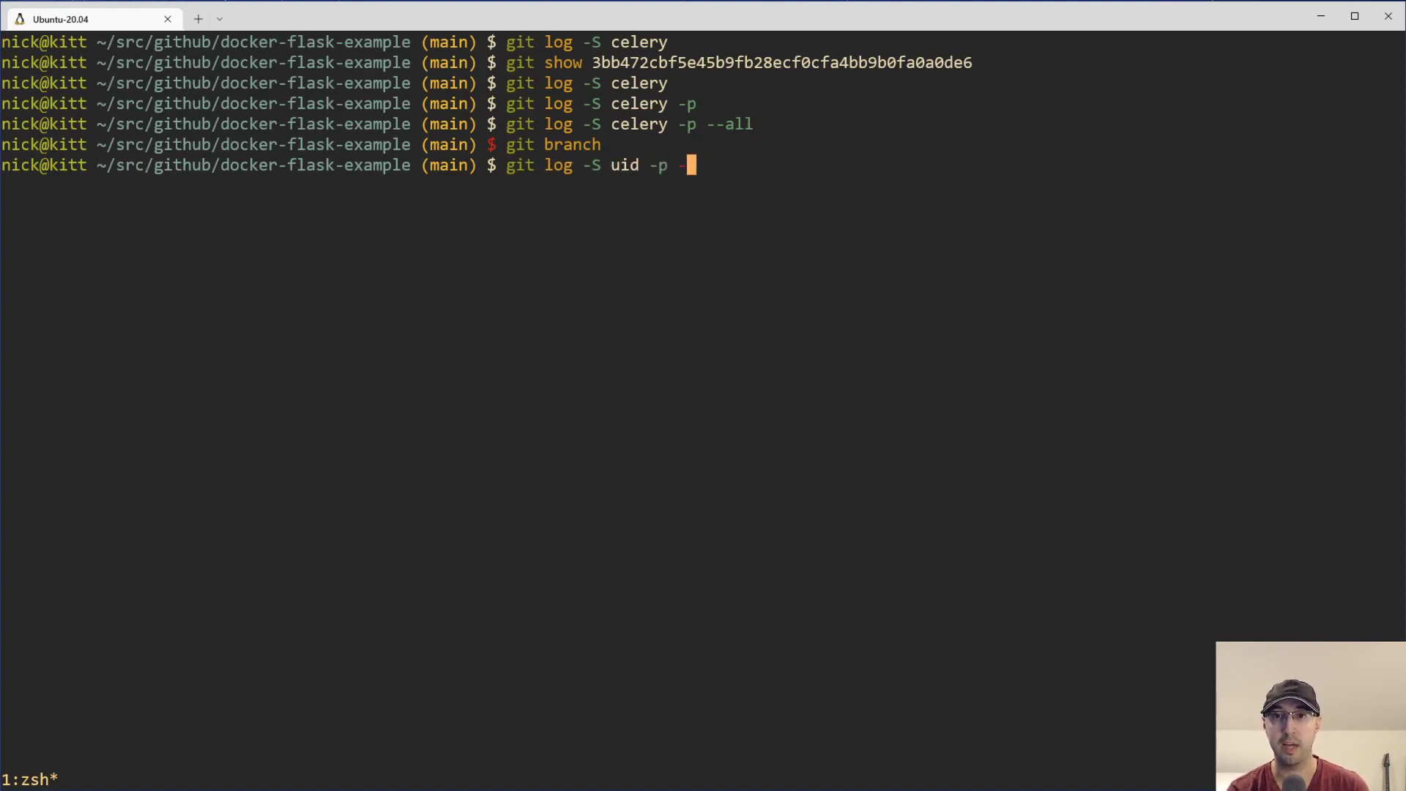
- Run git log -S uid -p --all and page through the uid:gid results
key("Enter")
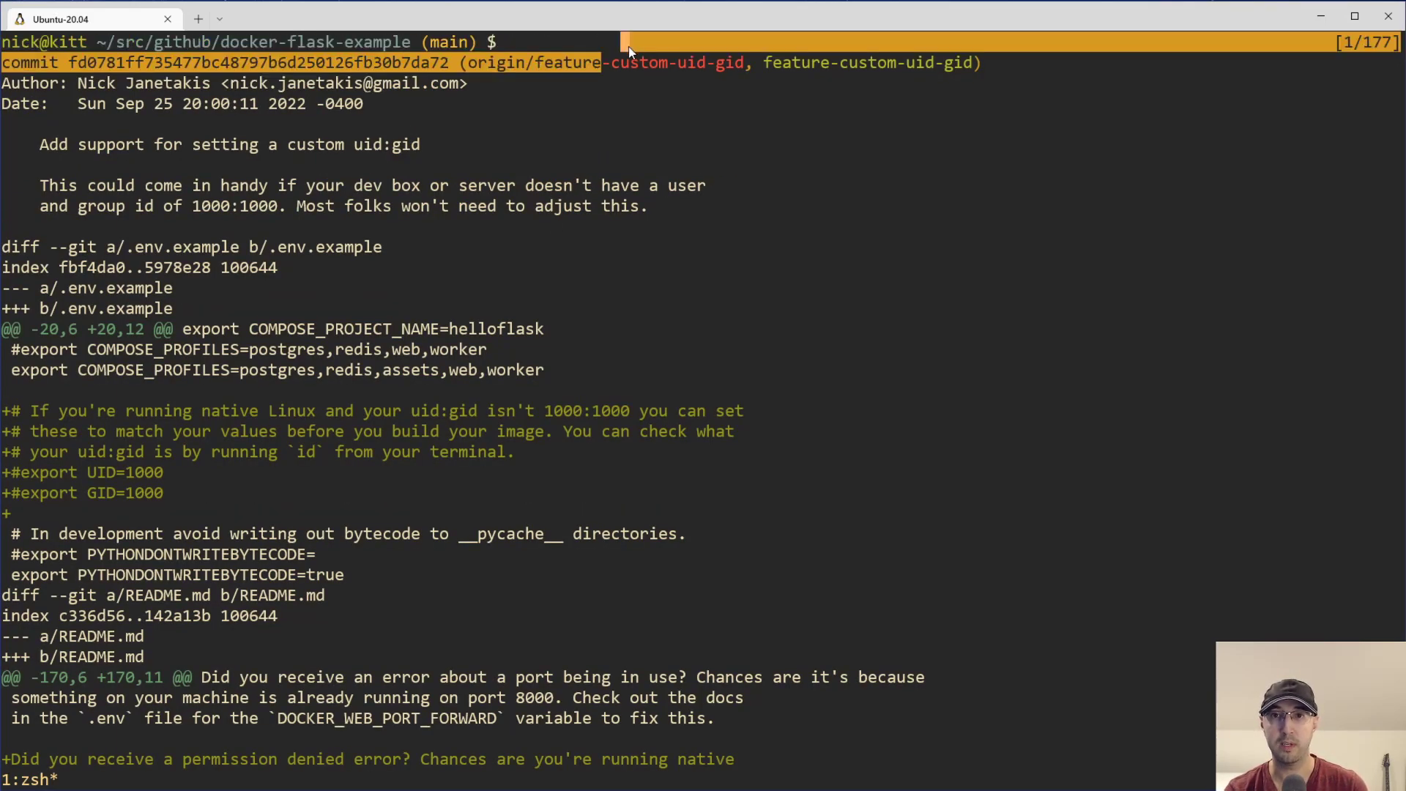
scroll("down", 3)
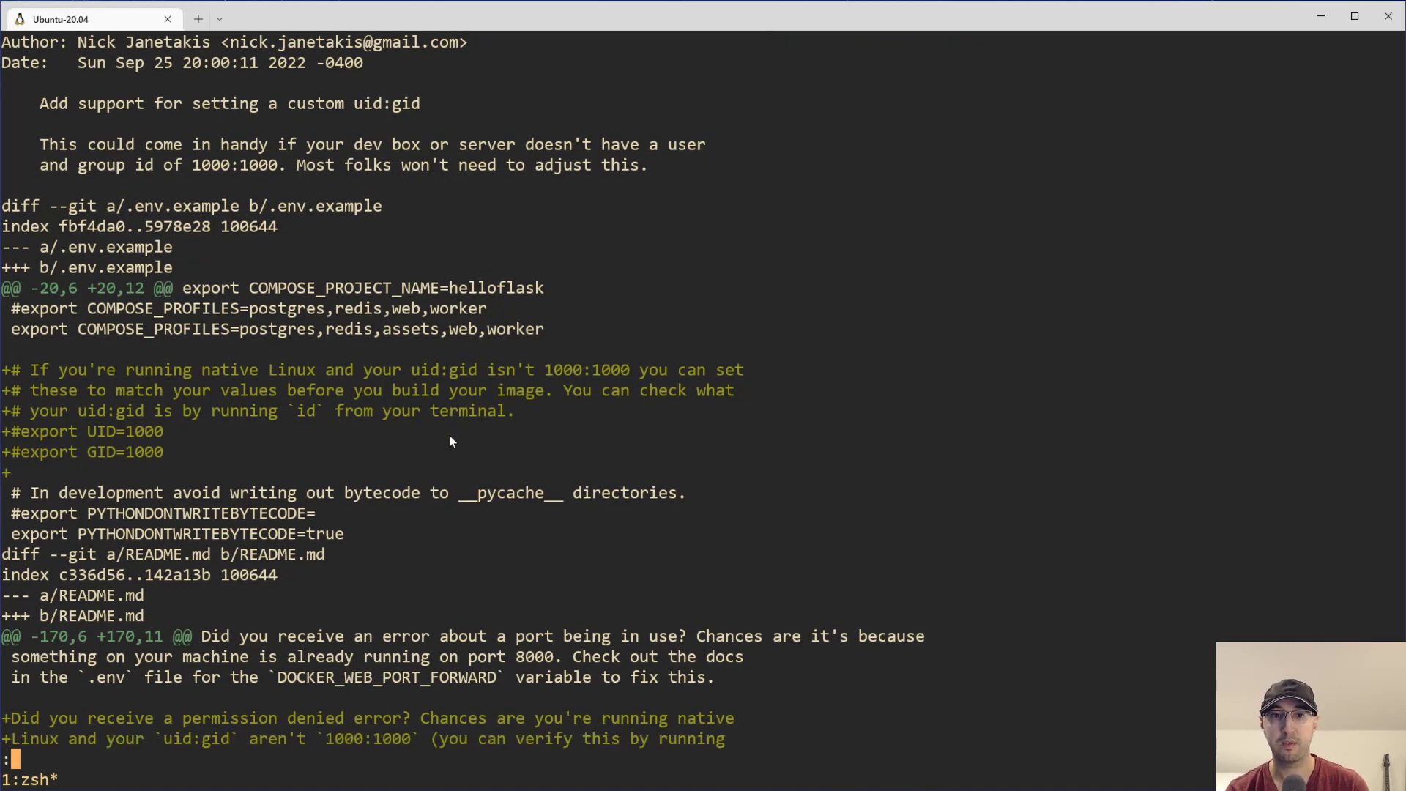
scroll("down", 3)
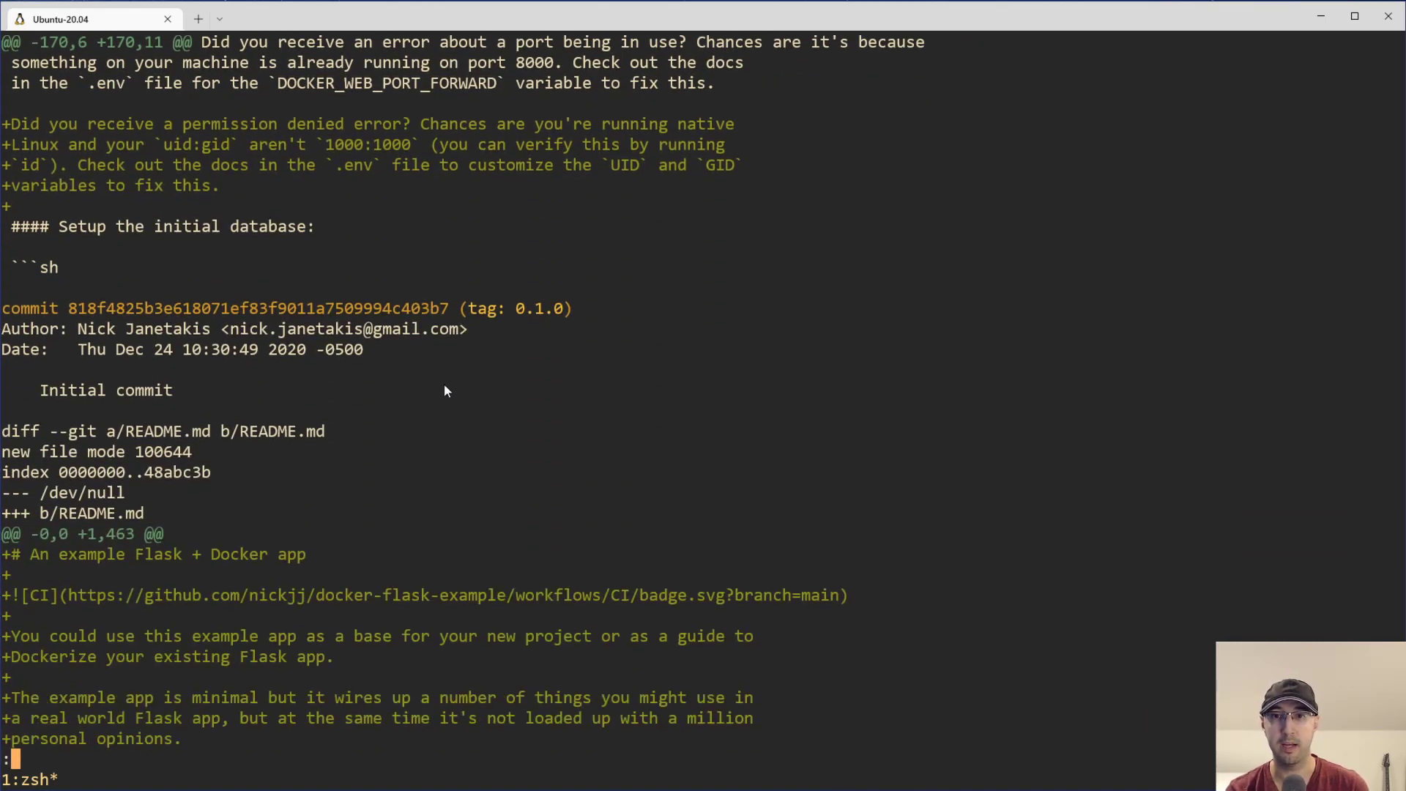
mouse_move(766, 338)
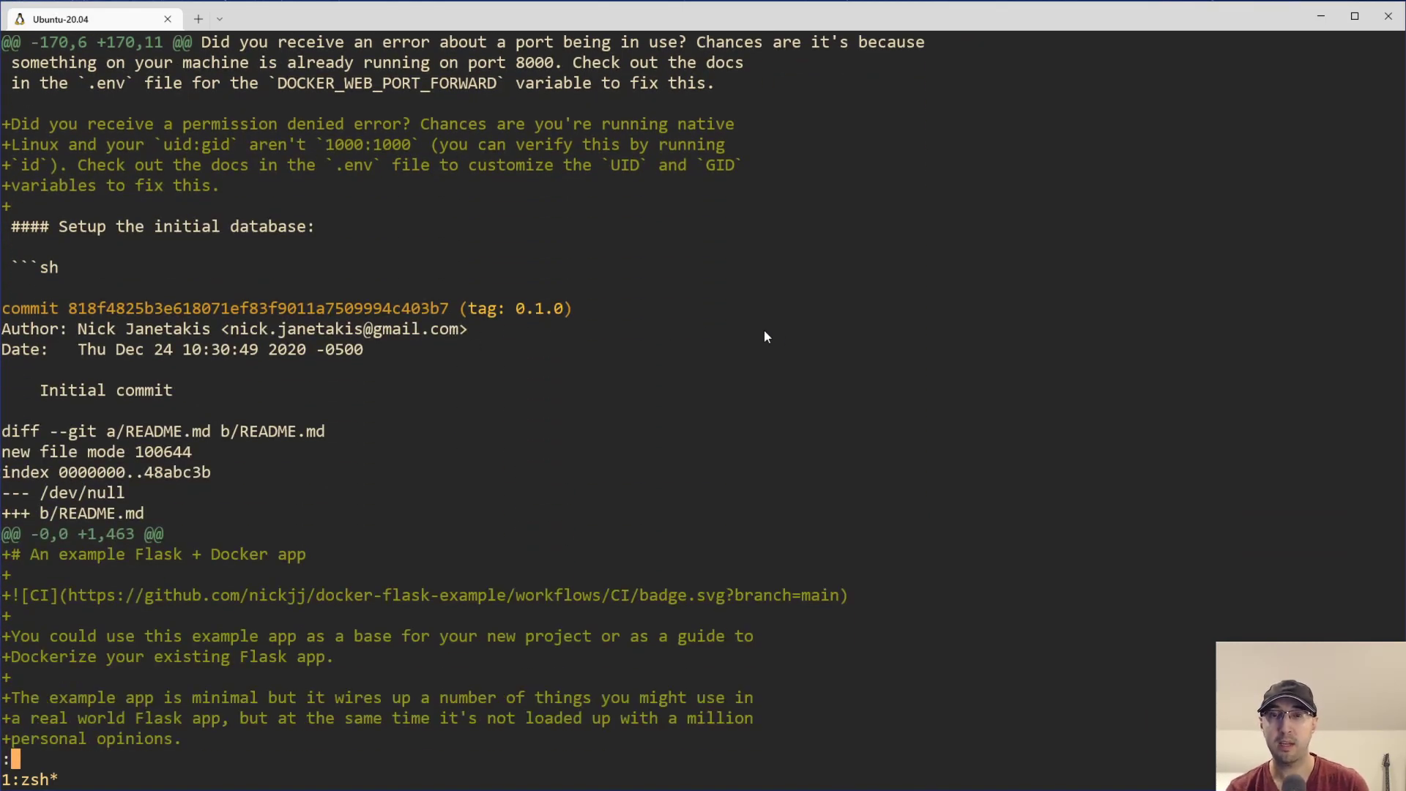
mouse_move(878, 367)
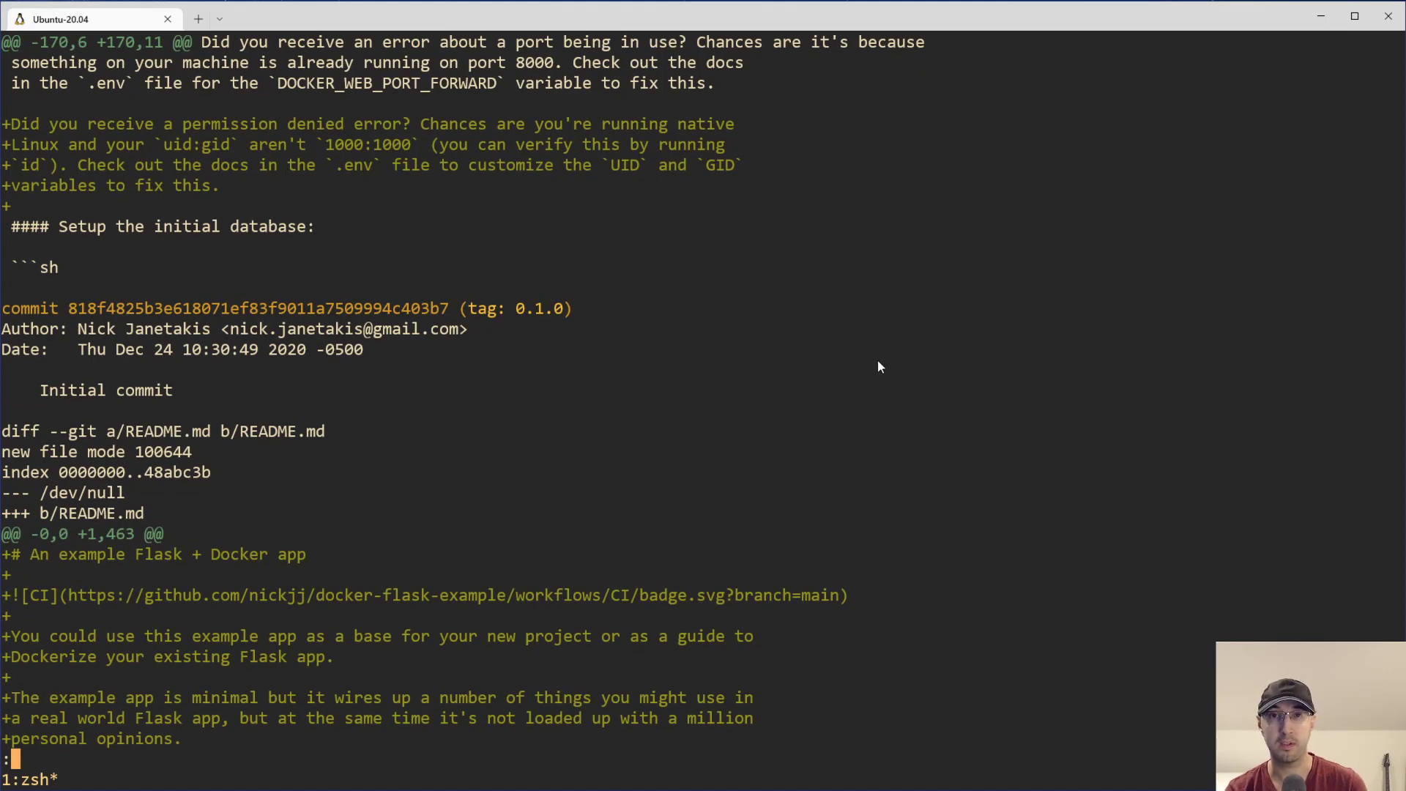
key("q")
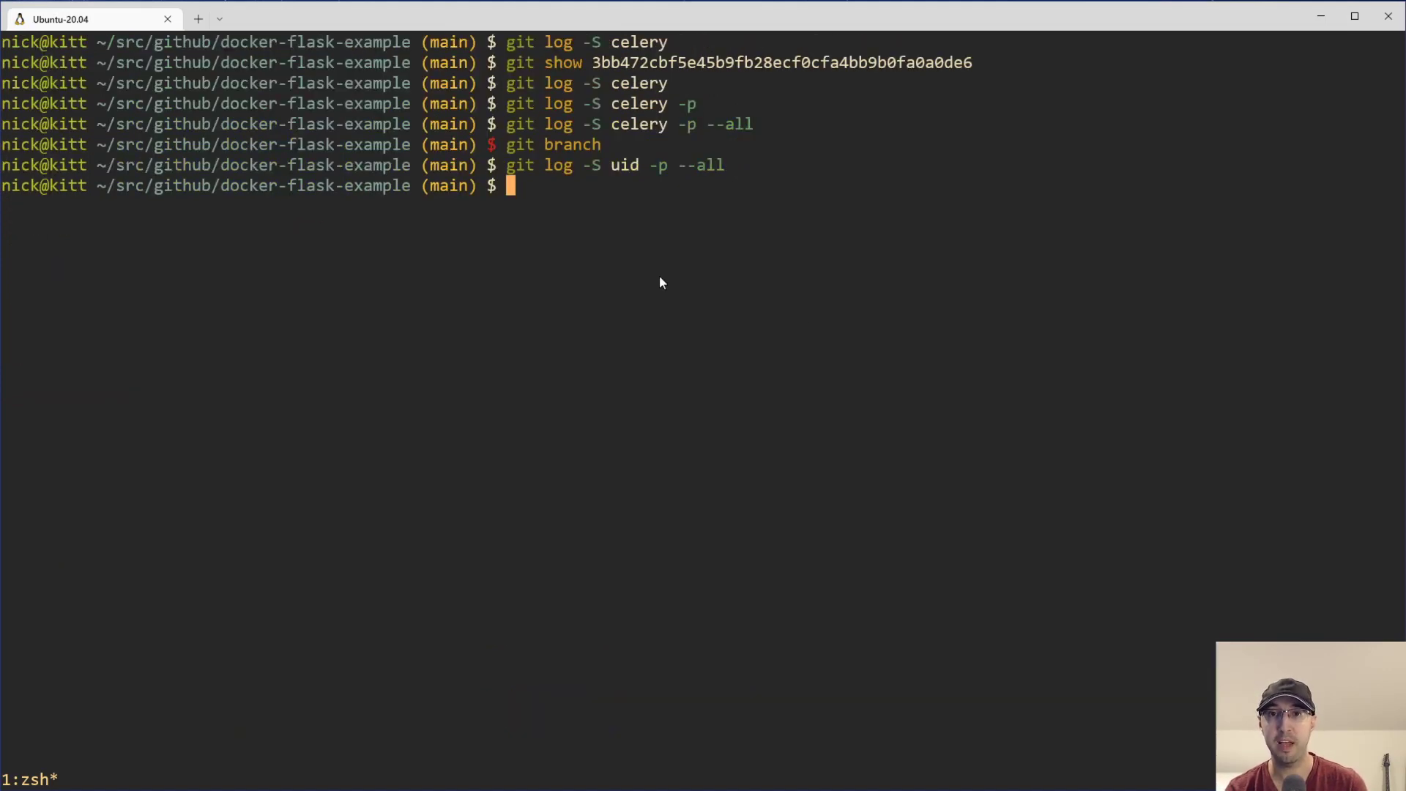
mouse_move(482, 183)
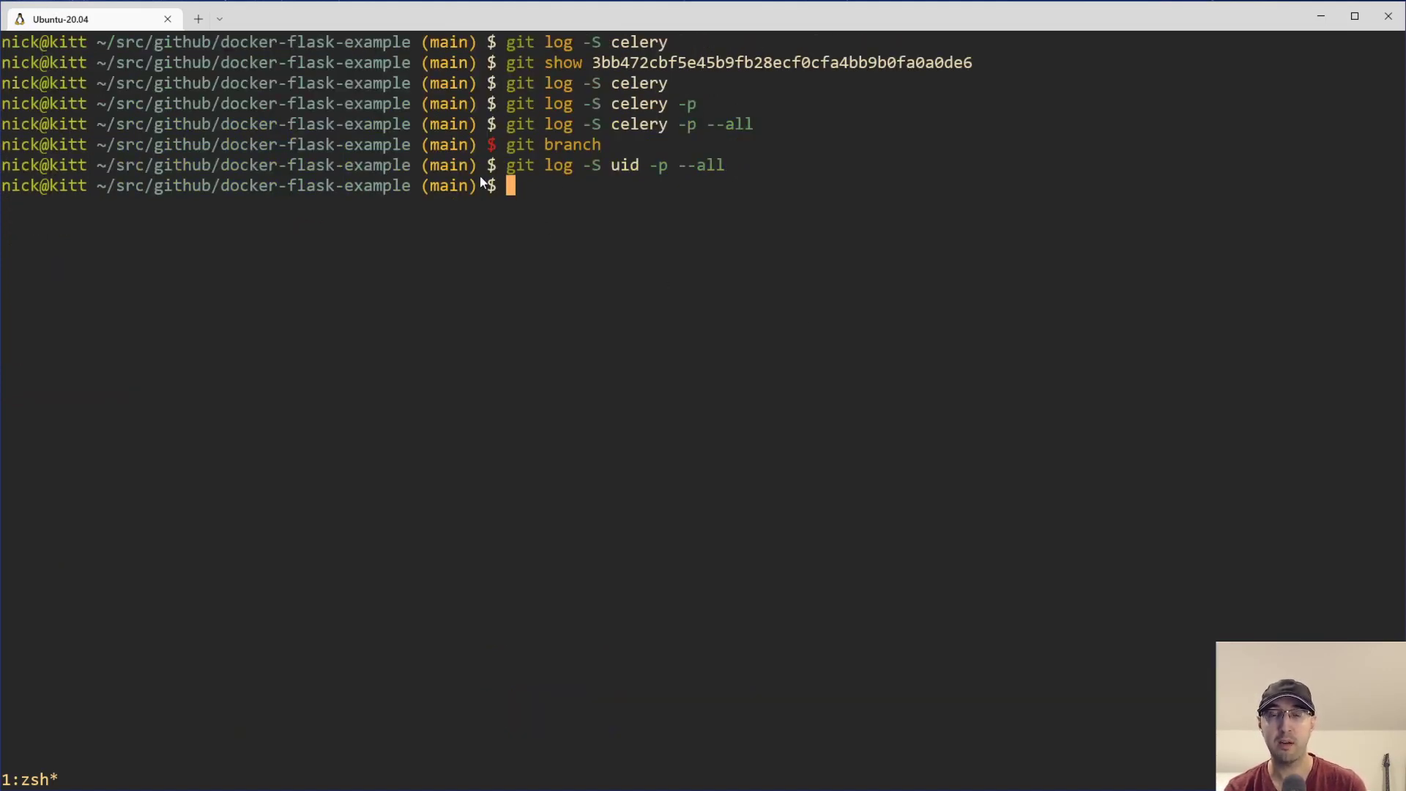
mouse_move(481, 382)
type("git log -S celery -p")
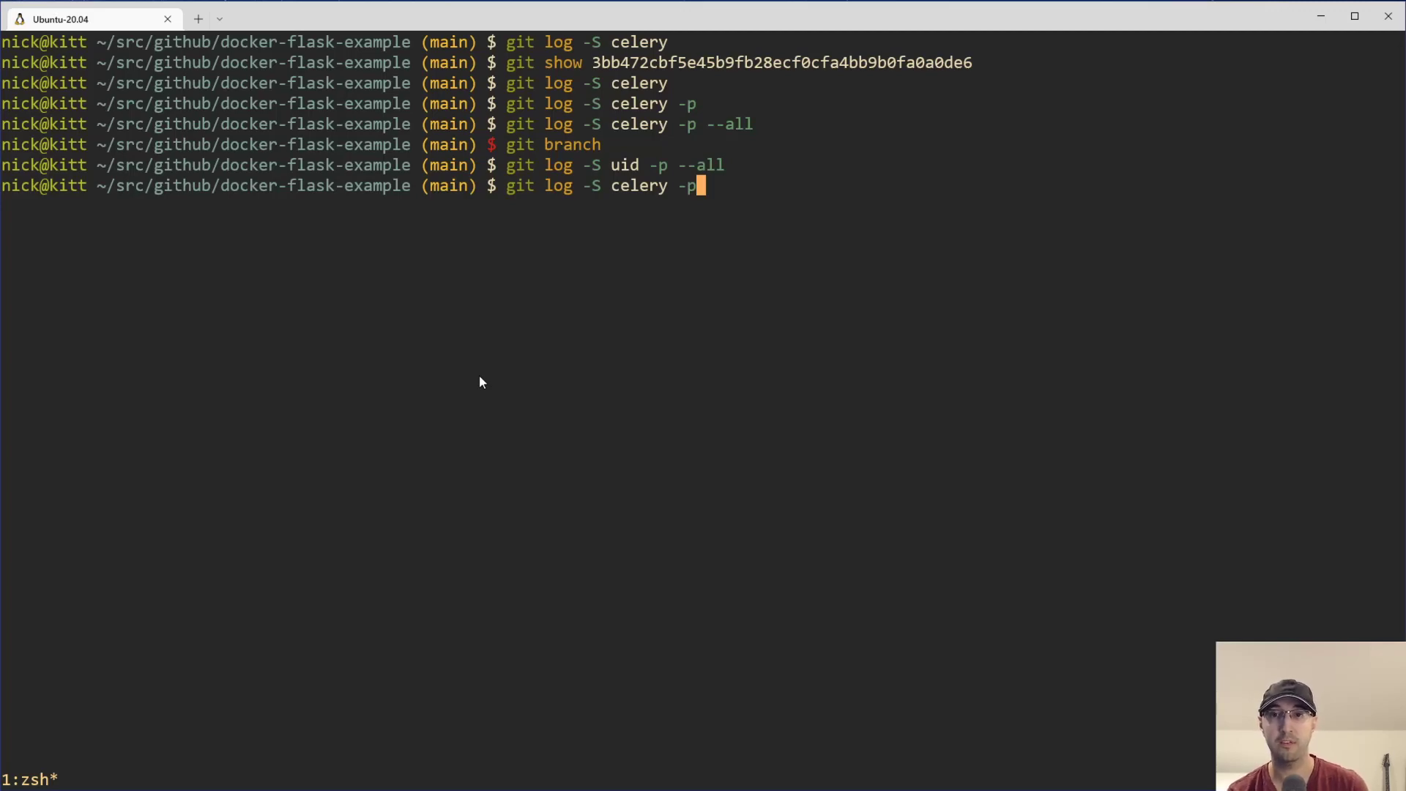
- Rerun git log -S celery -p, page through it, and begin a -- pathspec
key("Enter")
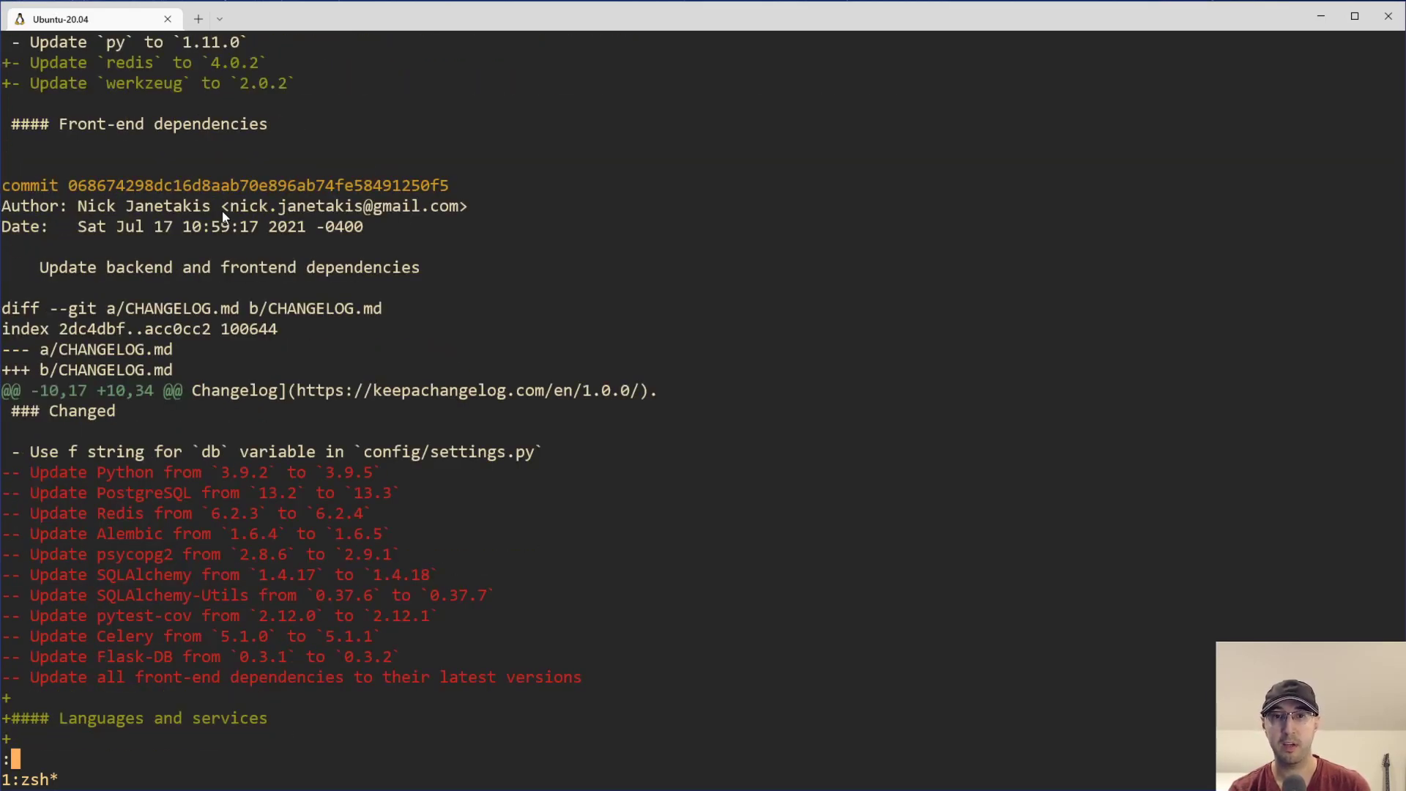
scroll("down", 3)
type("git log -S celery -p")
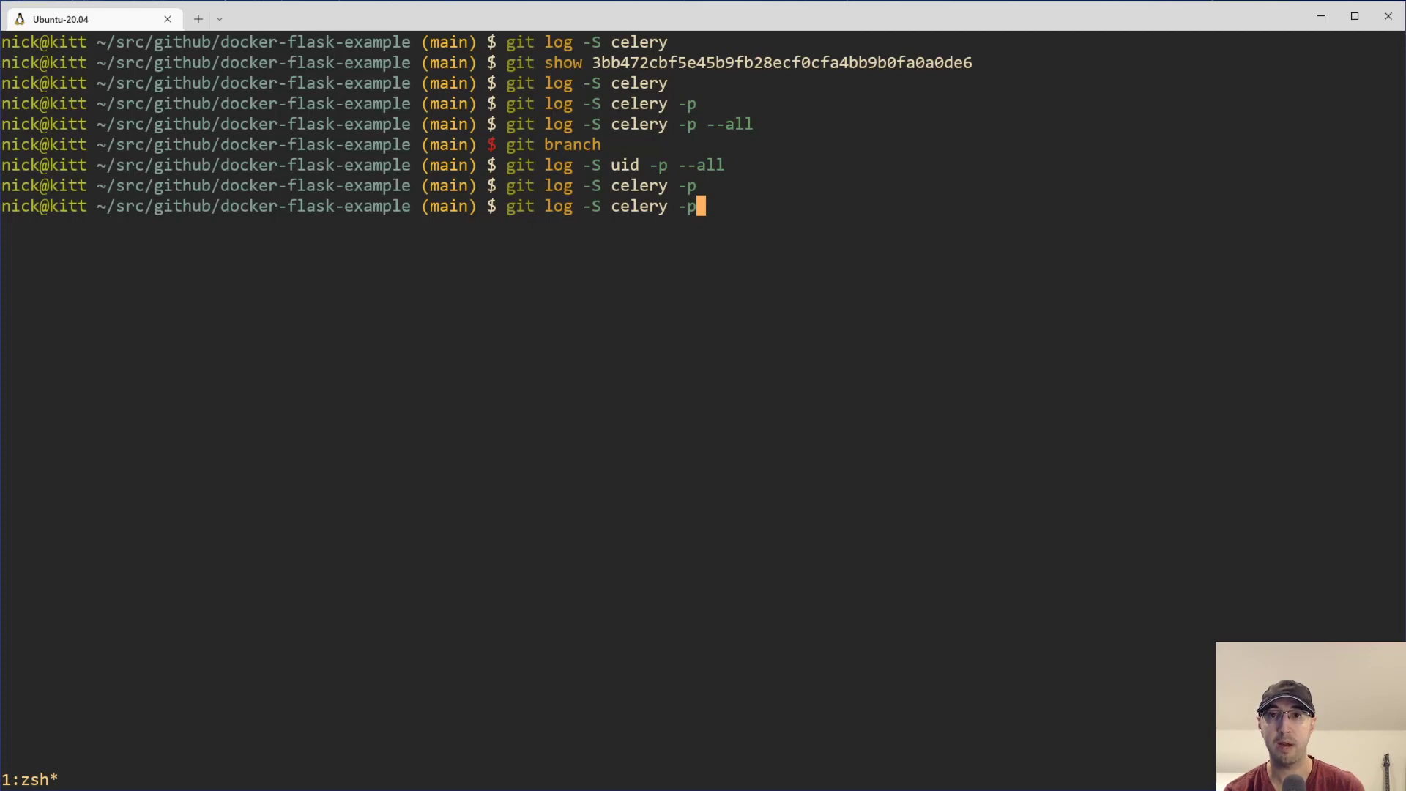
type("--")
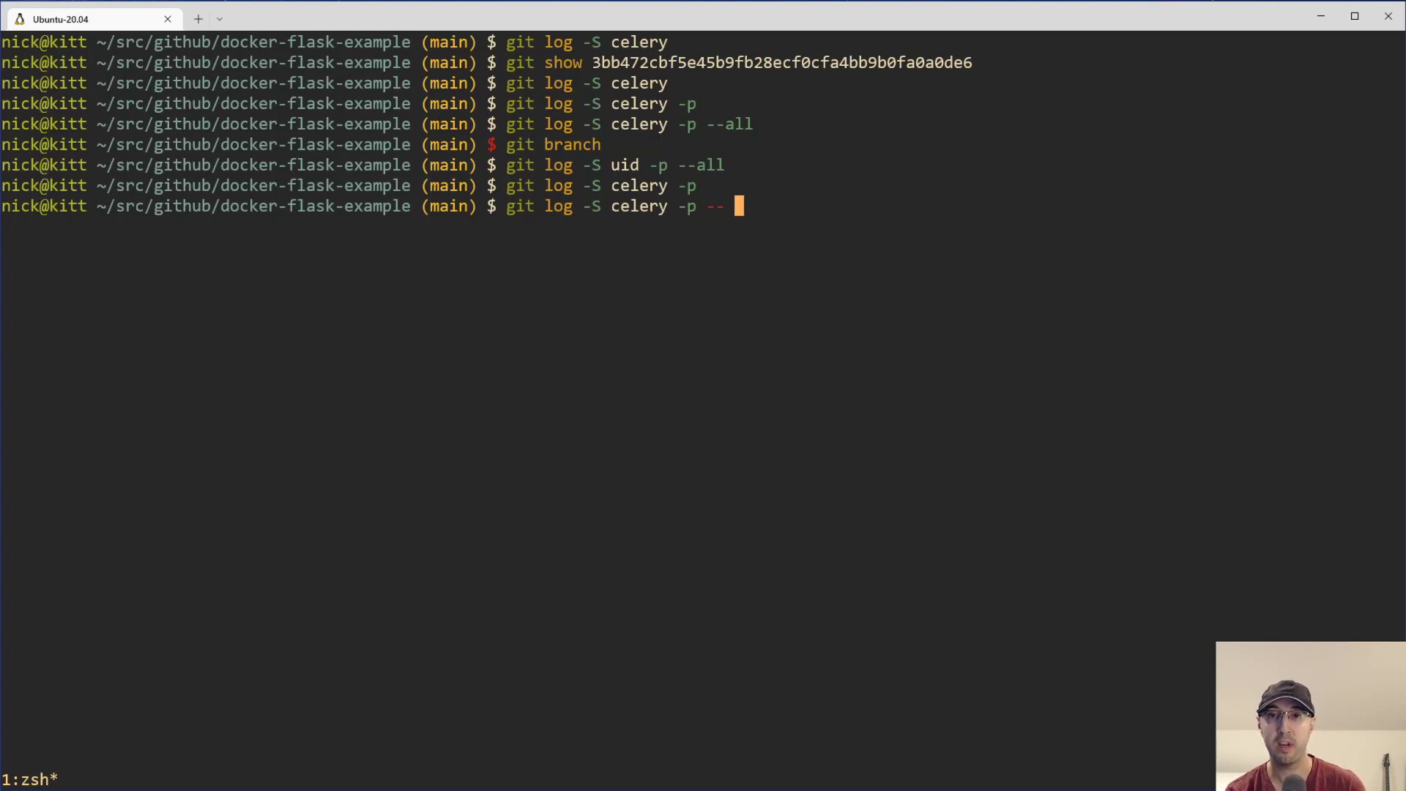
type("**")
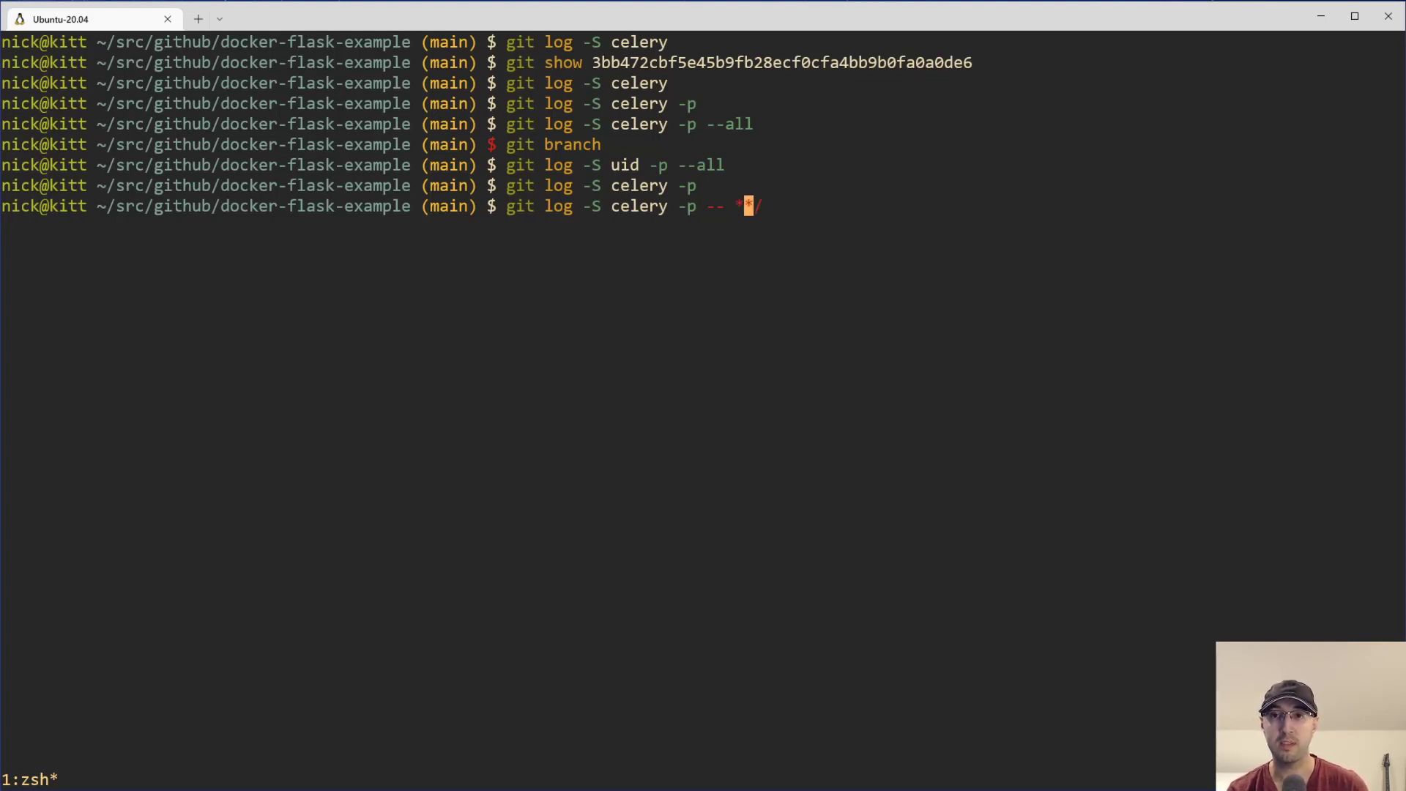
- Page through celery patch searches limited to '**/*.py' and then '**/*.md'
type("*")
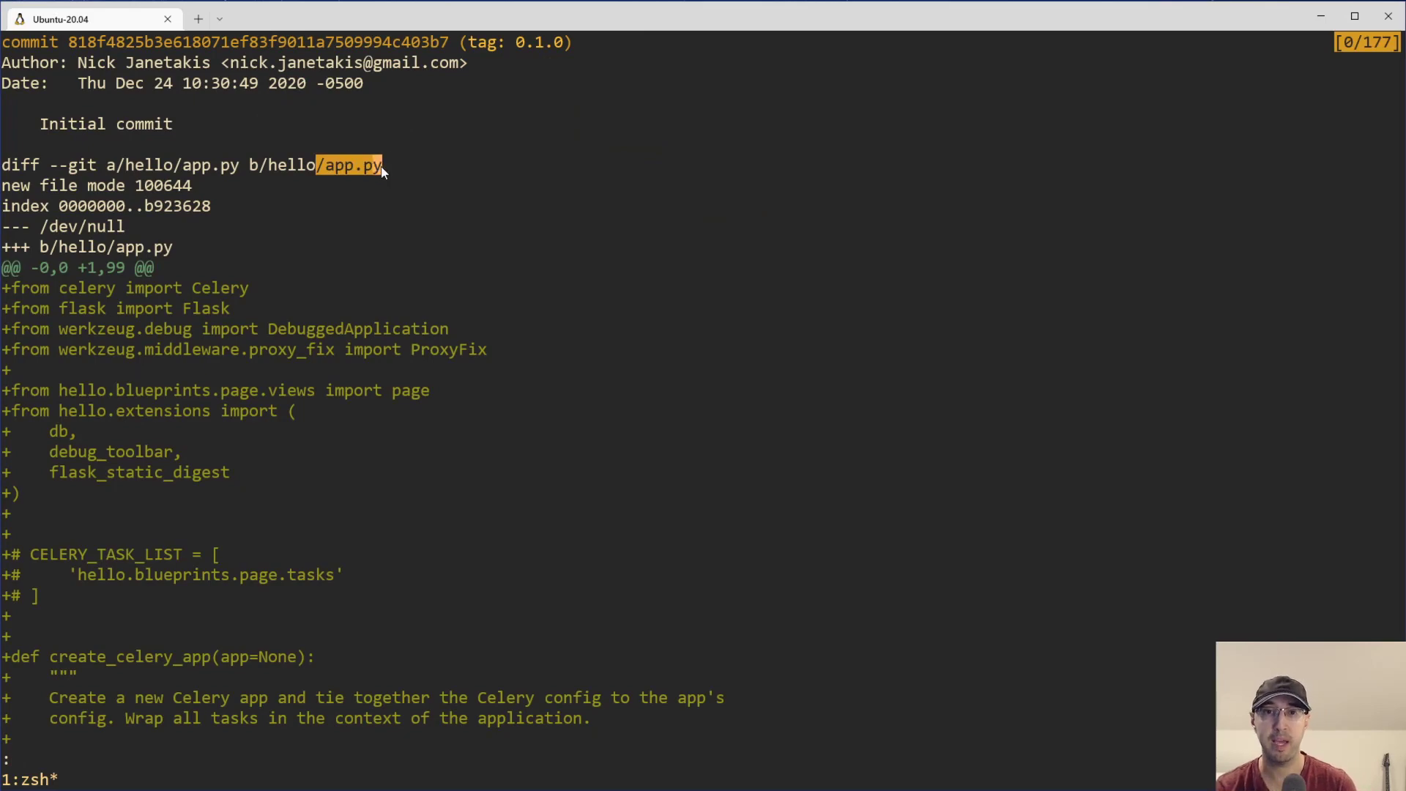
scroll("down", 3)
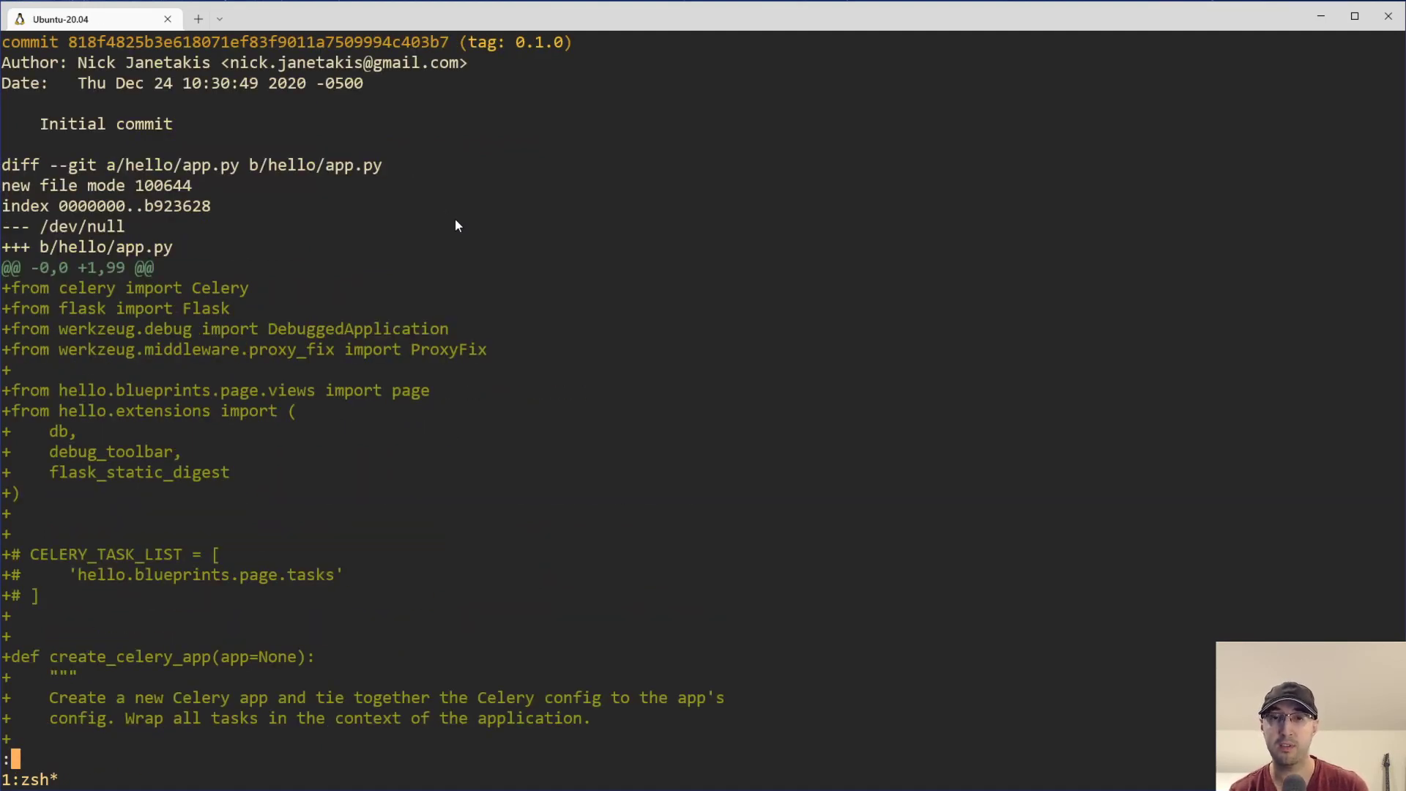
mouse_move(228, 192)
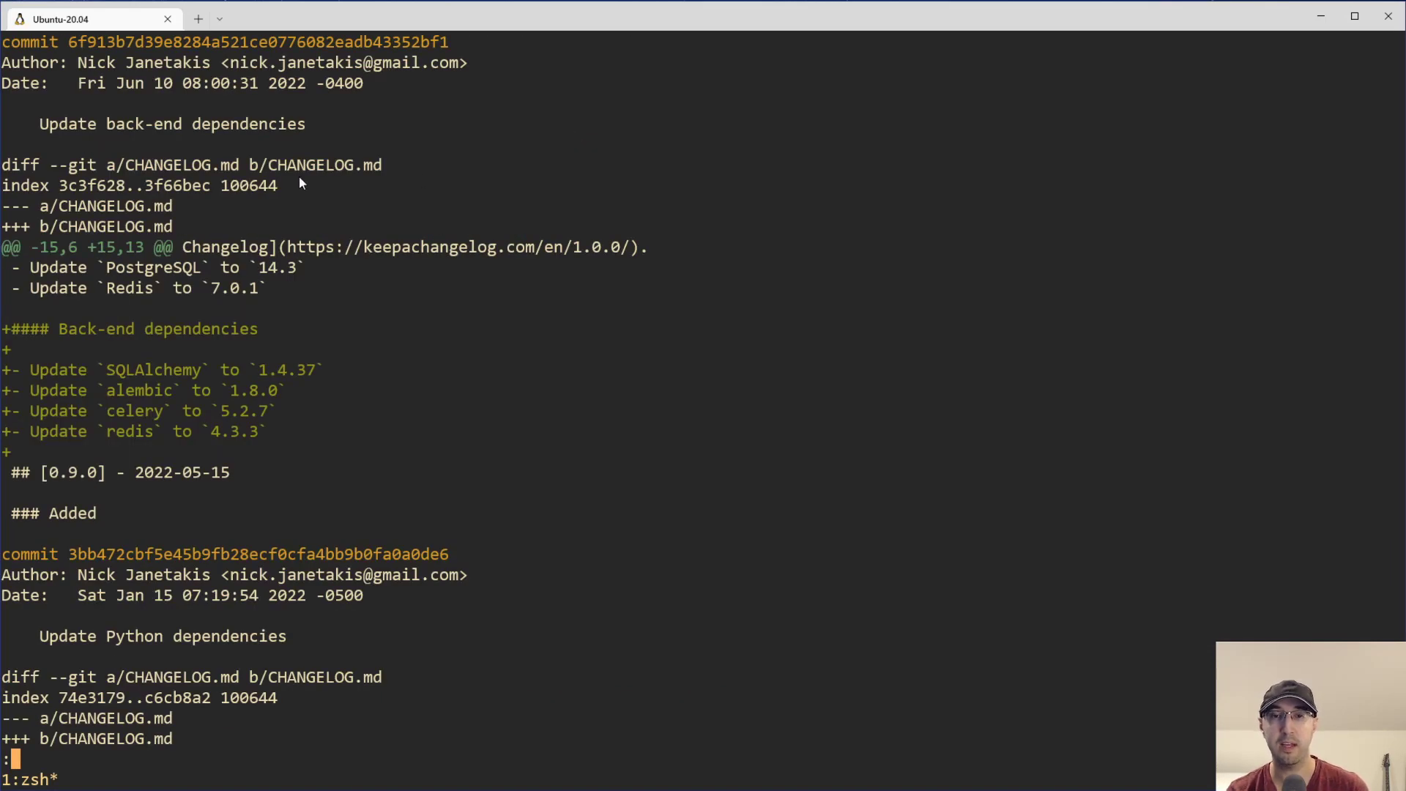
scroll("down", 3)
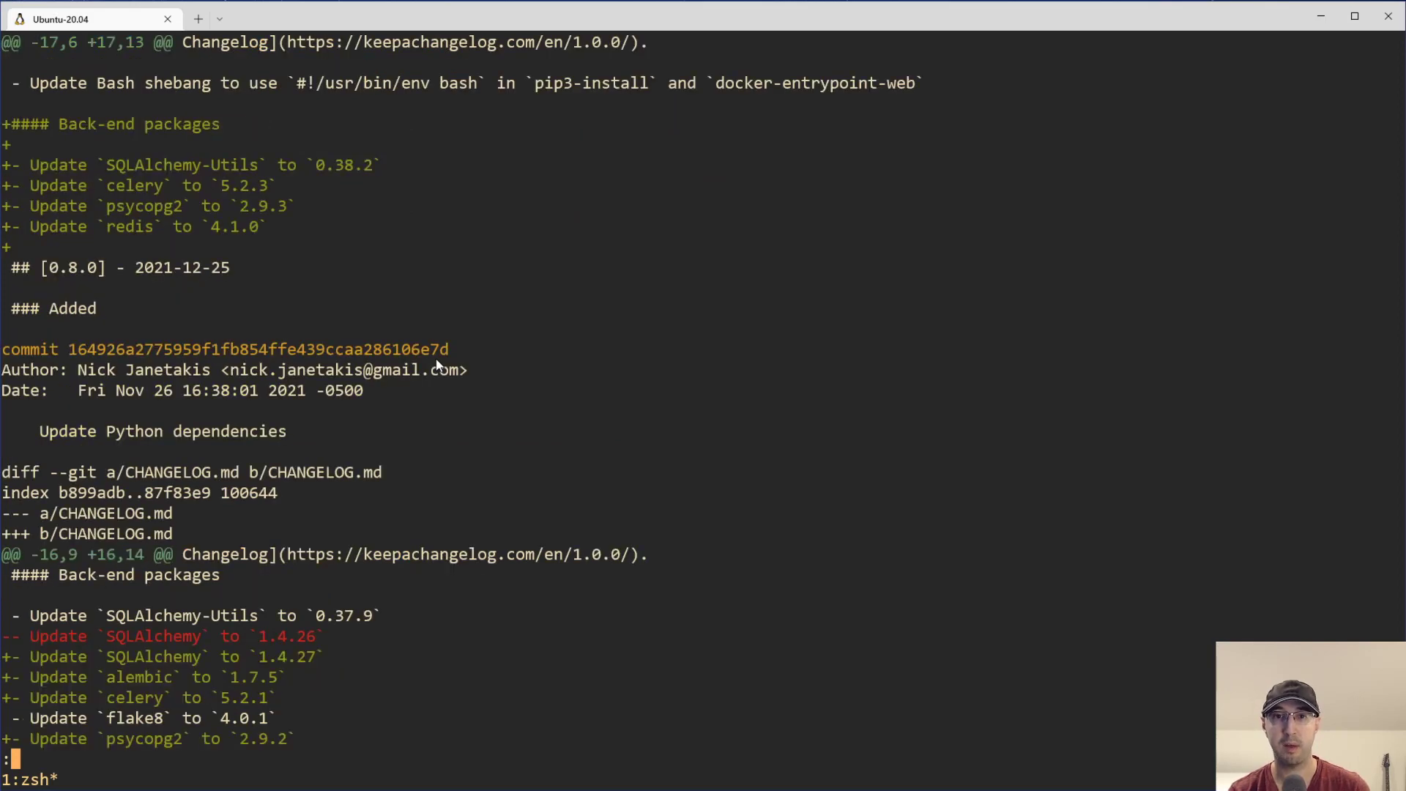
scroll("down", 3)
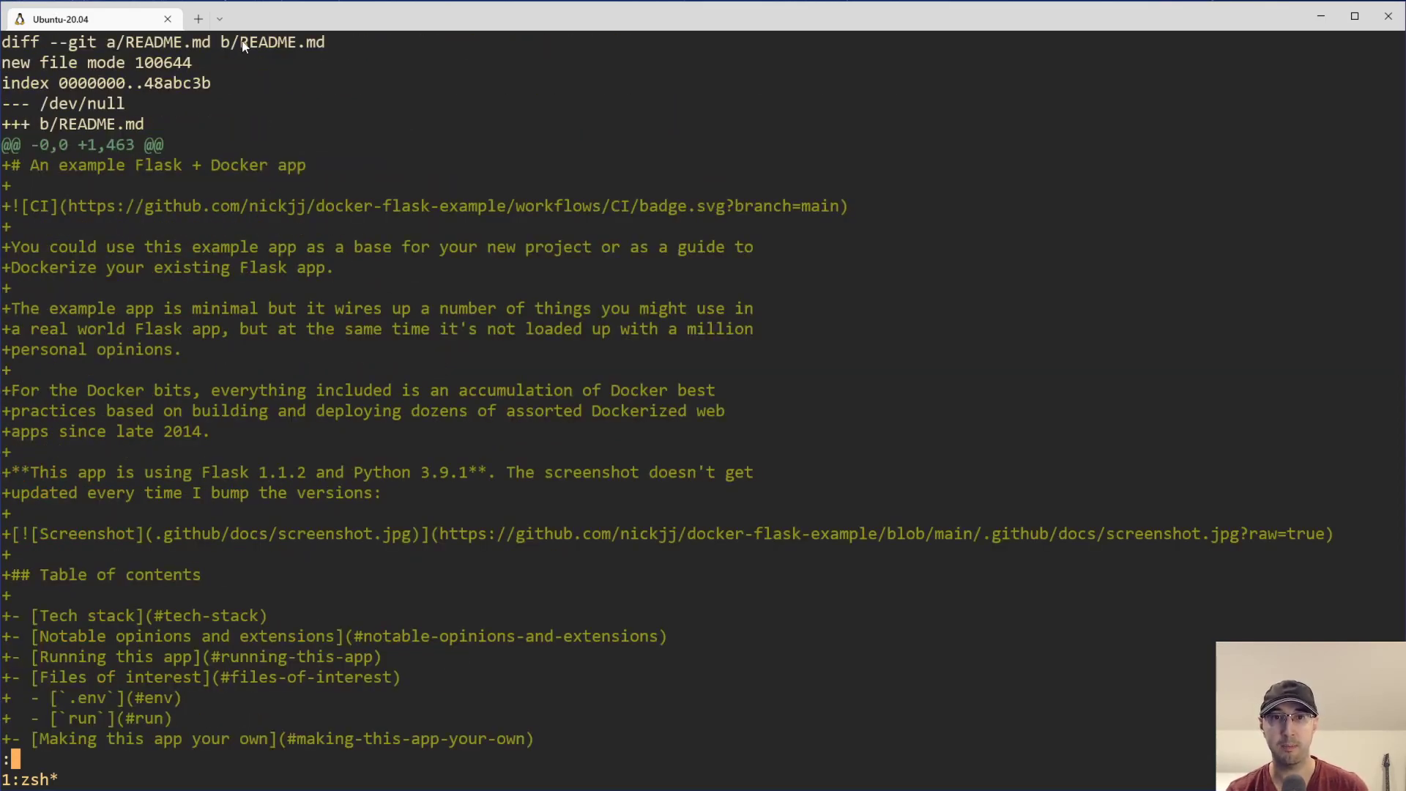
key("q")
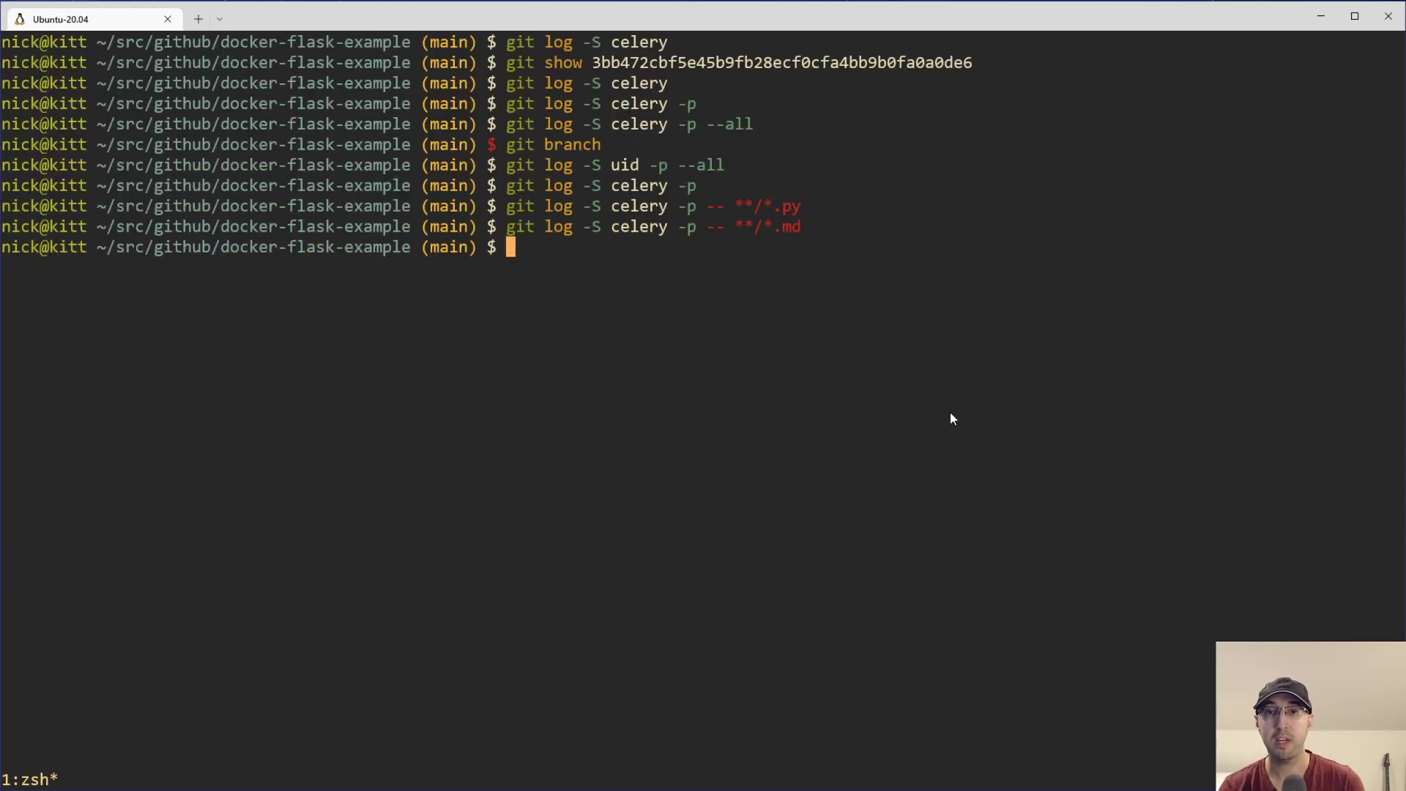
- Run tree to display the project's directory structure
type("tree")
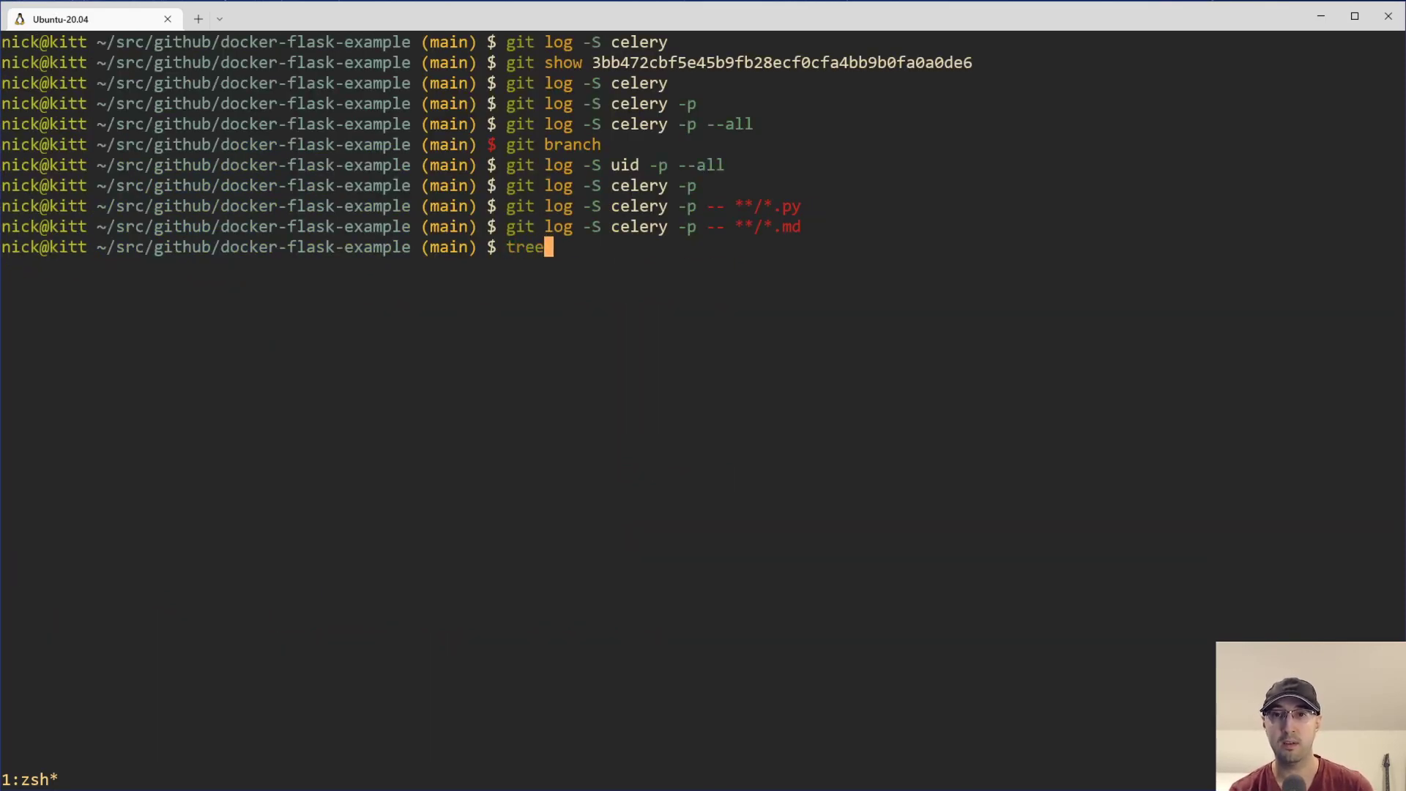
key("Enter")
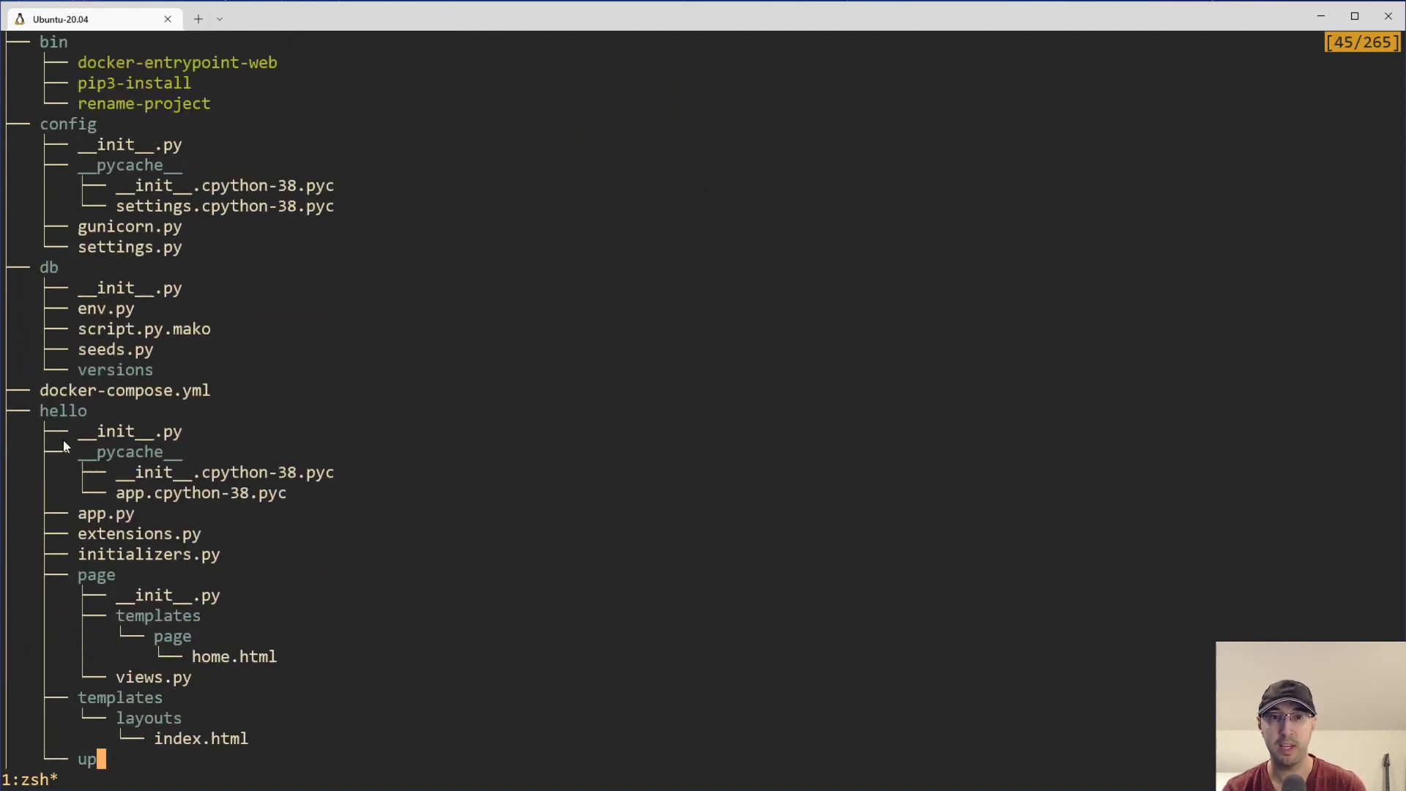
mouse_move(142, 546)
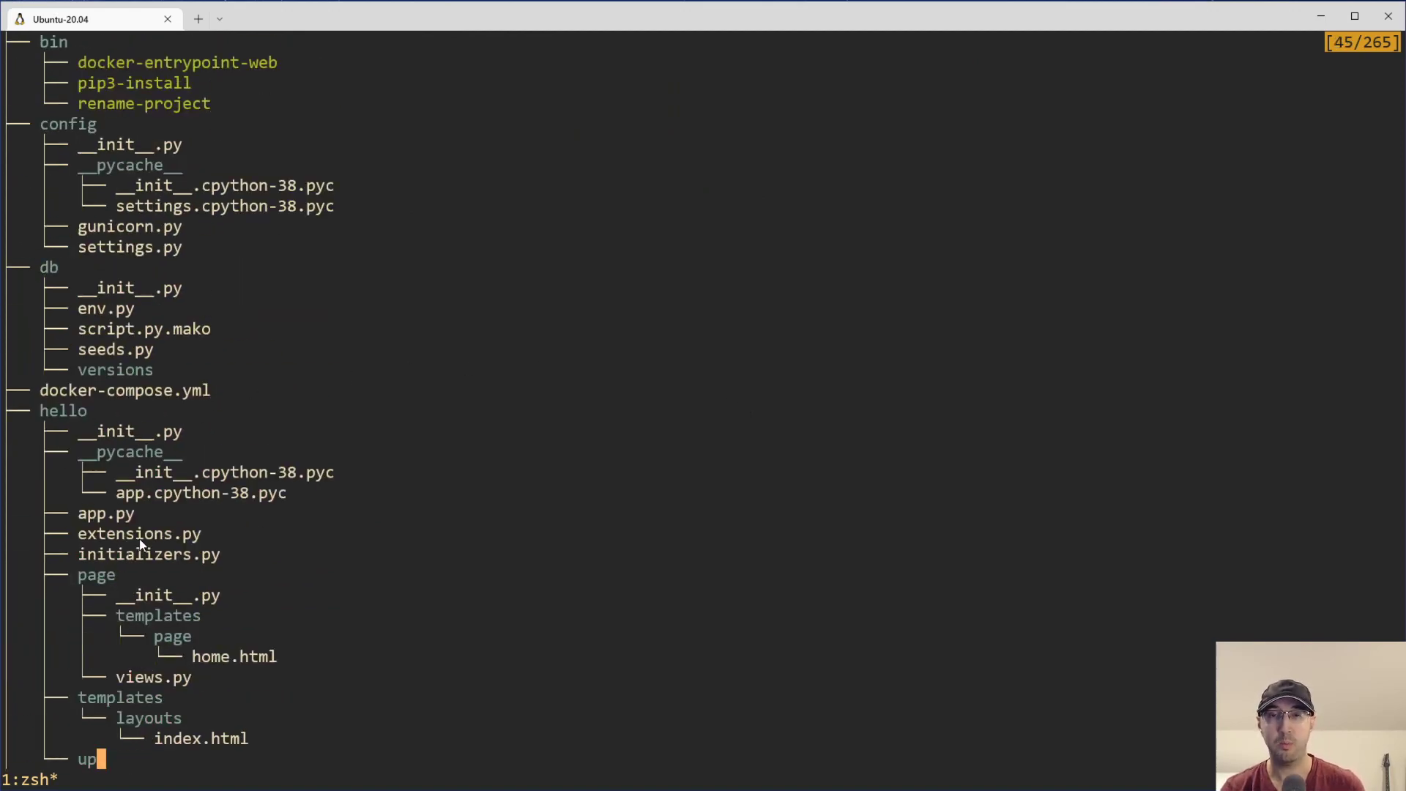
mouse_move(133, 535)
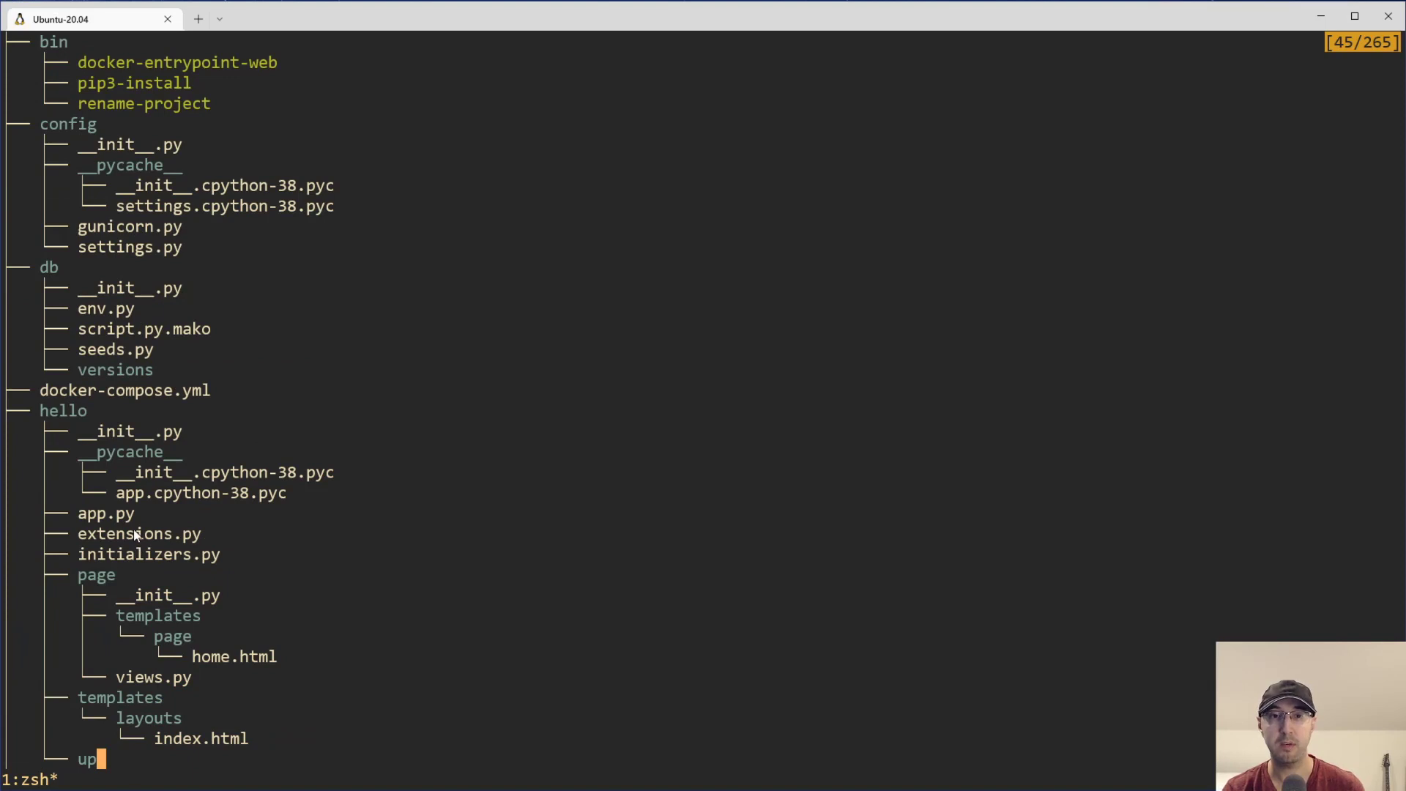
mouse_move(123, 627)
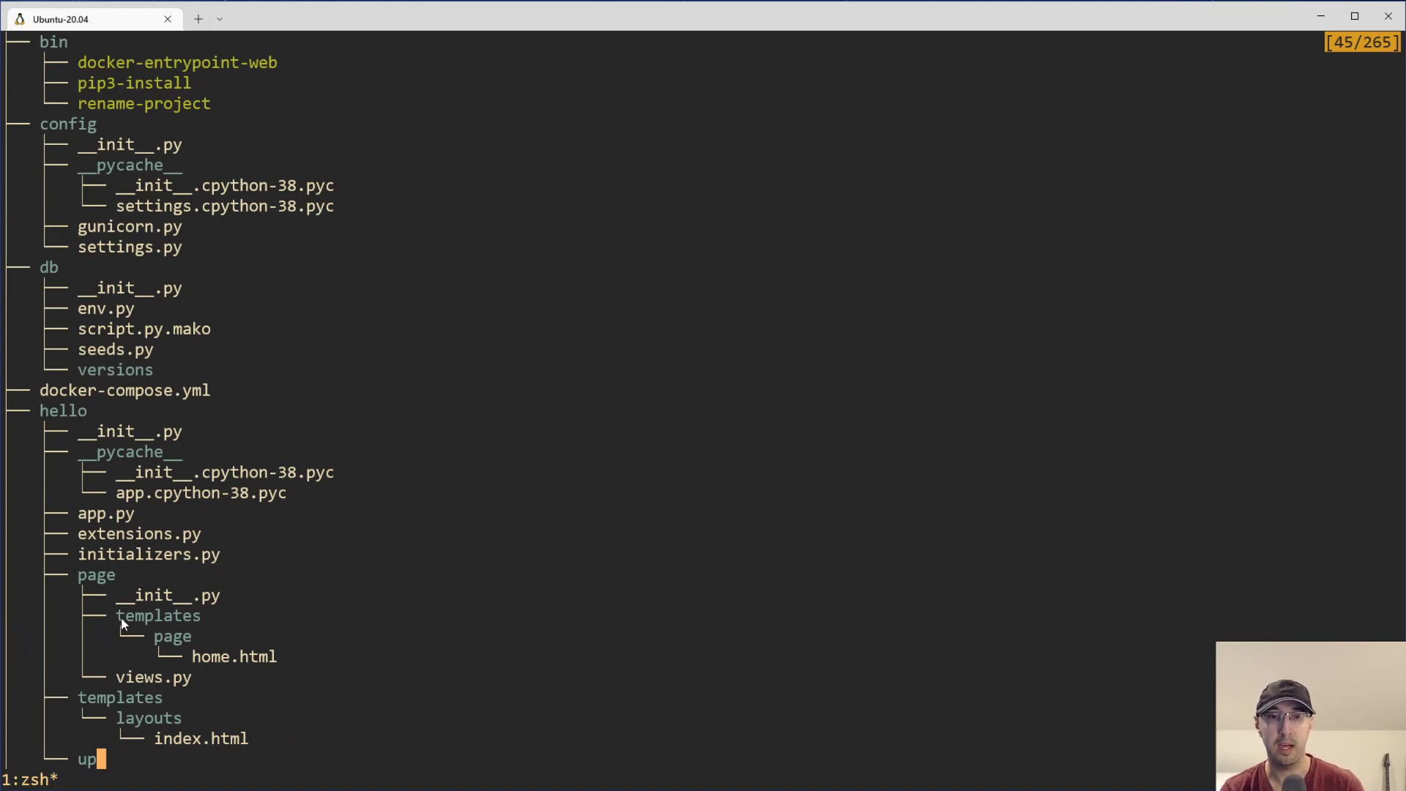
mouse_move(156, 608)
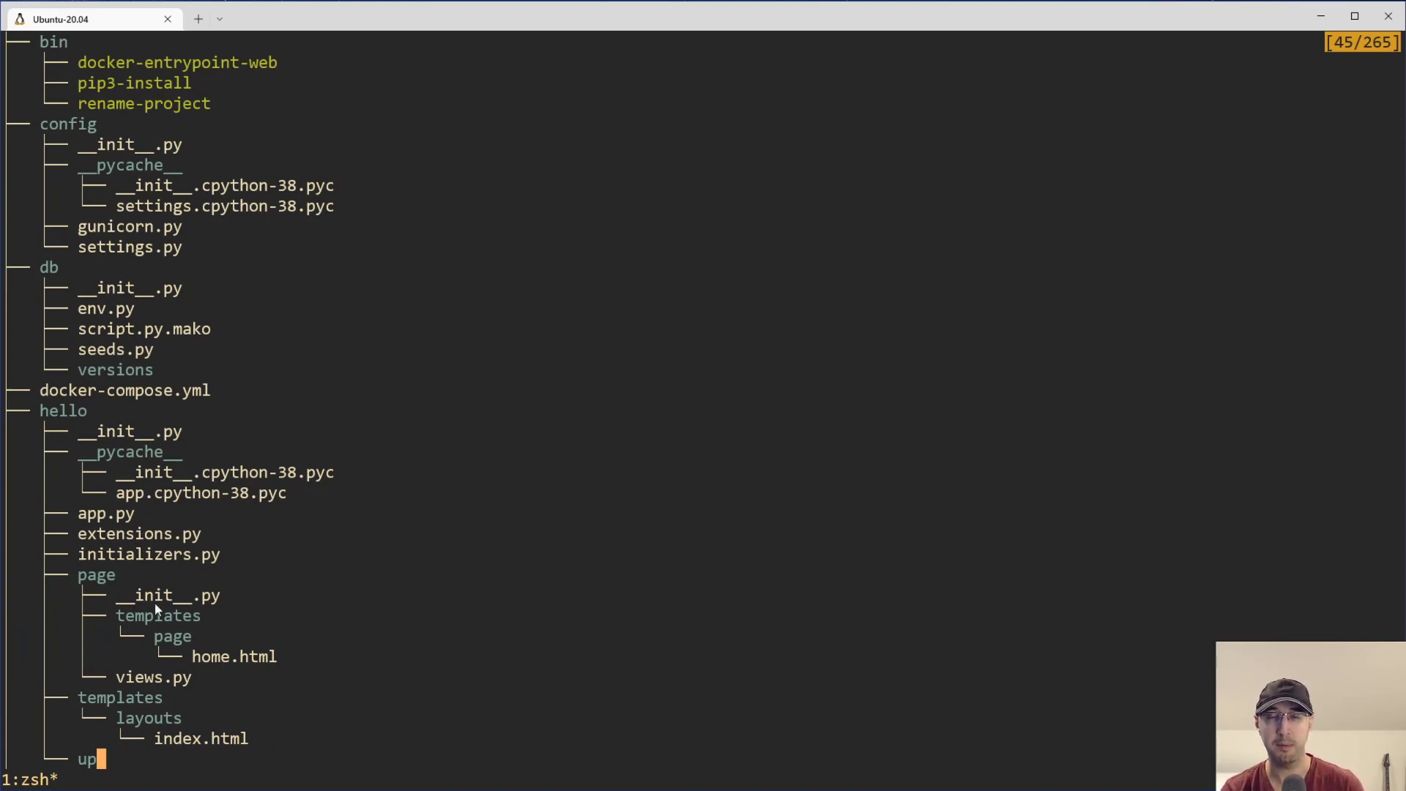
mouse_move(99, 575)
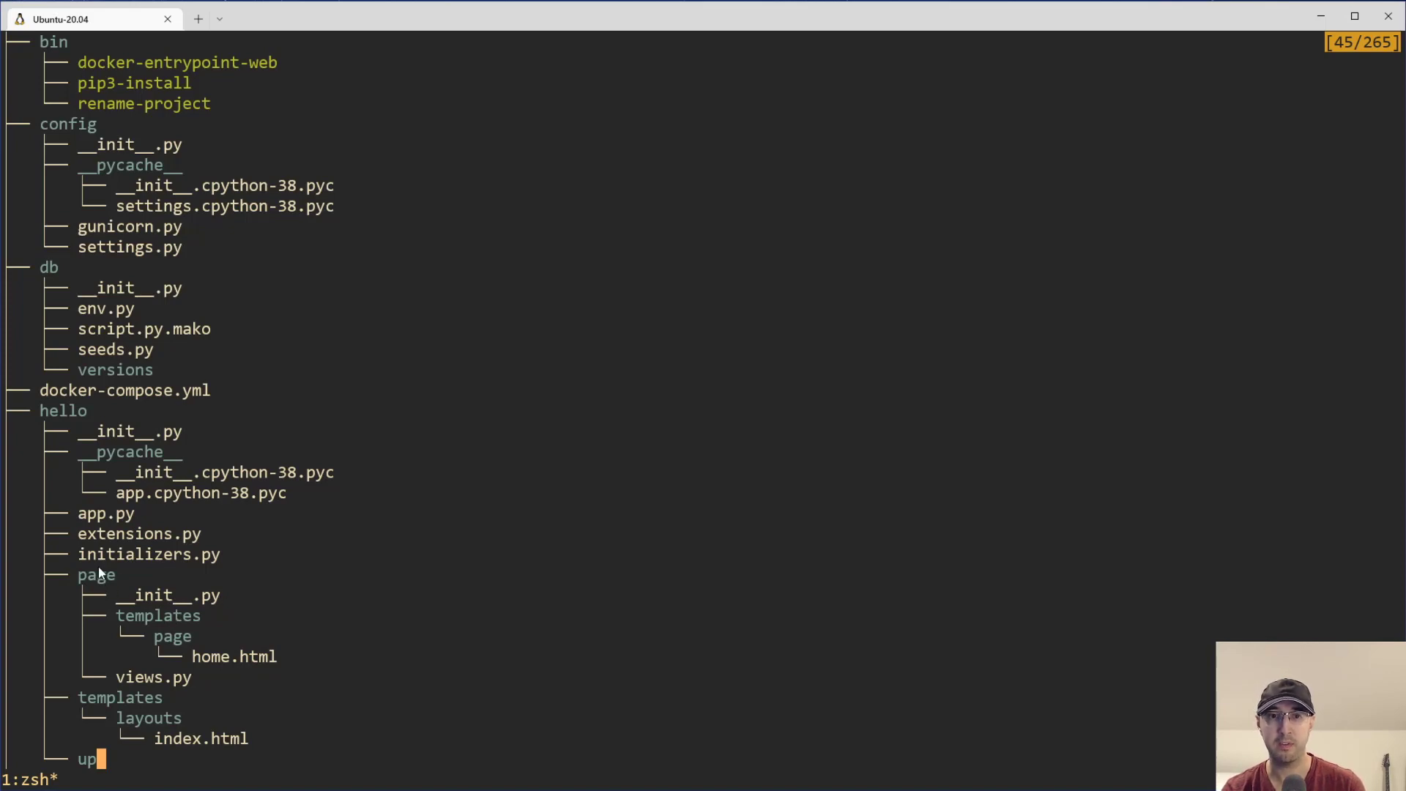
mouse_move(331, 518)
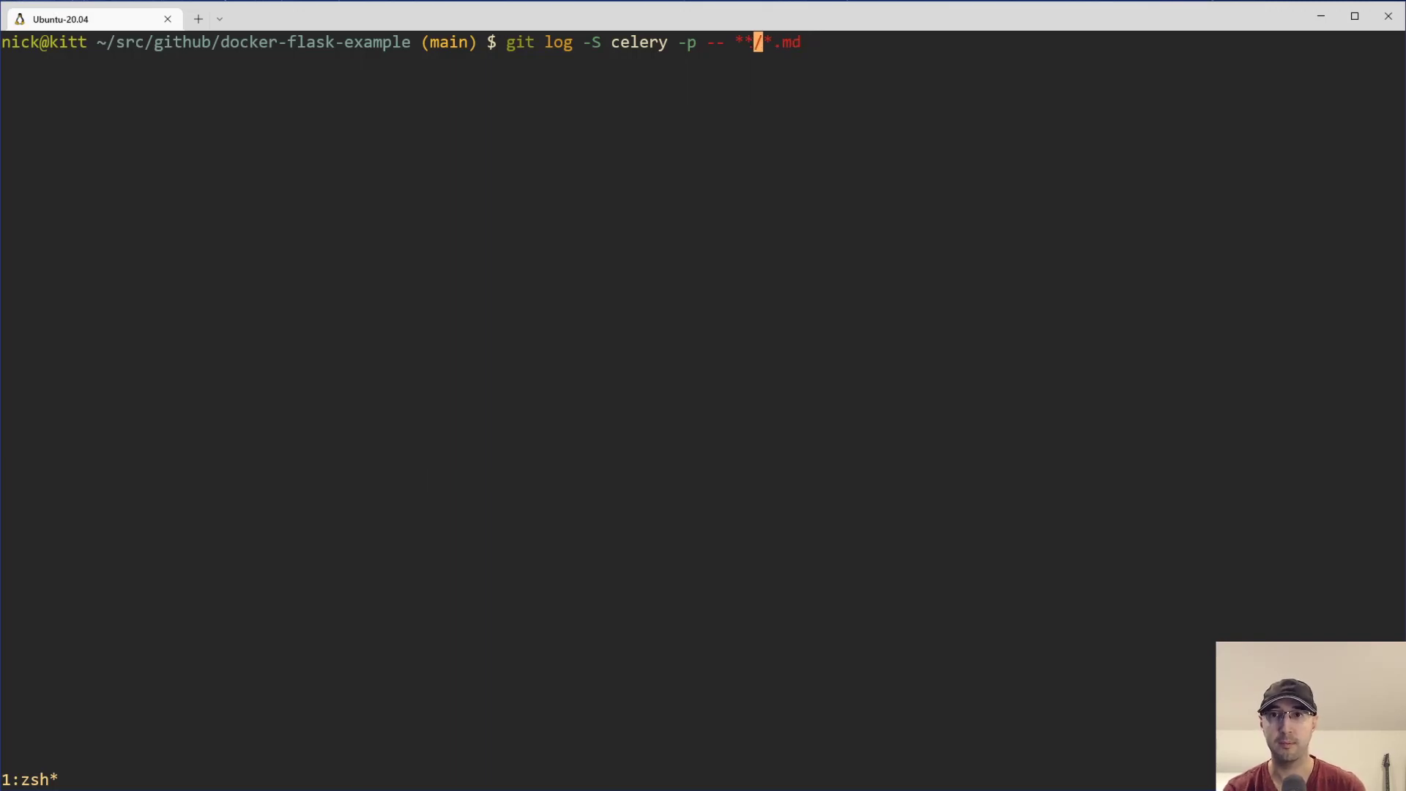
- Run the DOCTYPE pickaxe search limited to '**/templates/*' and review the index.html diff
type("template")
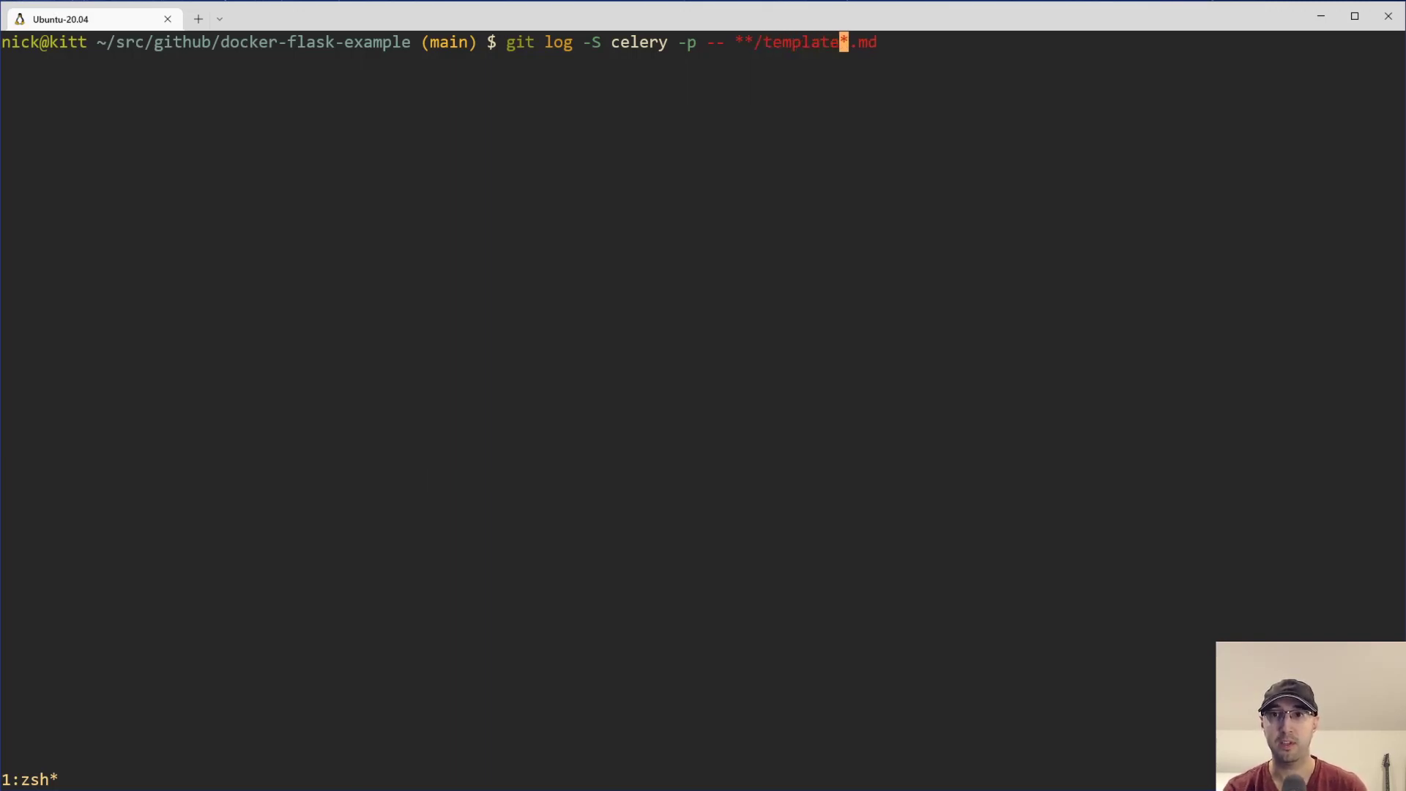
type("s/")
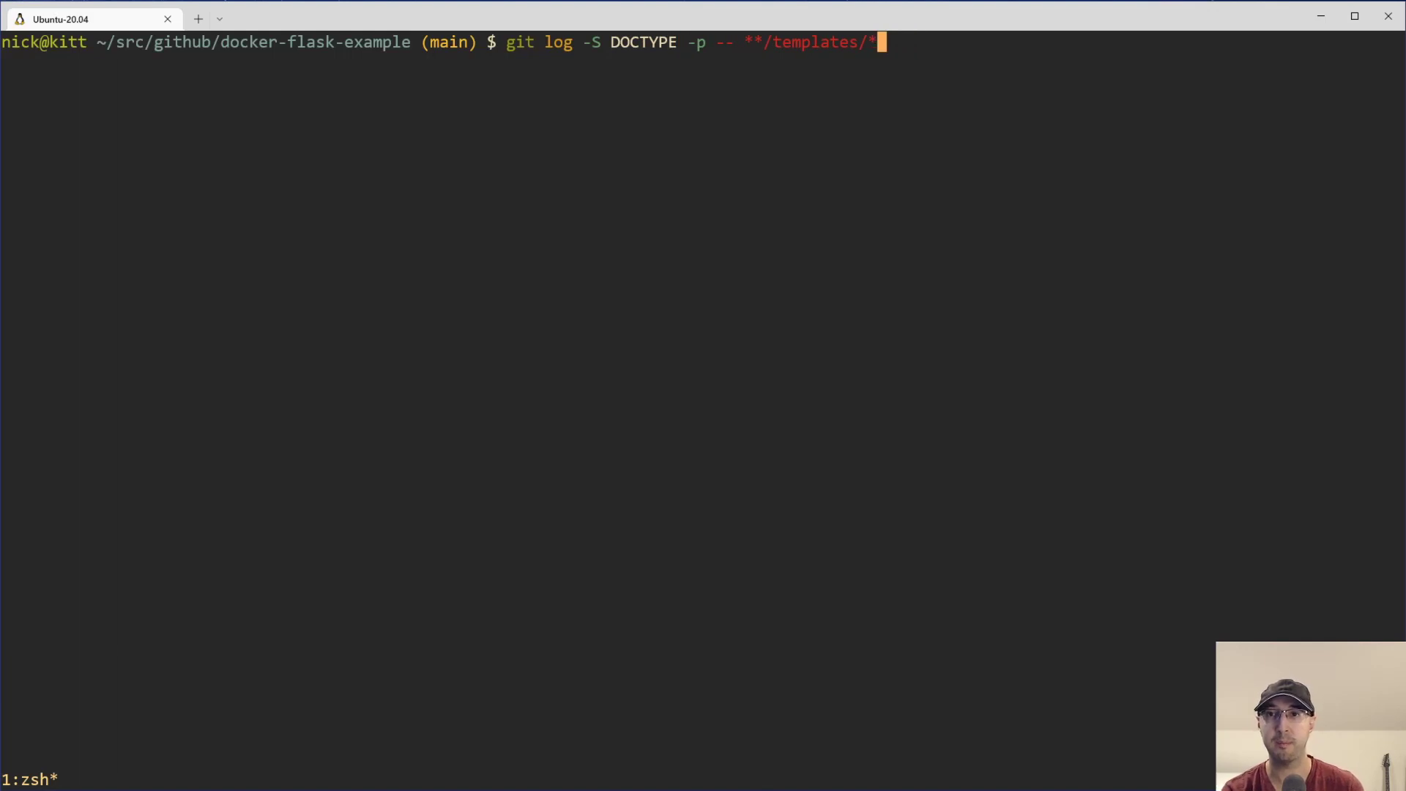
key("BackSpace")
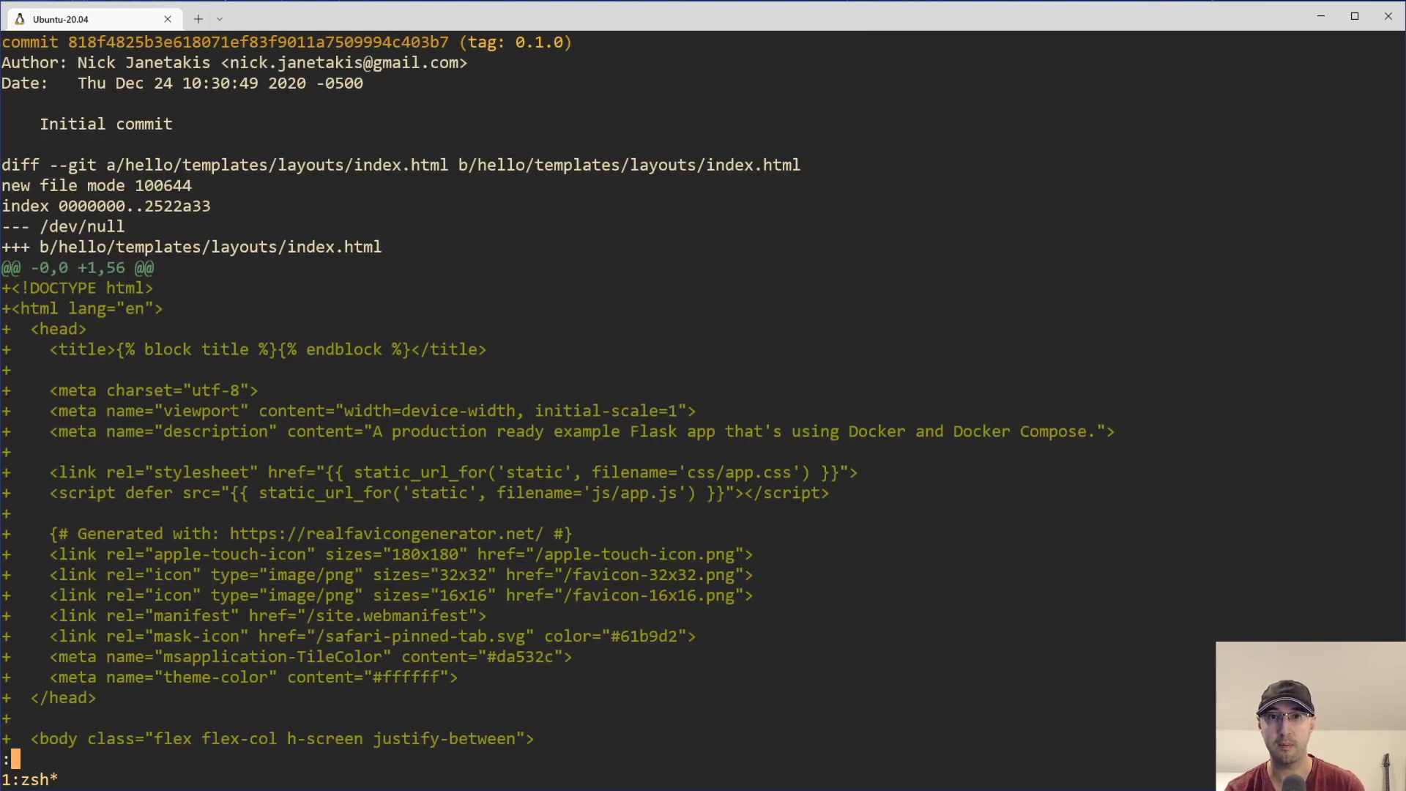
mouse_move(480, 170)
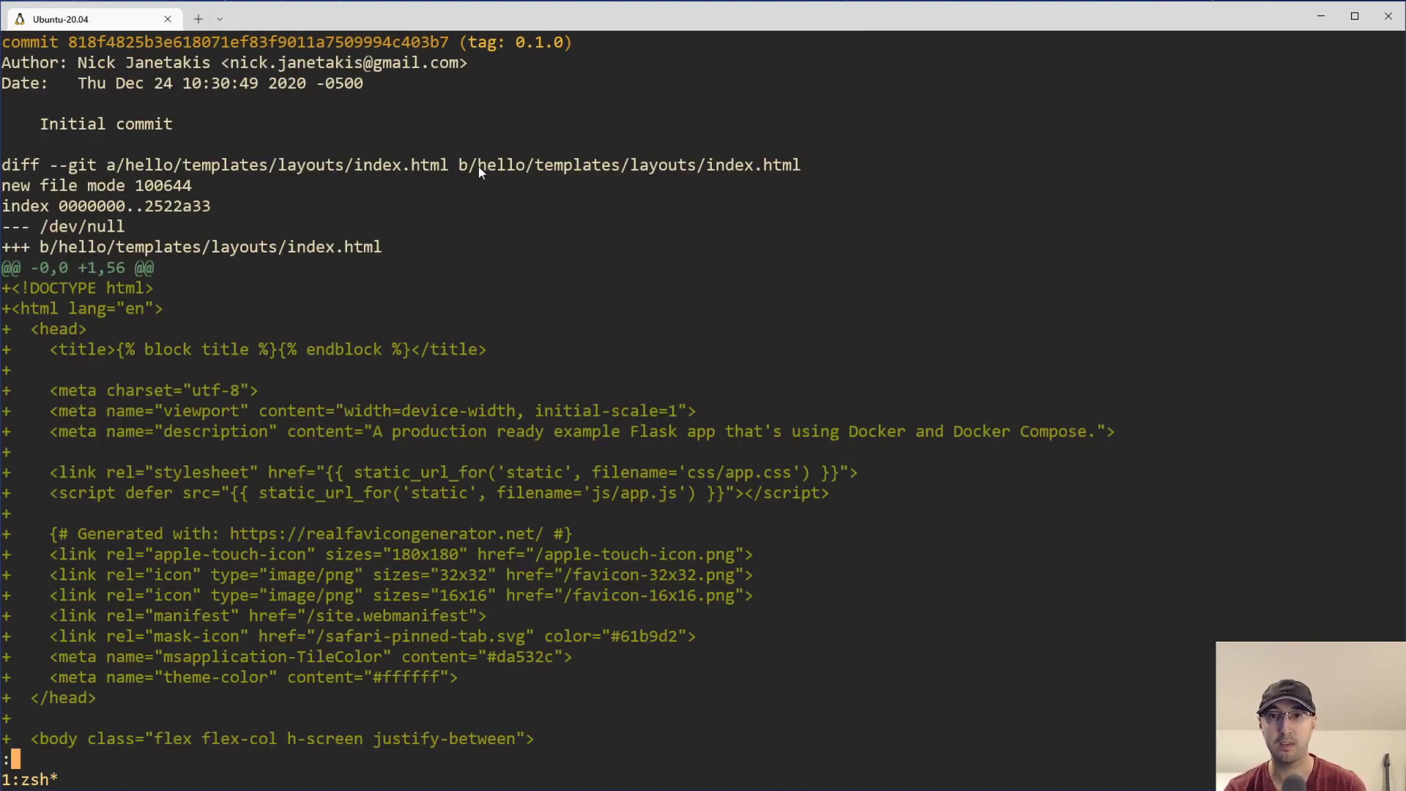
mouse_move(779, 180)
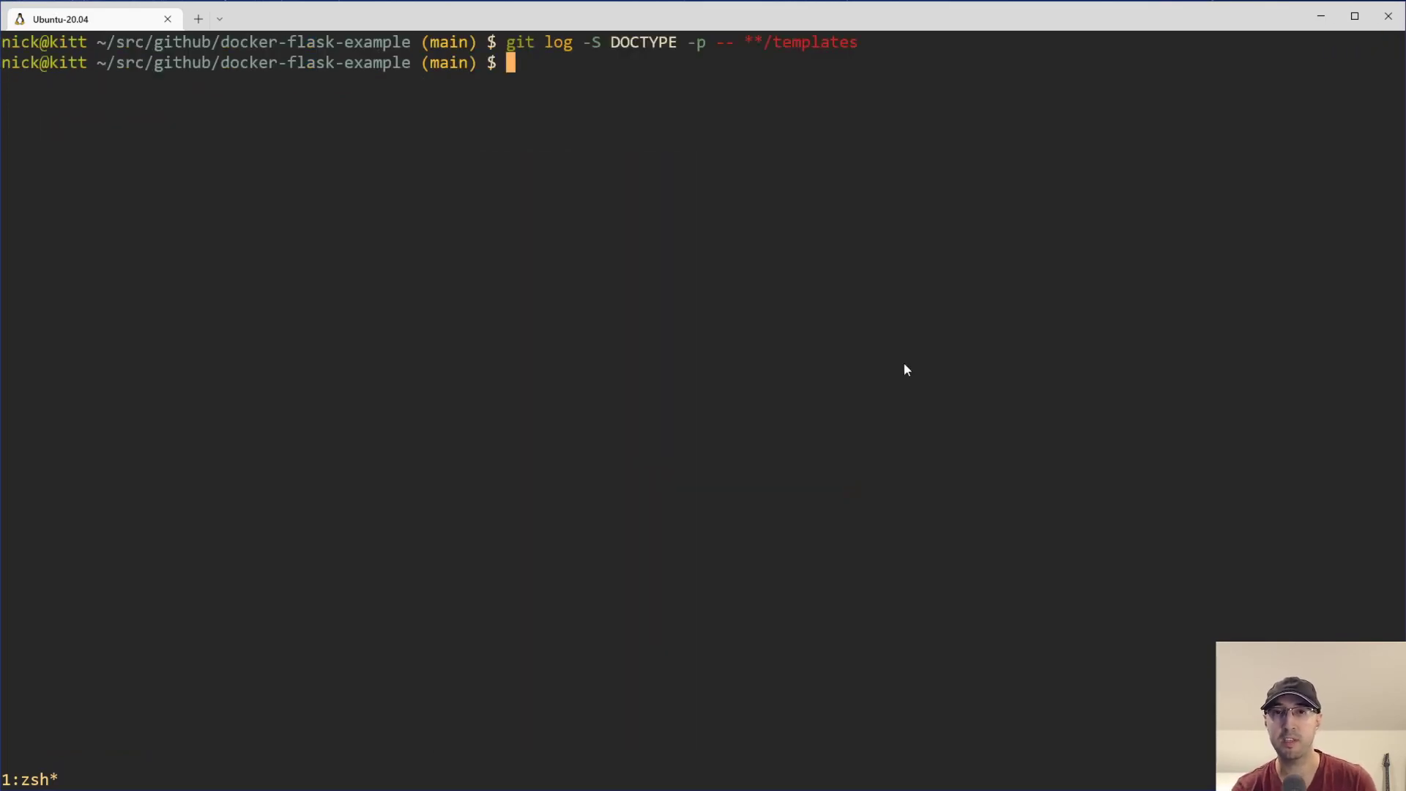
mouse_move(891, 354)
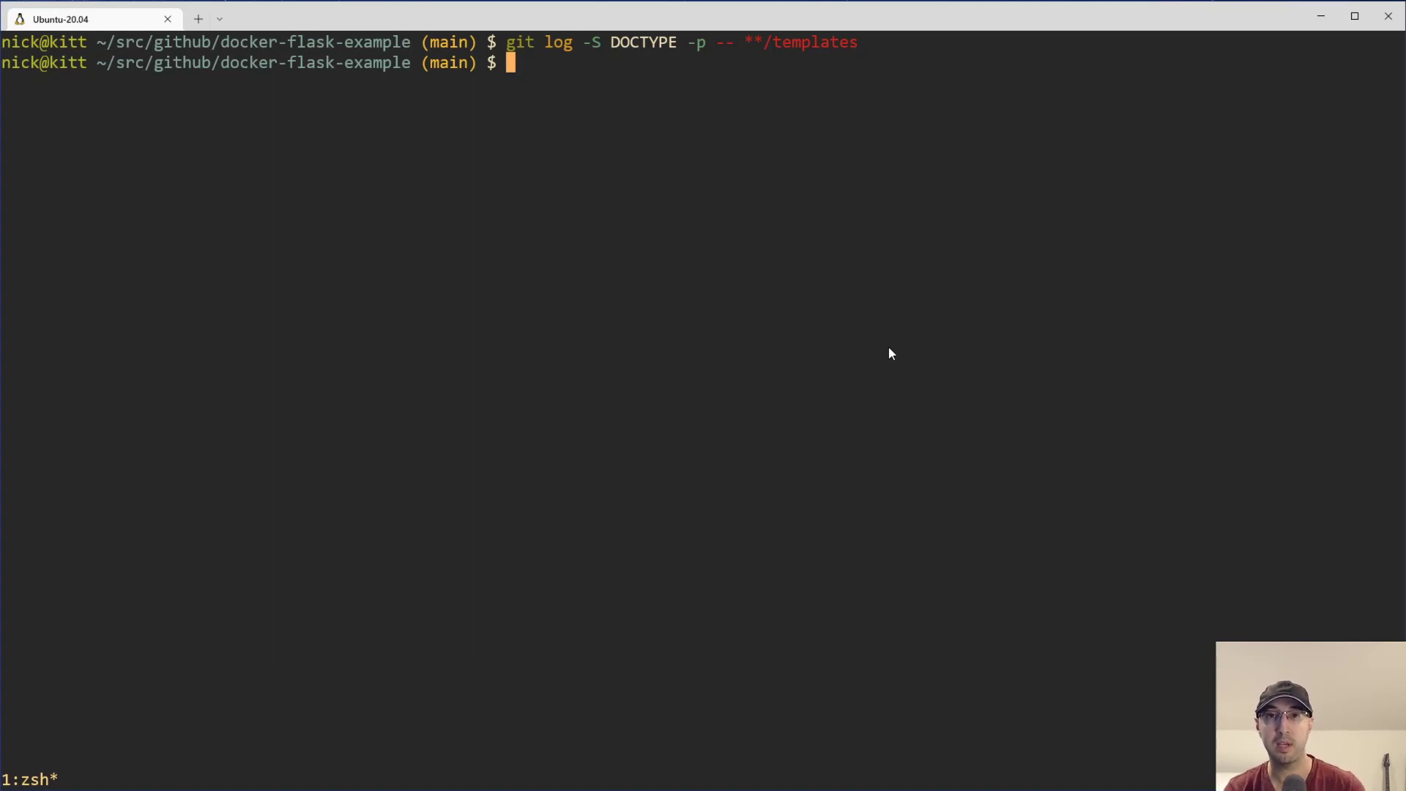
mouse_move(885, 299)
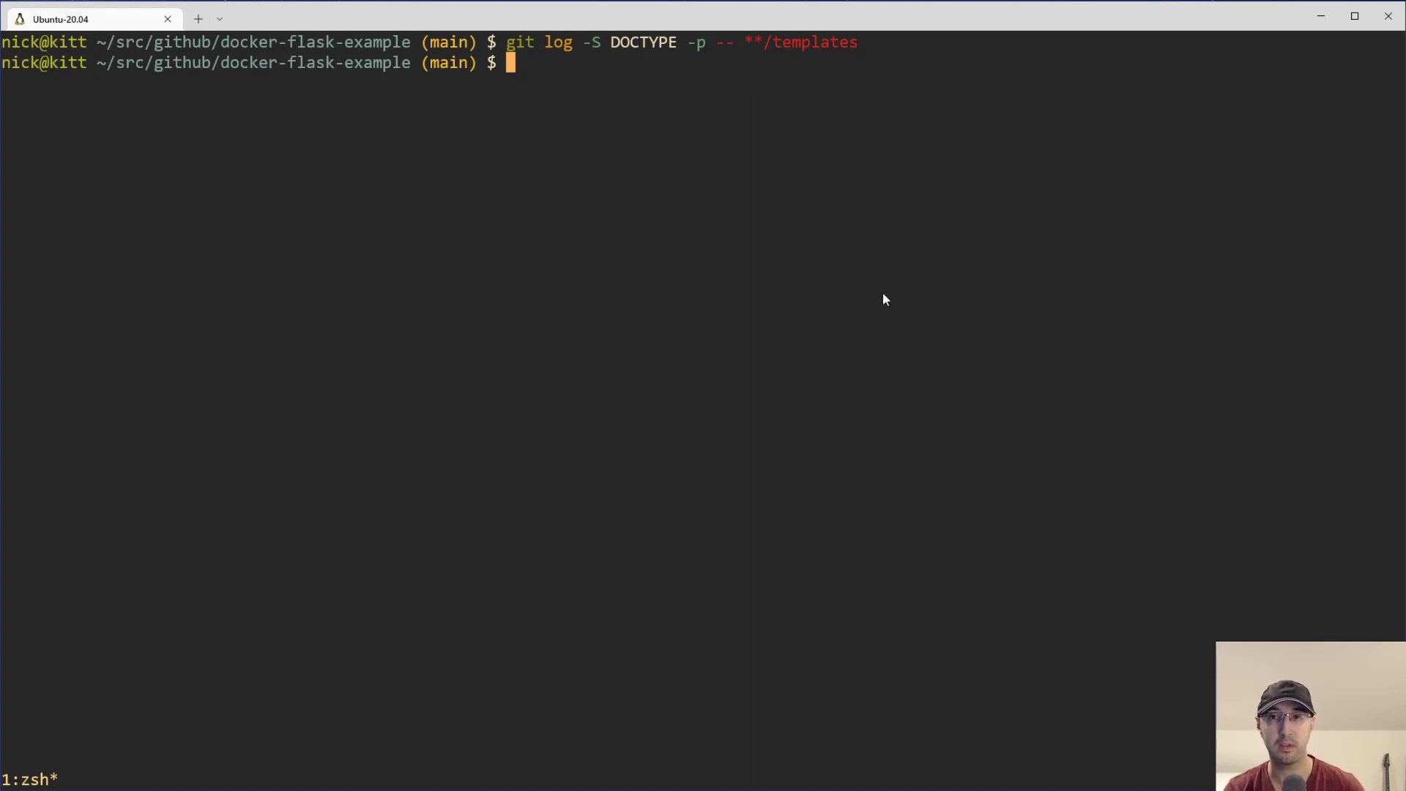
mouse_move(842, 373)
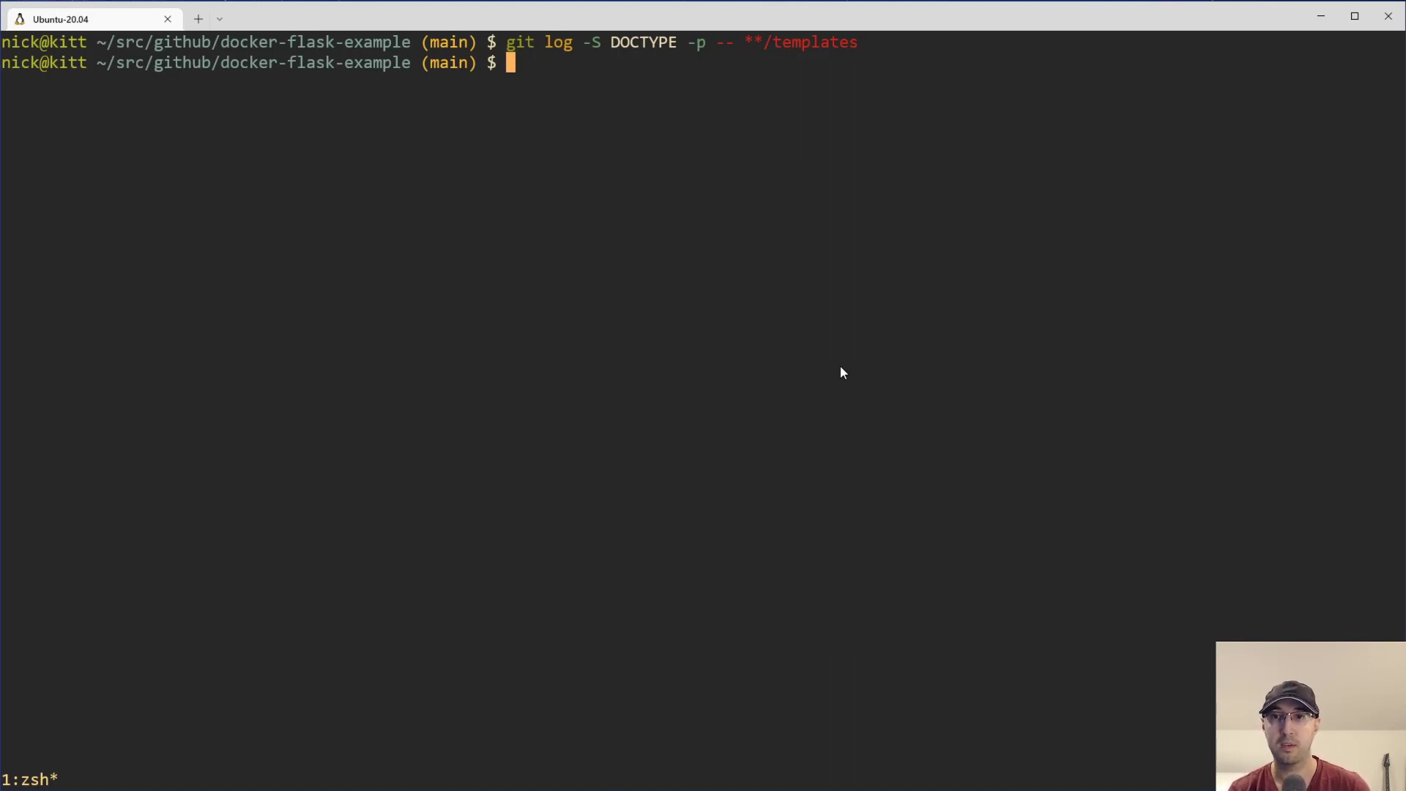
- Run git log -G celery -p restricted to **/*.py files
type("git log -S celery -p -- **/*.py")
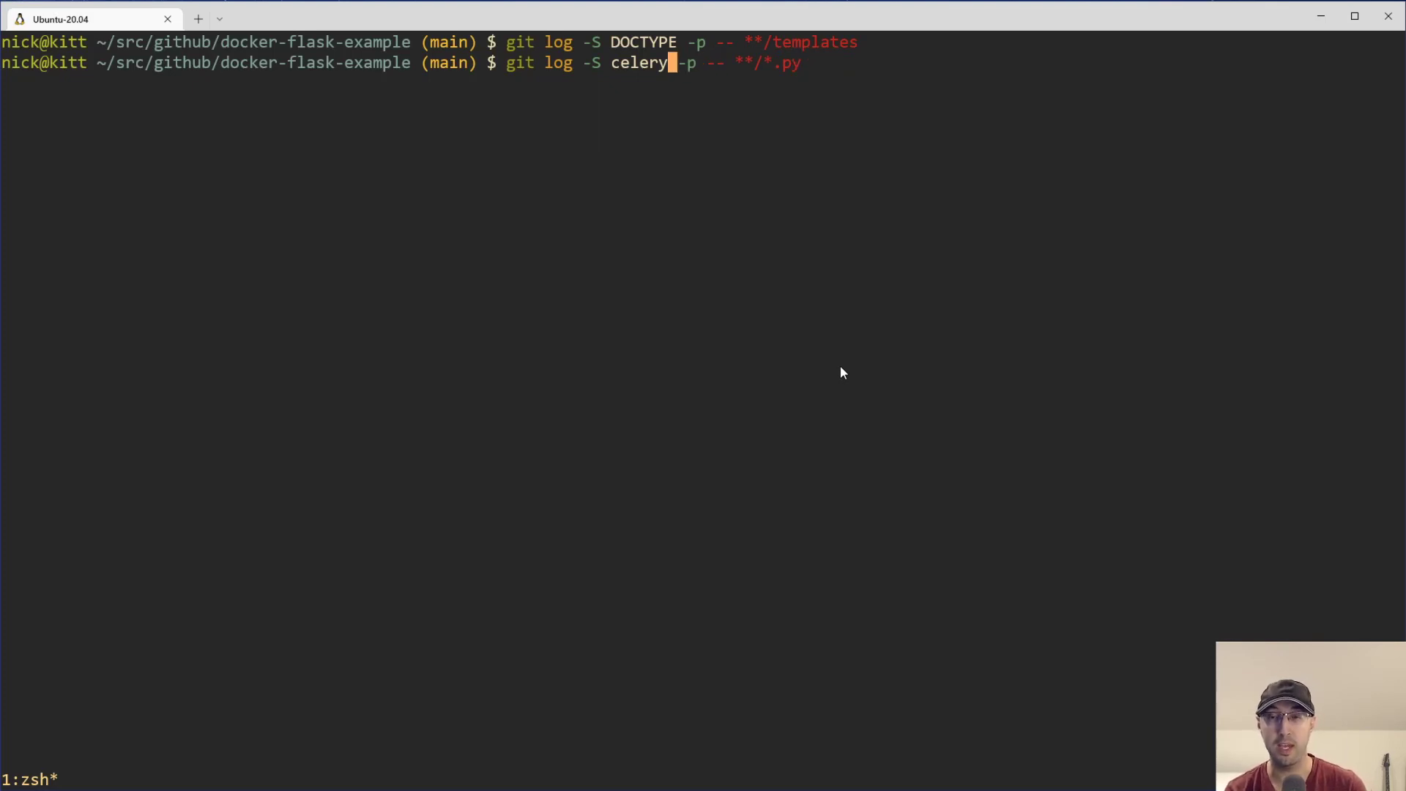
key("BackSpace")
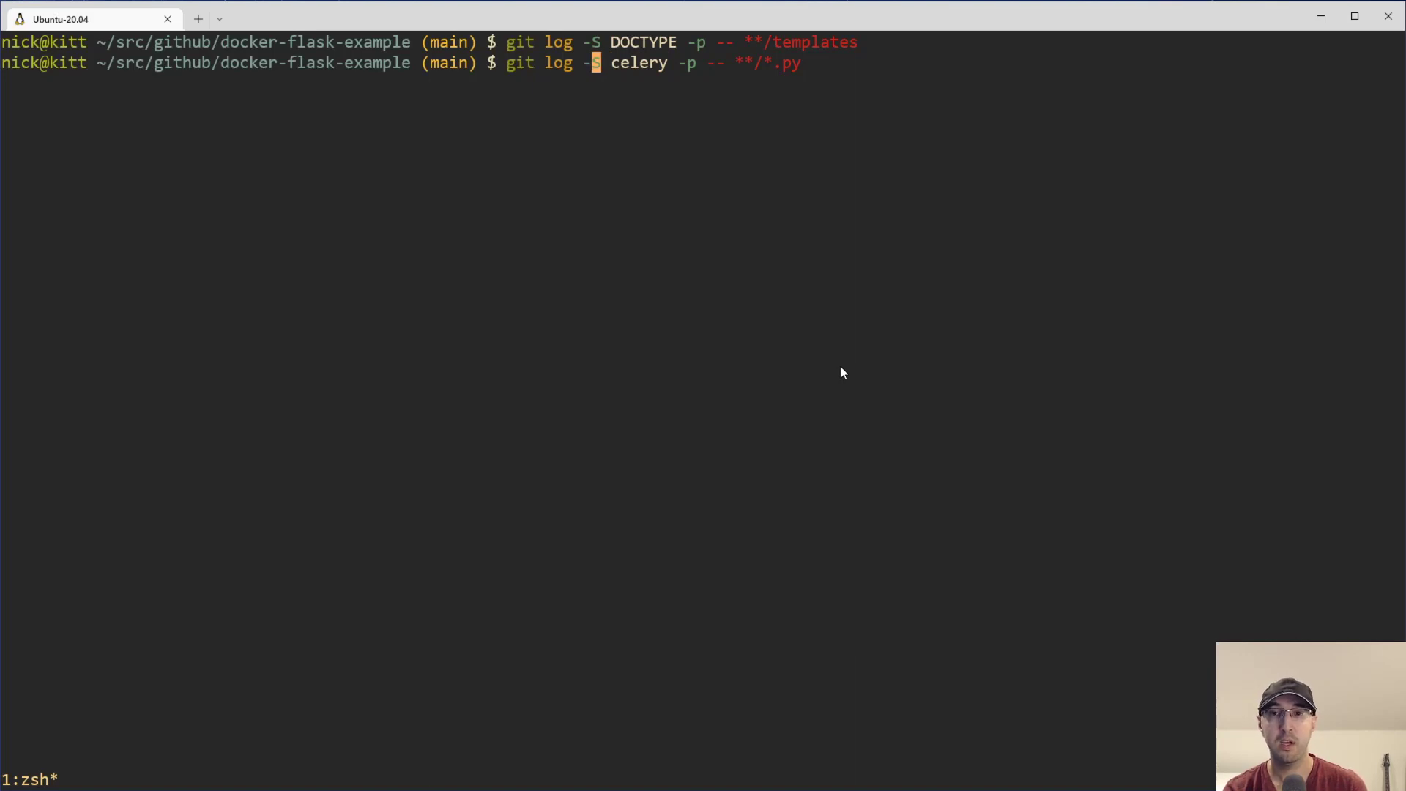
type("G")
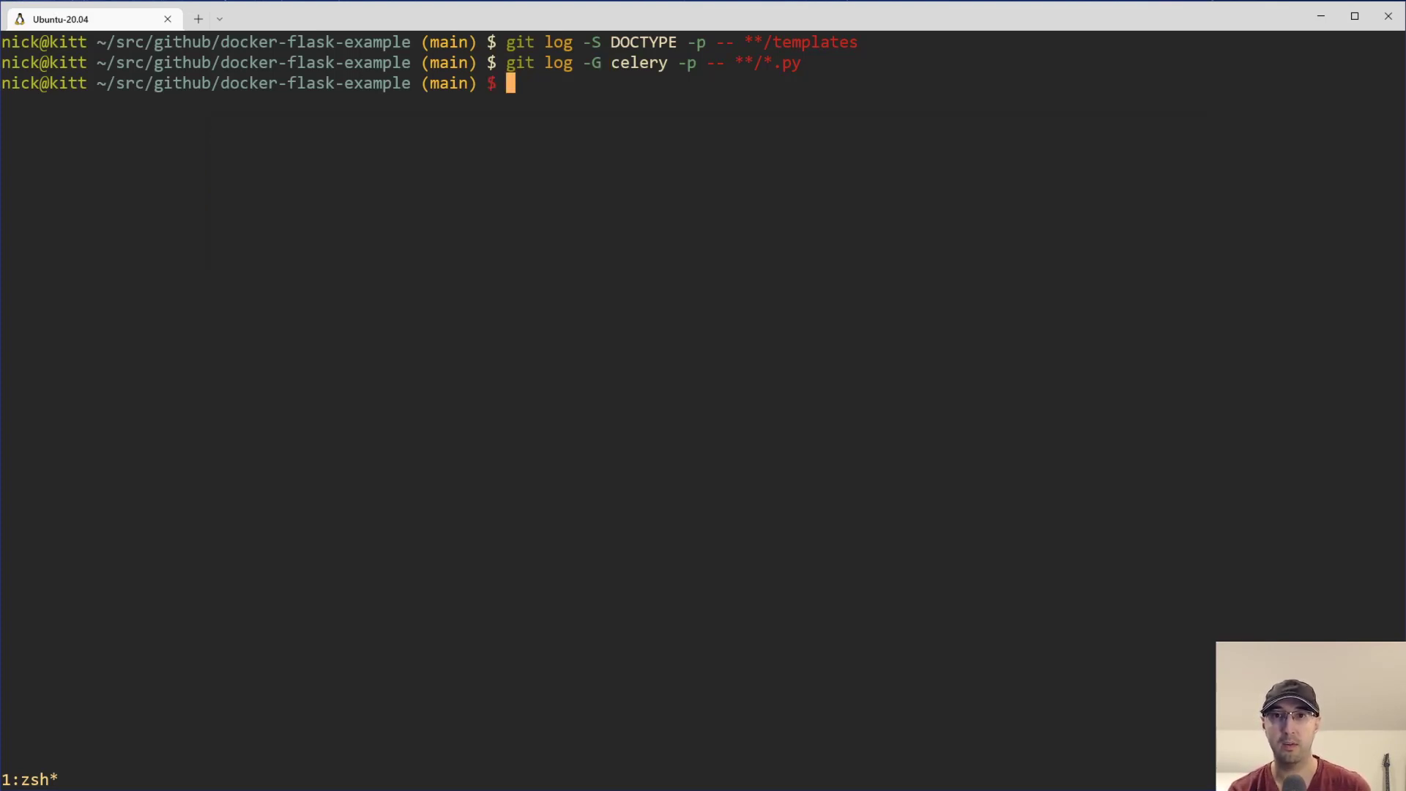
- In ~/src/github/dotfiles, run git log -G '^alias \w+=".*"$' -p
type("cd ~/src/github/dotfiles")
type("git log -G")
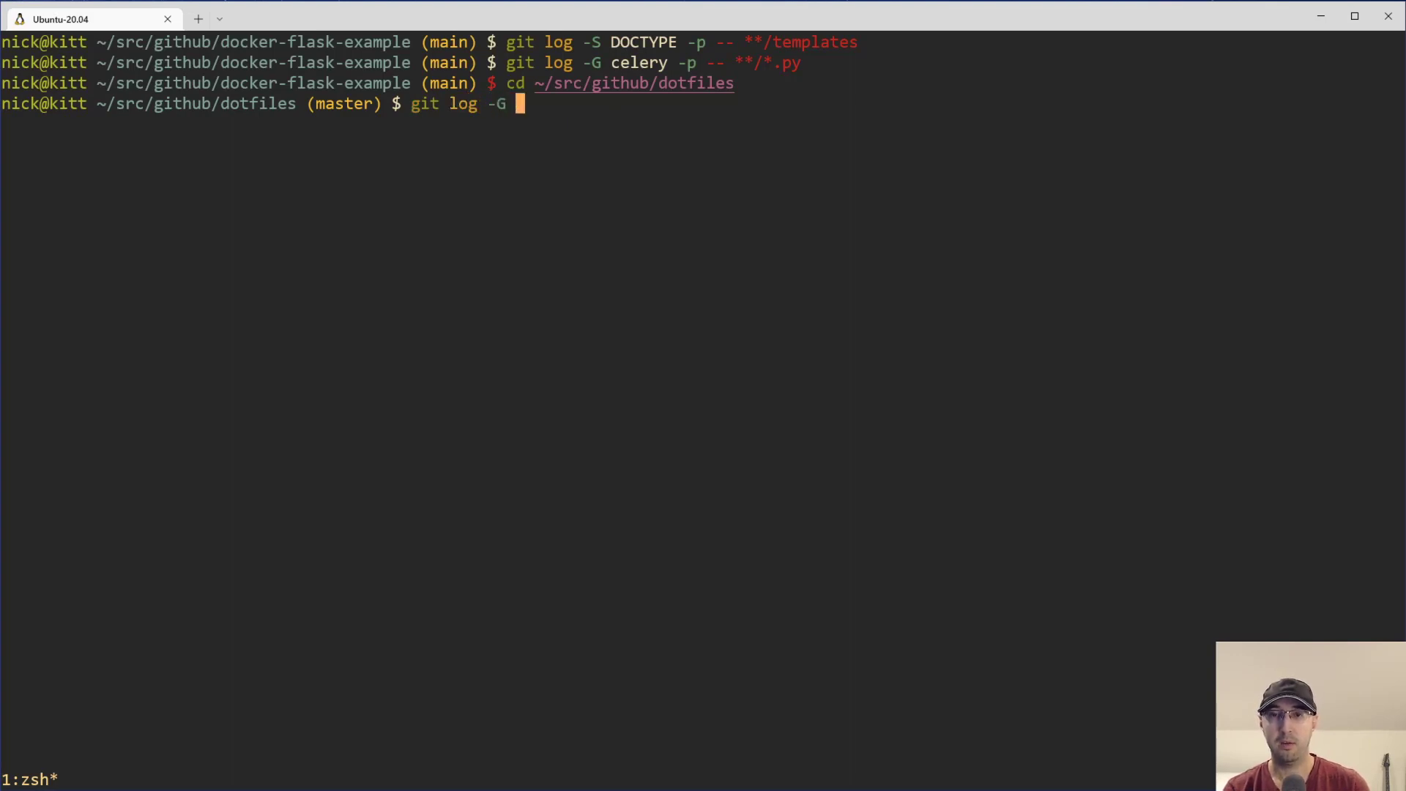
type("\"")
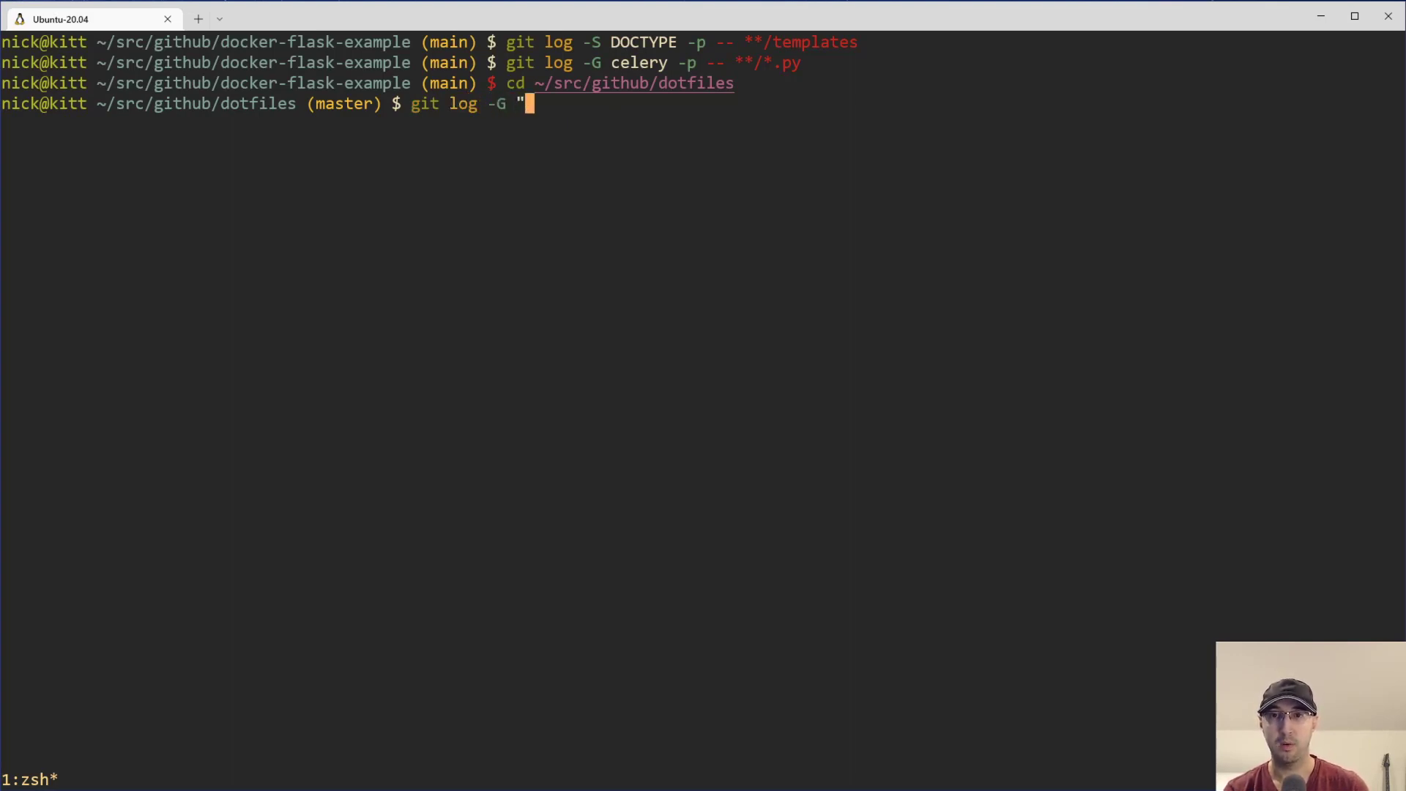
type("^")
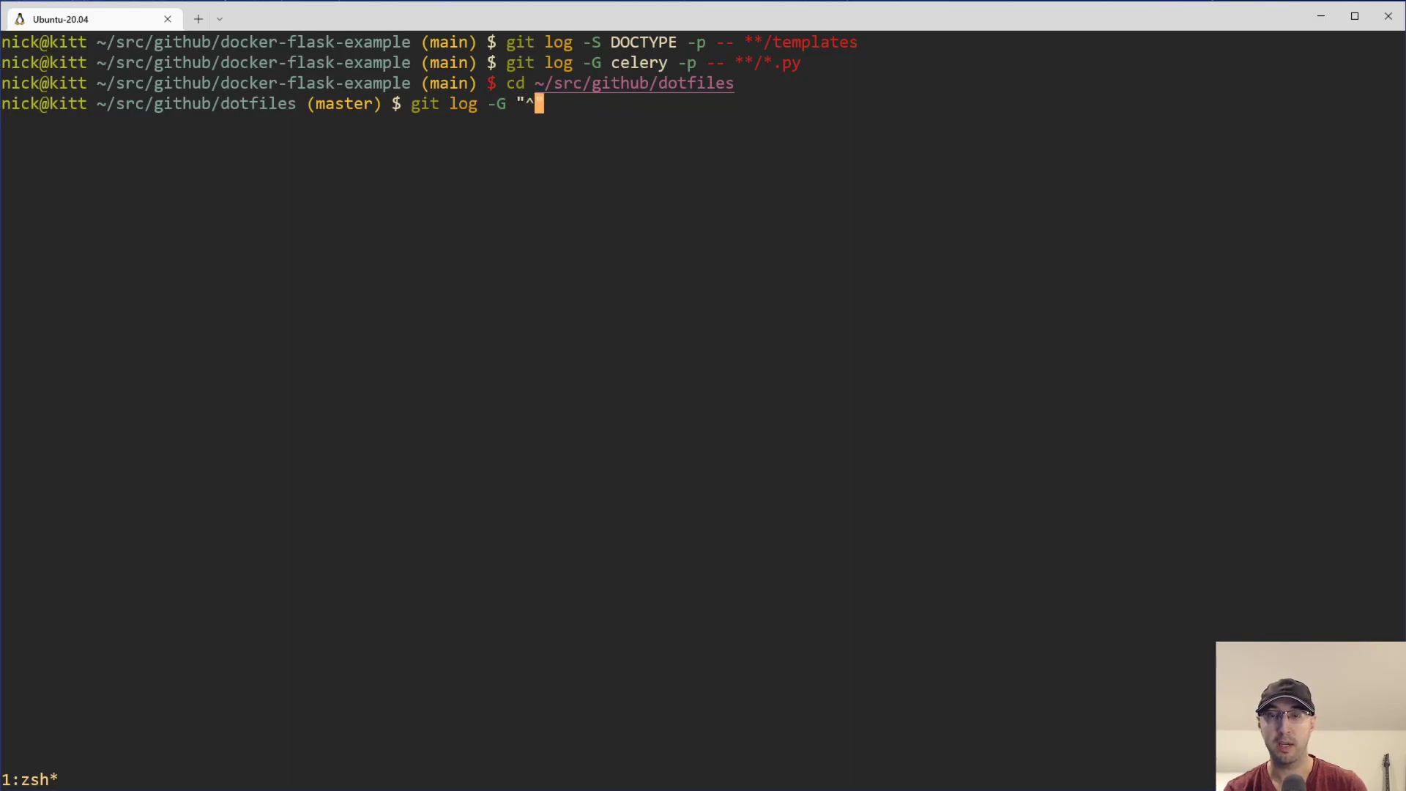
type("alias")
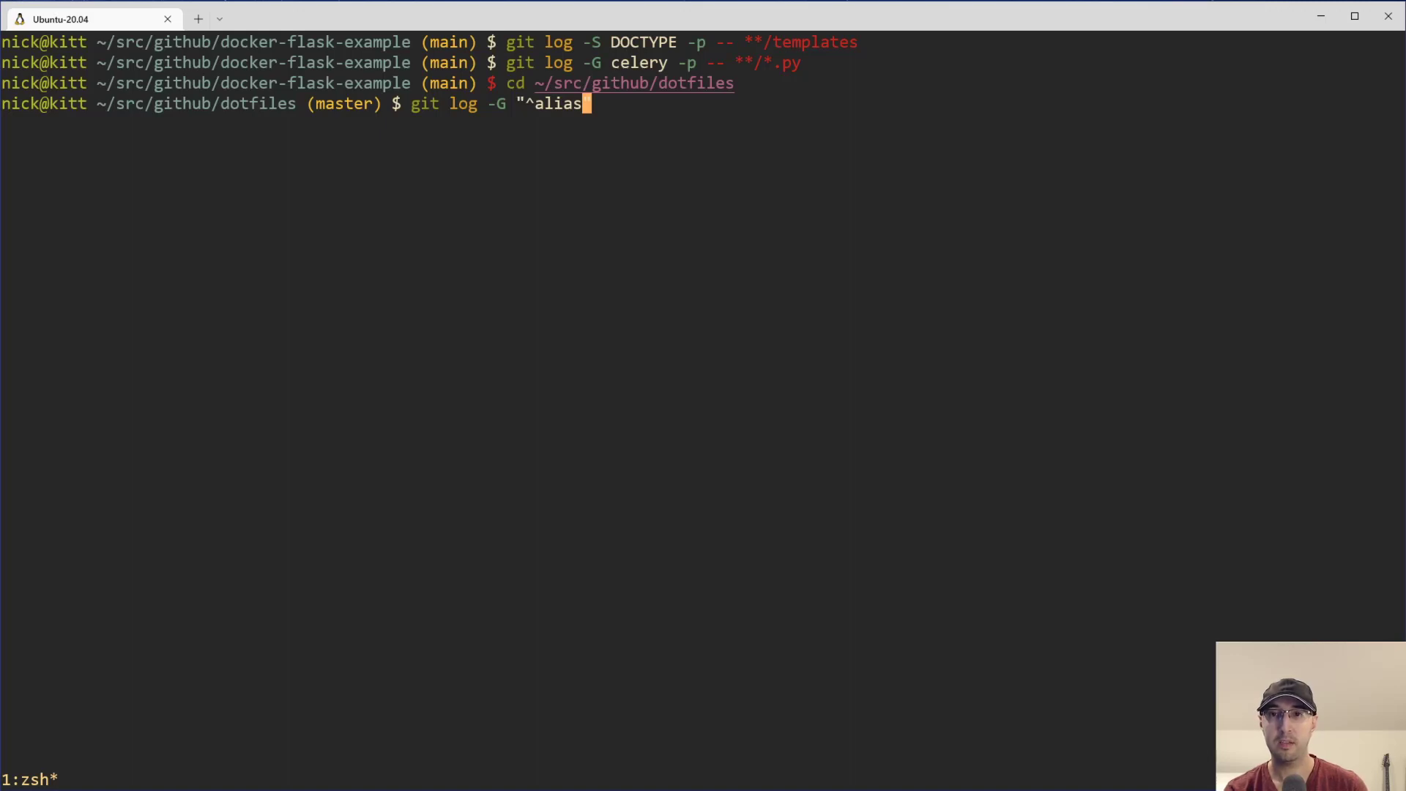
type("\\w+")
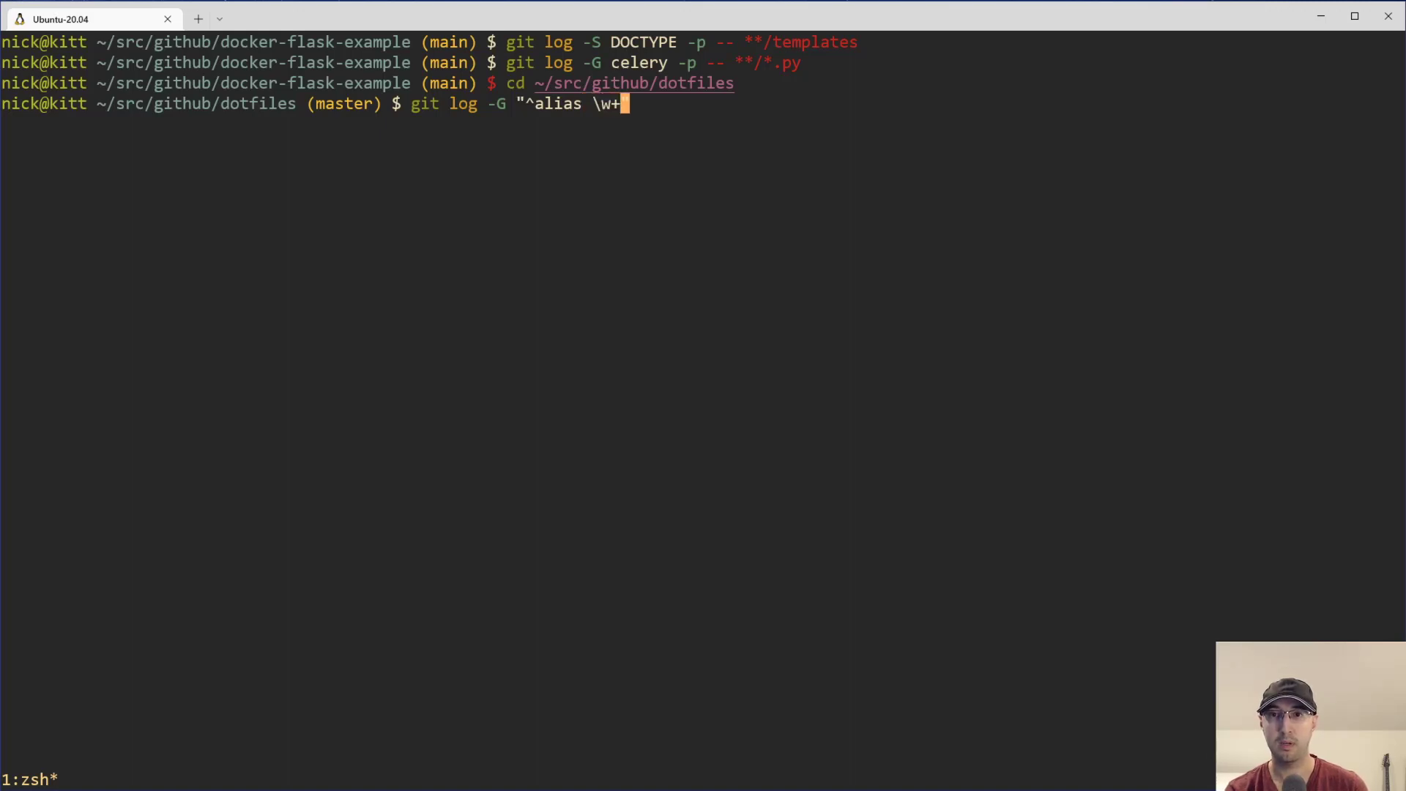
type("=")
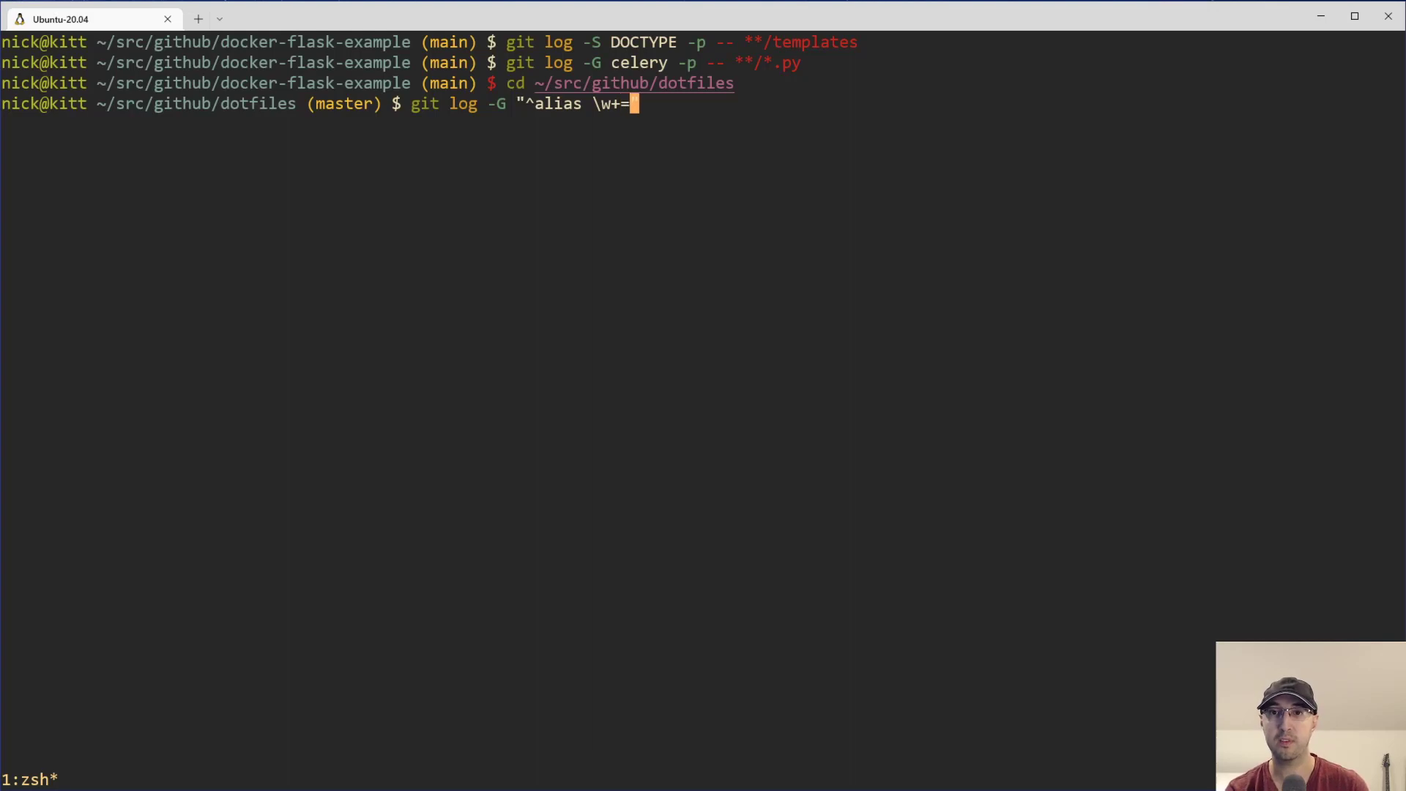
type("'")
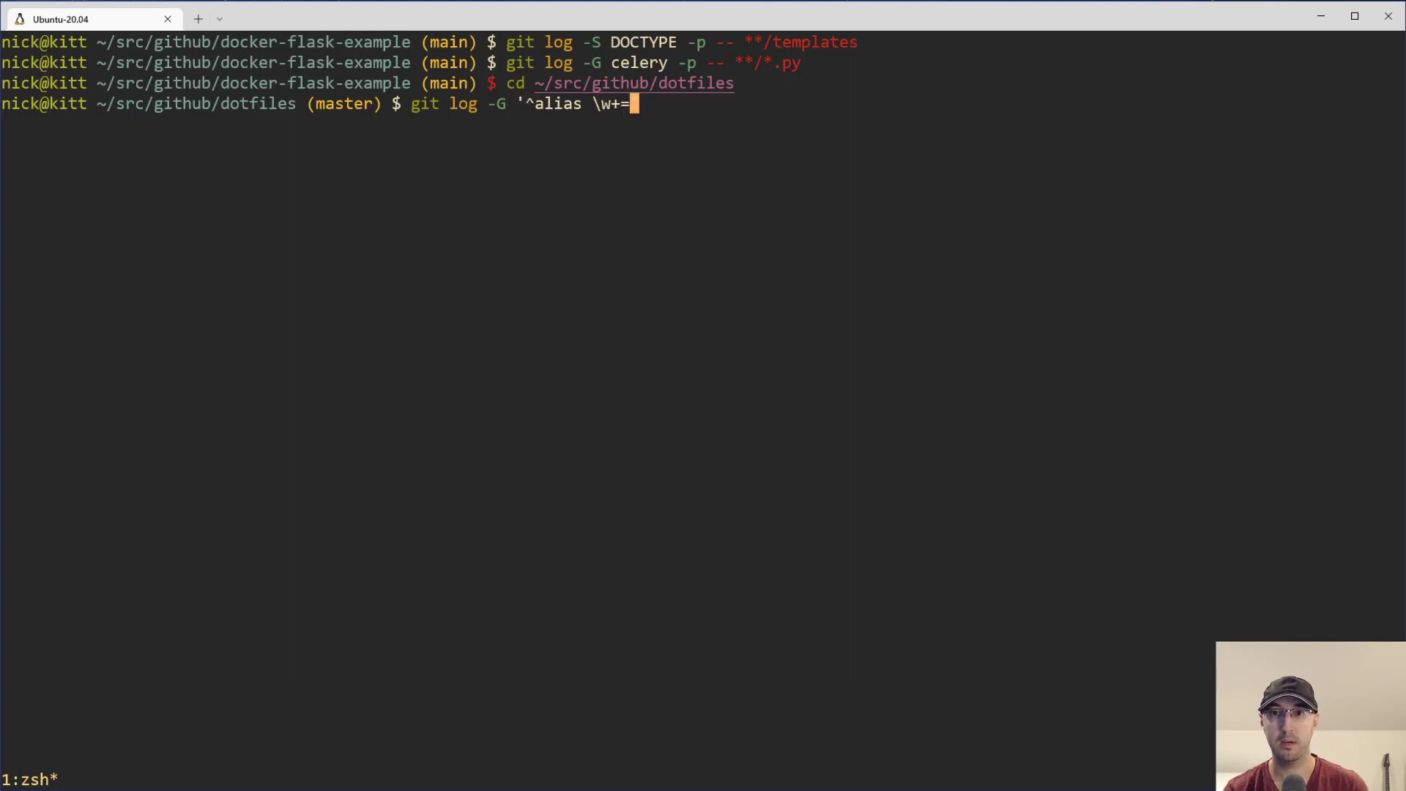
type(".*")
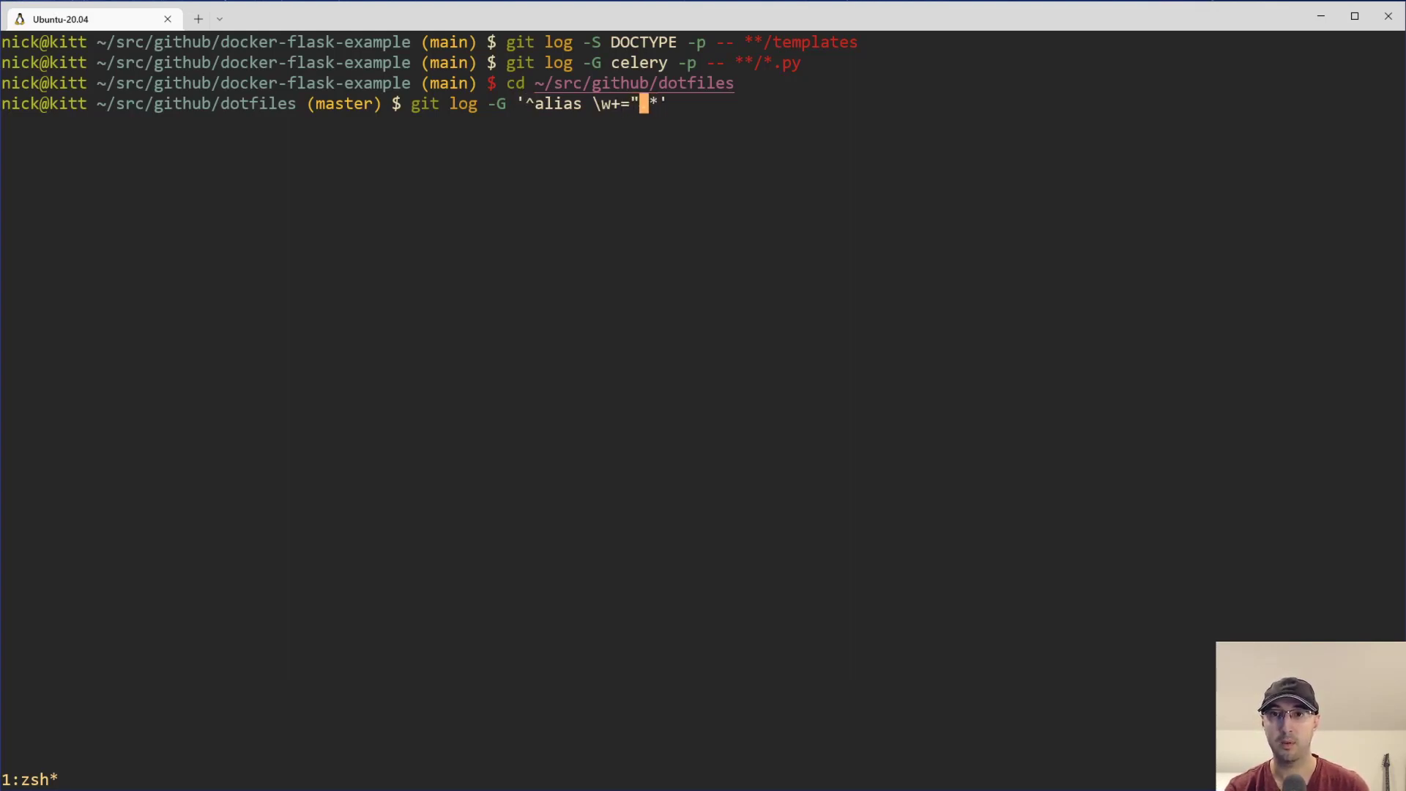
type(".*\"$")
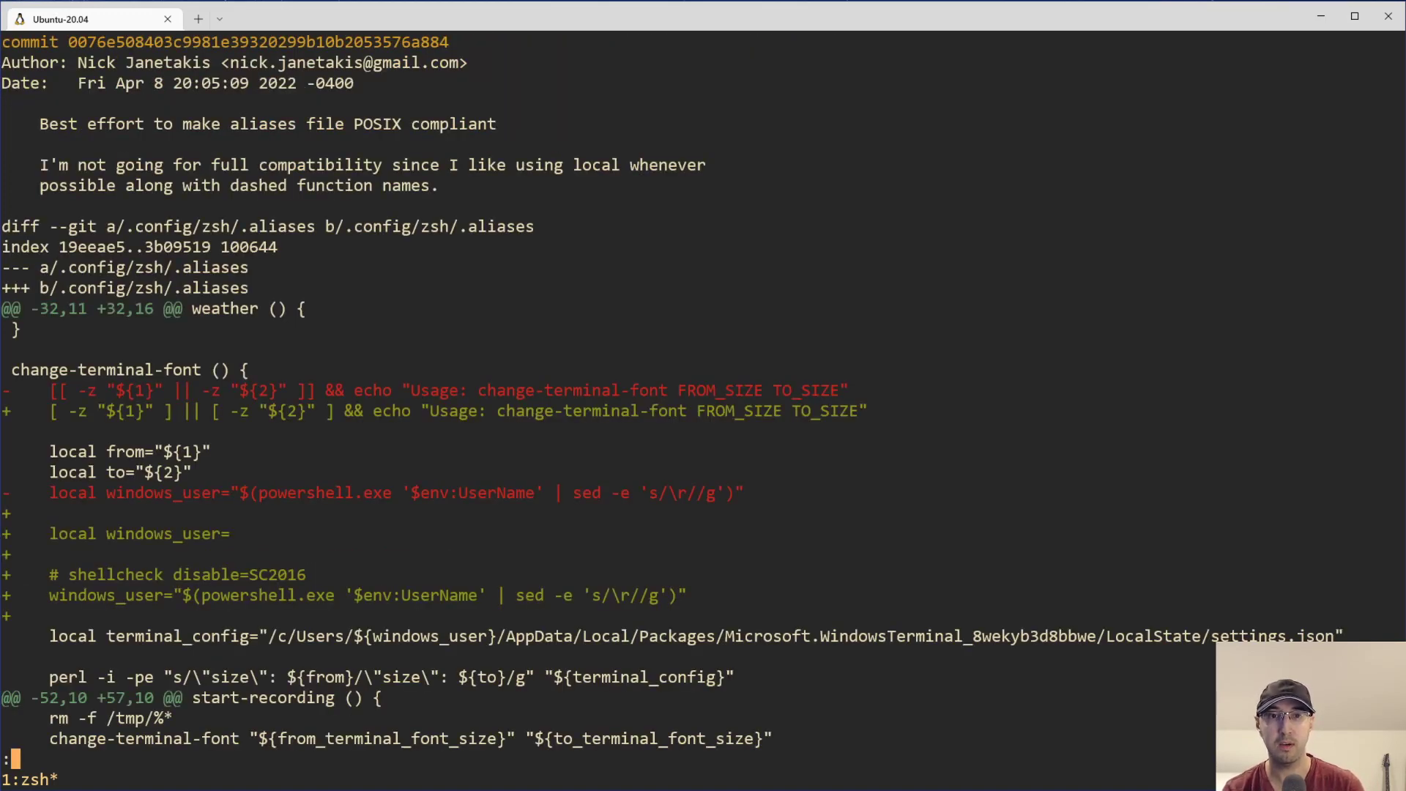
- Scroll through the commits that change alias definition lines
scroll("down", 3)
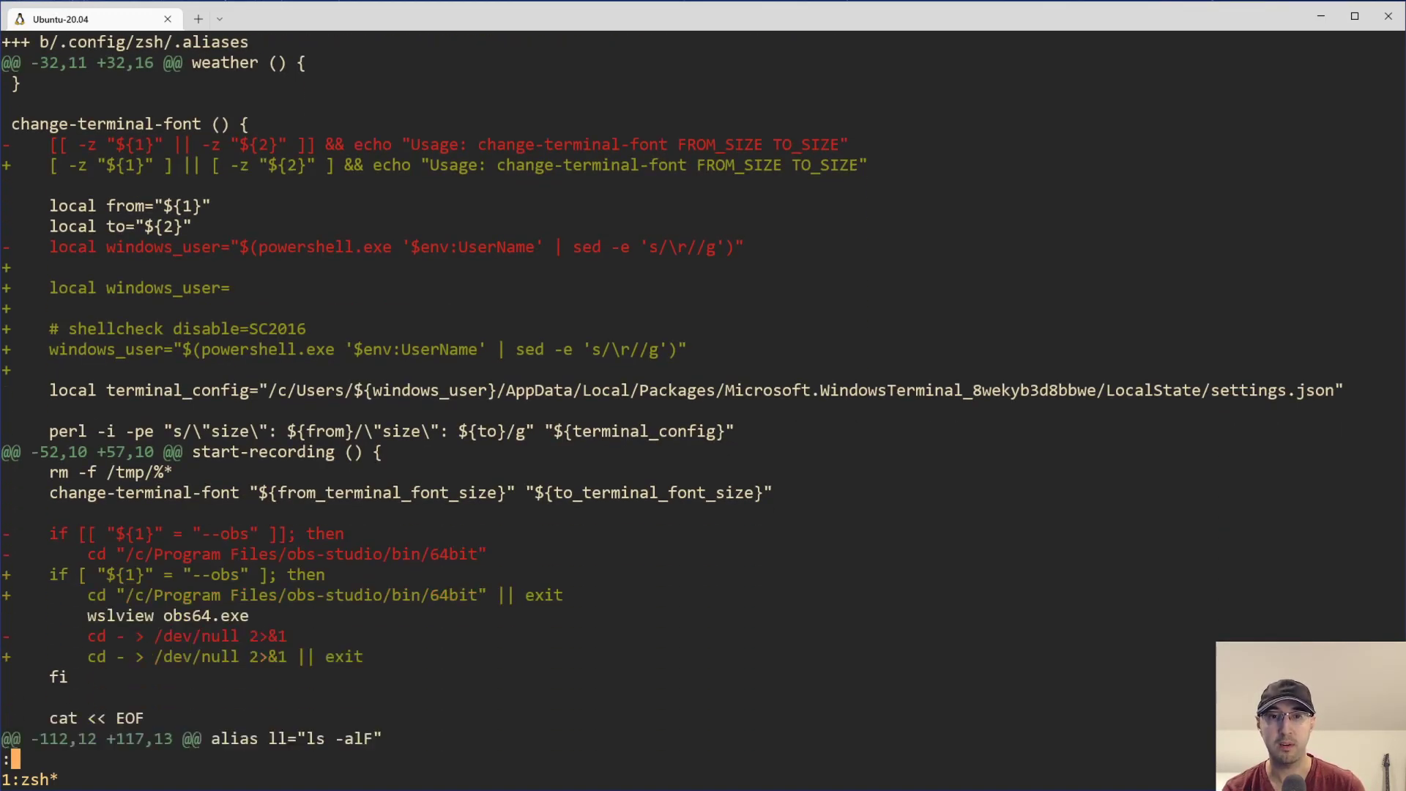
scroll("down", 3)
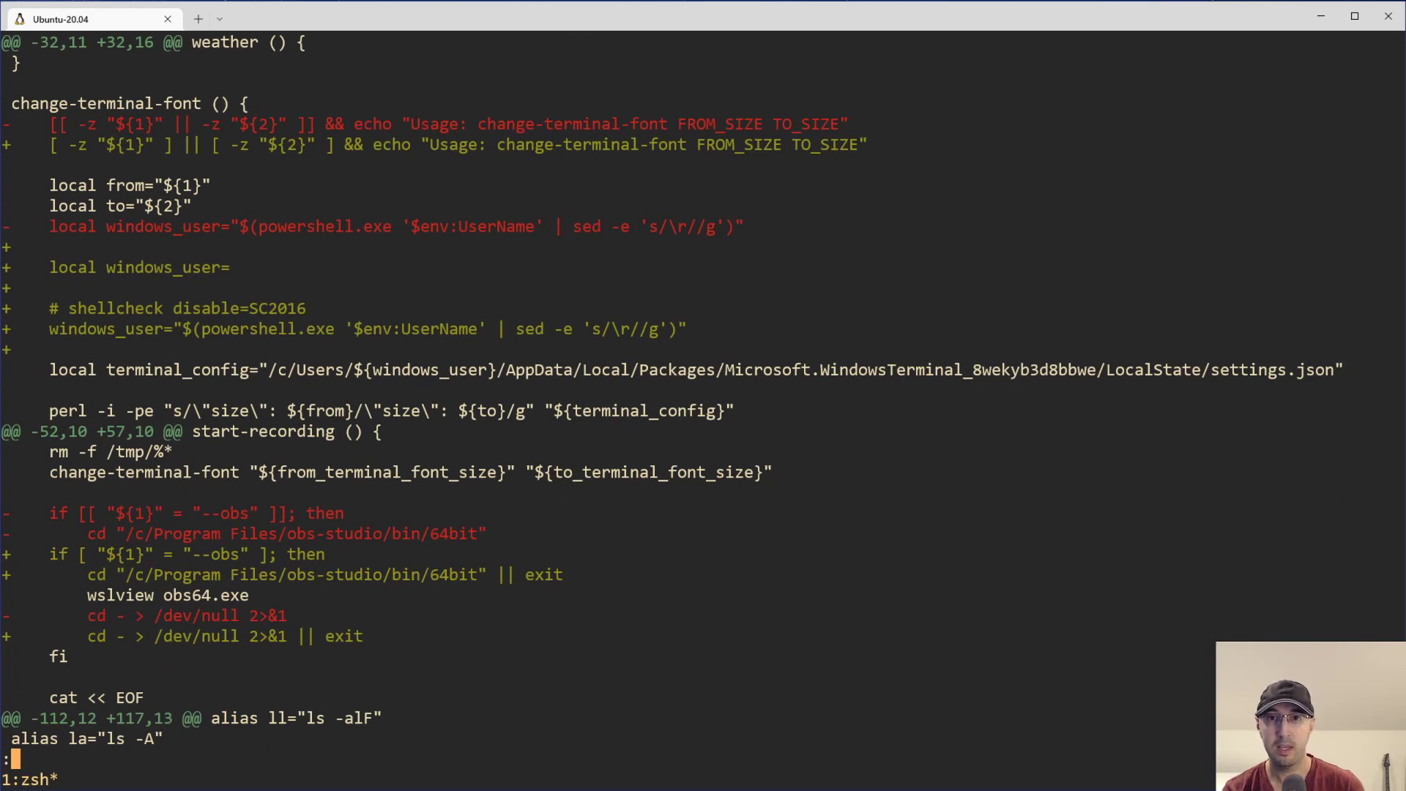
scroll("down", 3)
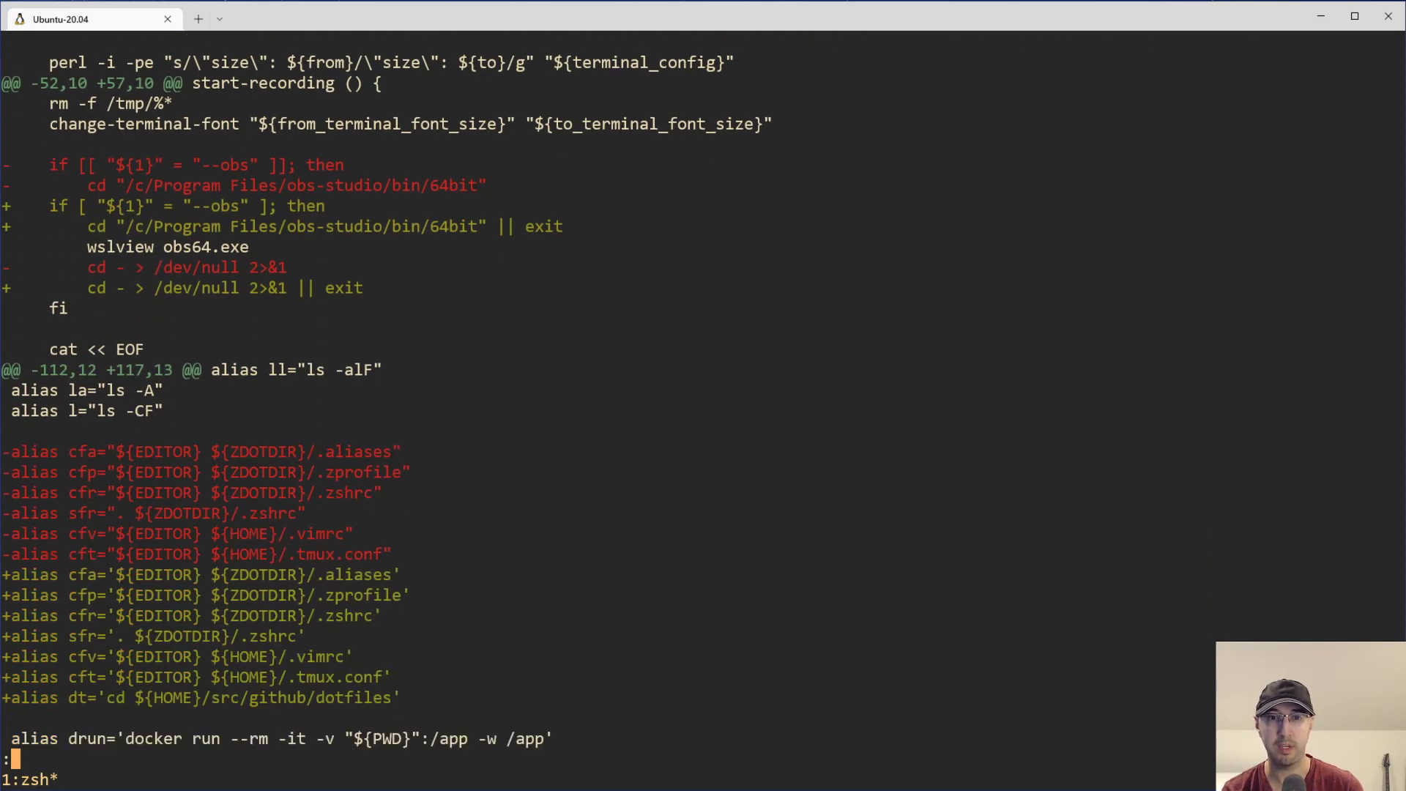
scroll("down", 3)
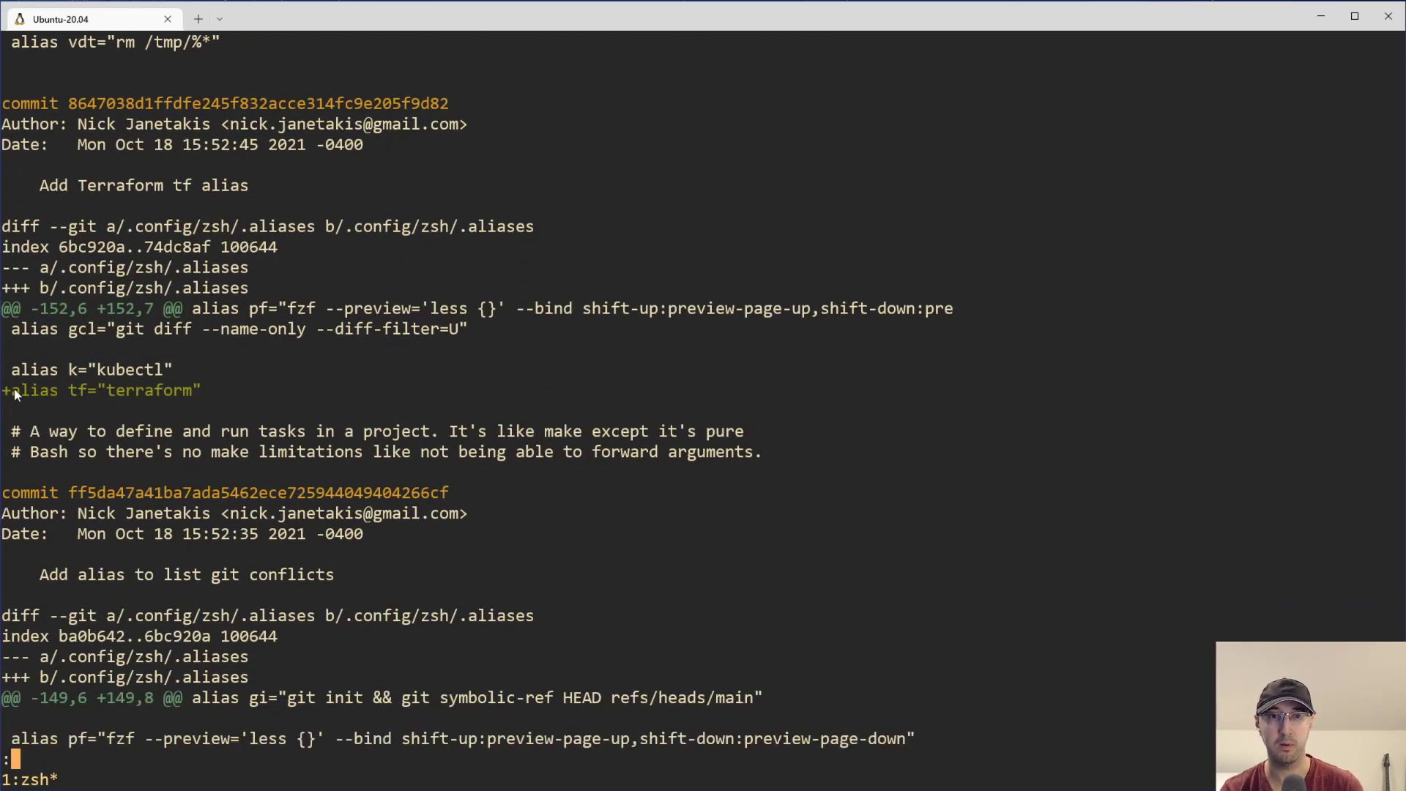
mouse_move(900, 434)
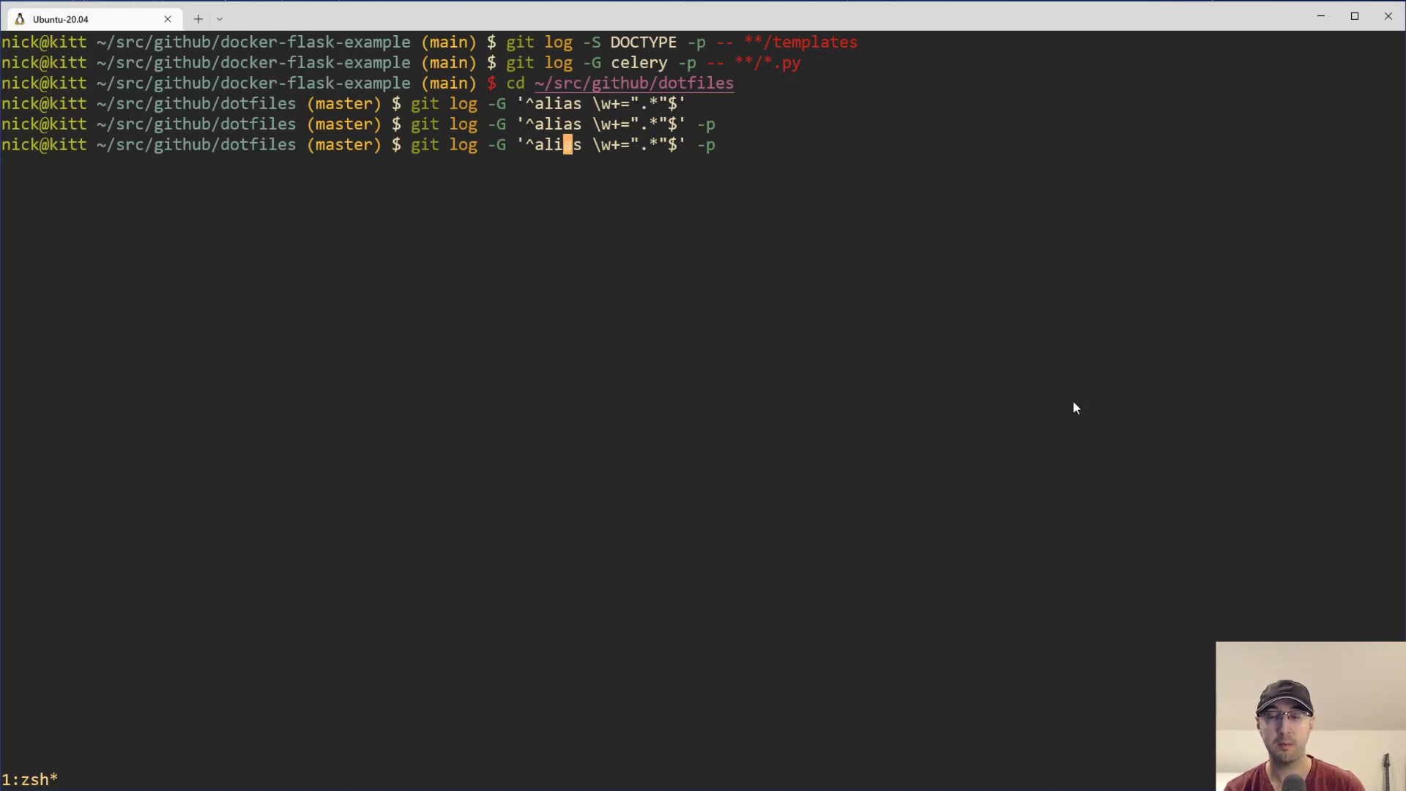
- Page through the plain git log history, search it for folks, and quit
key("Return")
type("cd -")
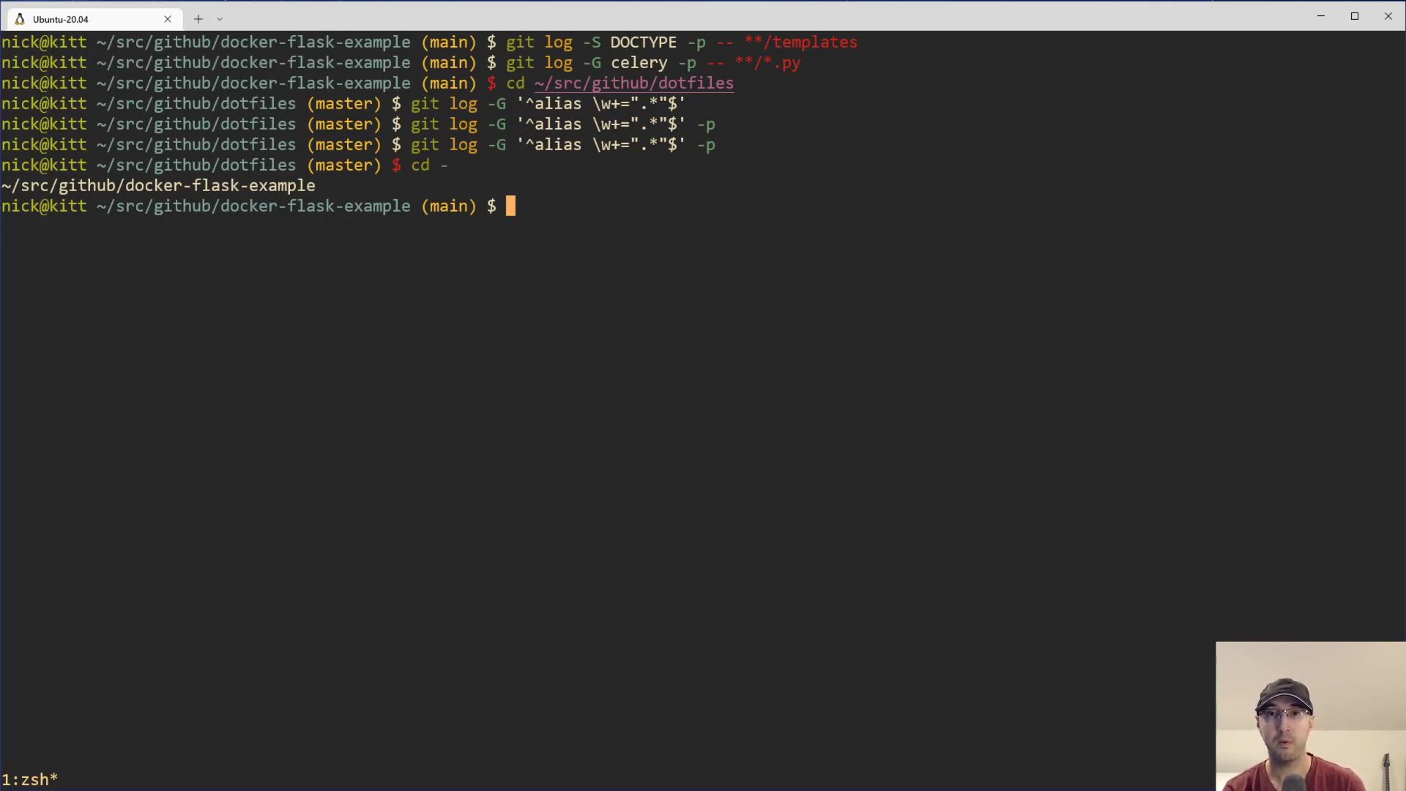
key("Up")
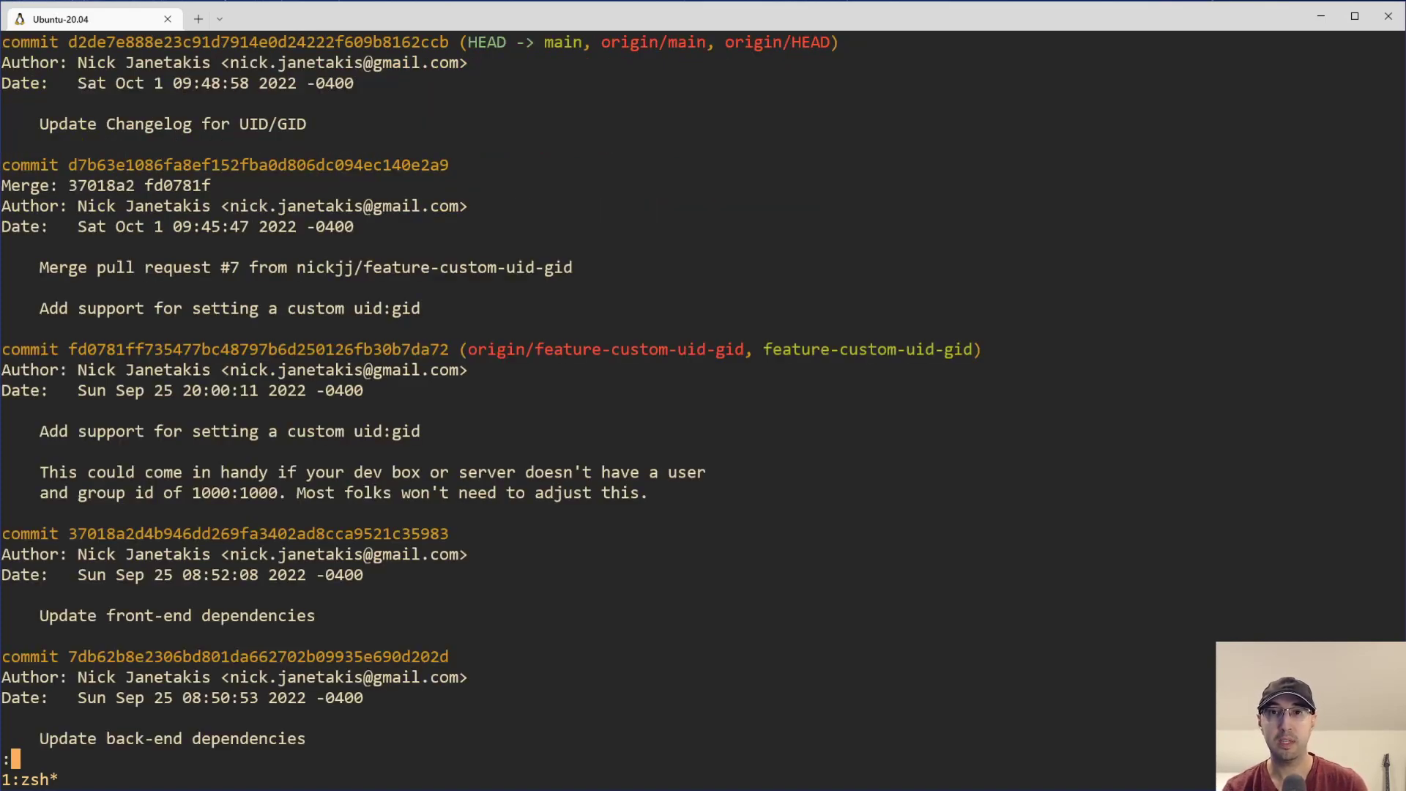
scroll("down", 3)
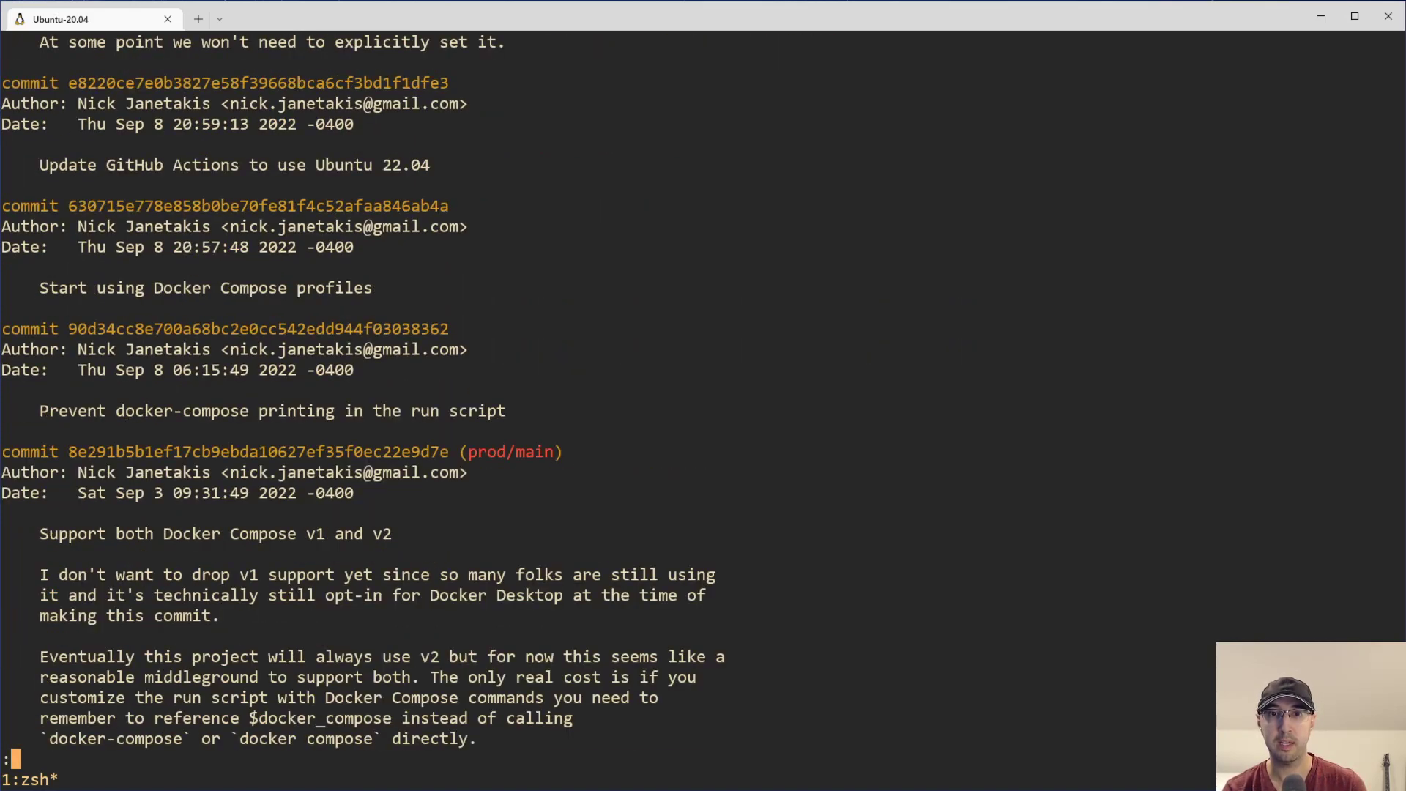
scroll("down", 3)
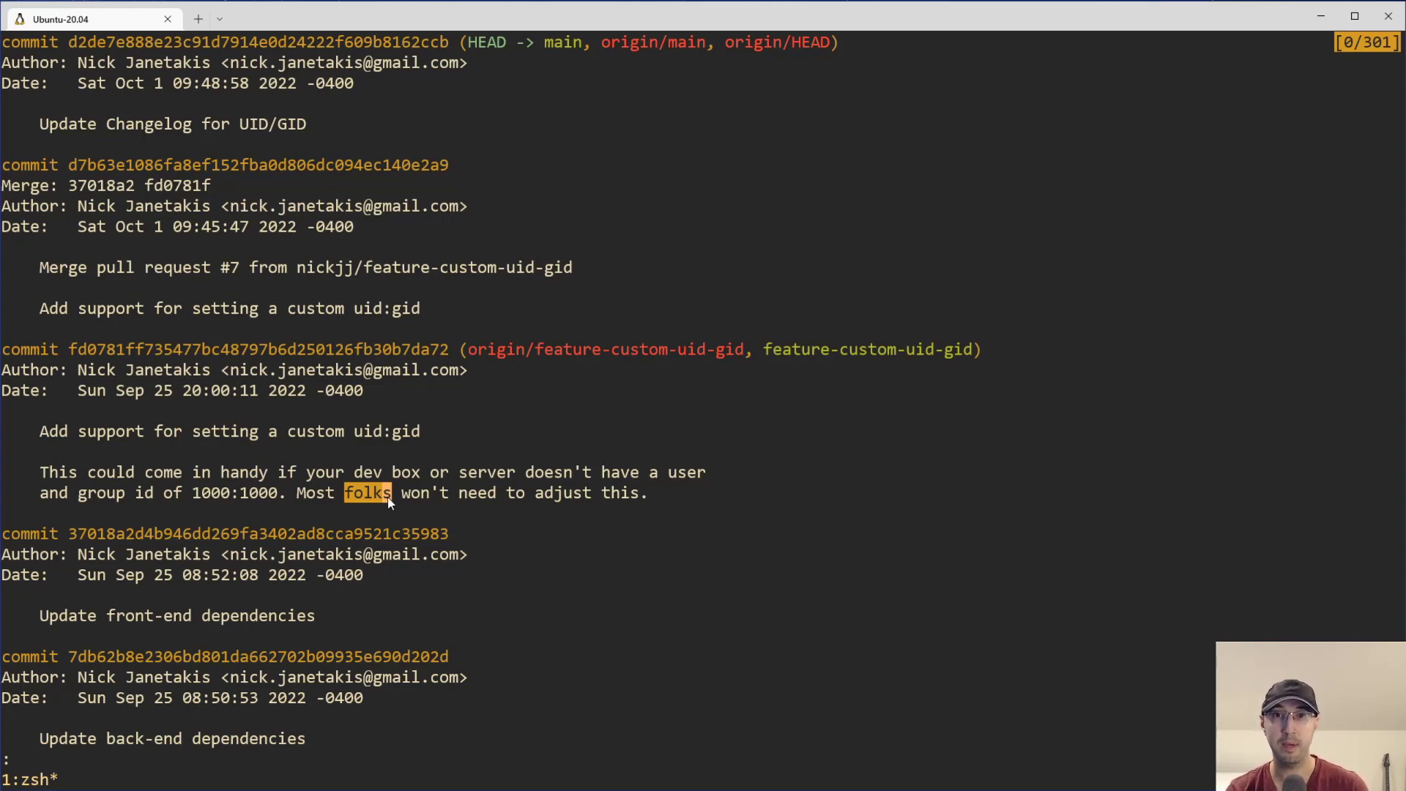
key("q")
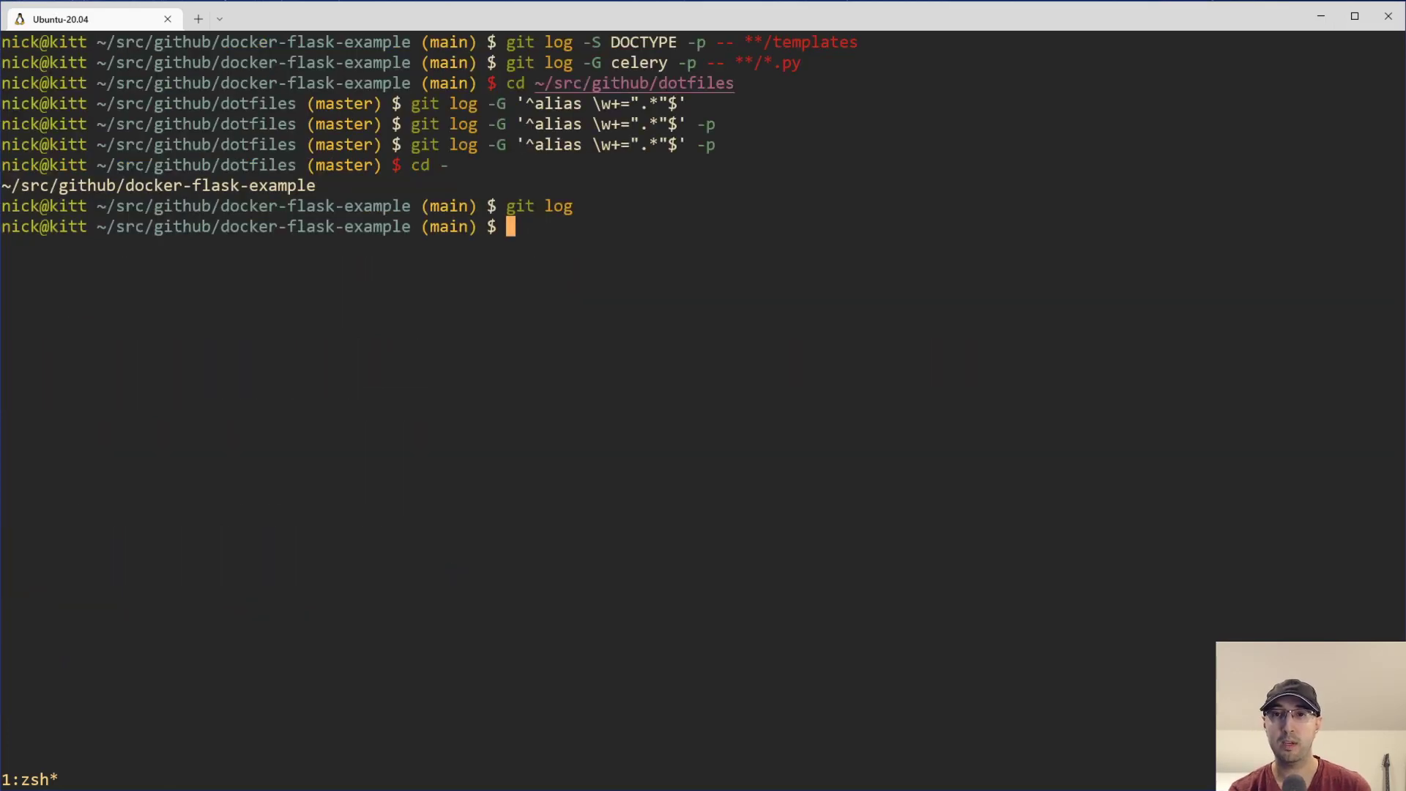
- Run git log --grep "folks" -p and scroll the matching commits' patches
type("git log --gre")
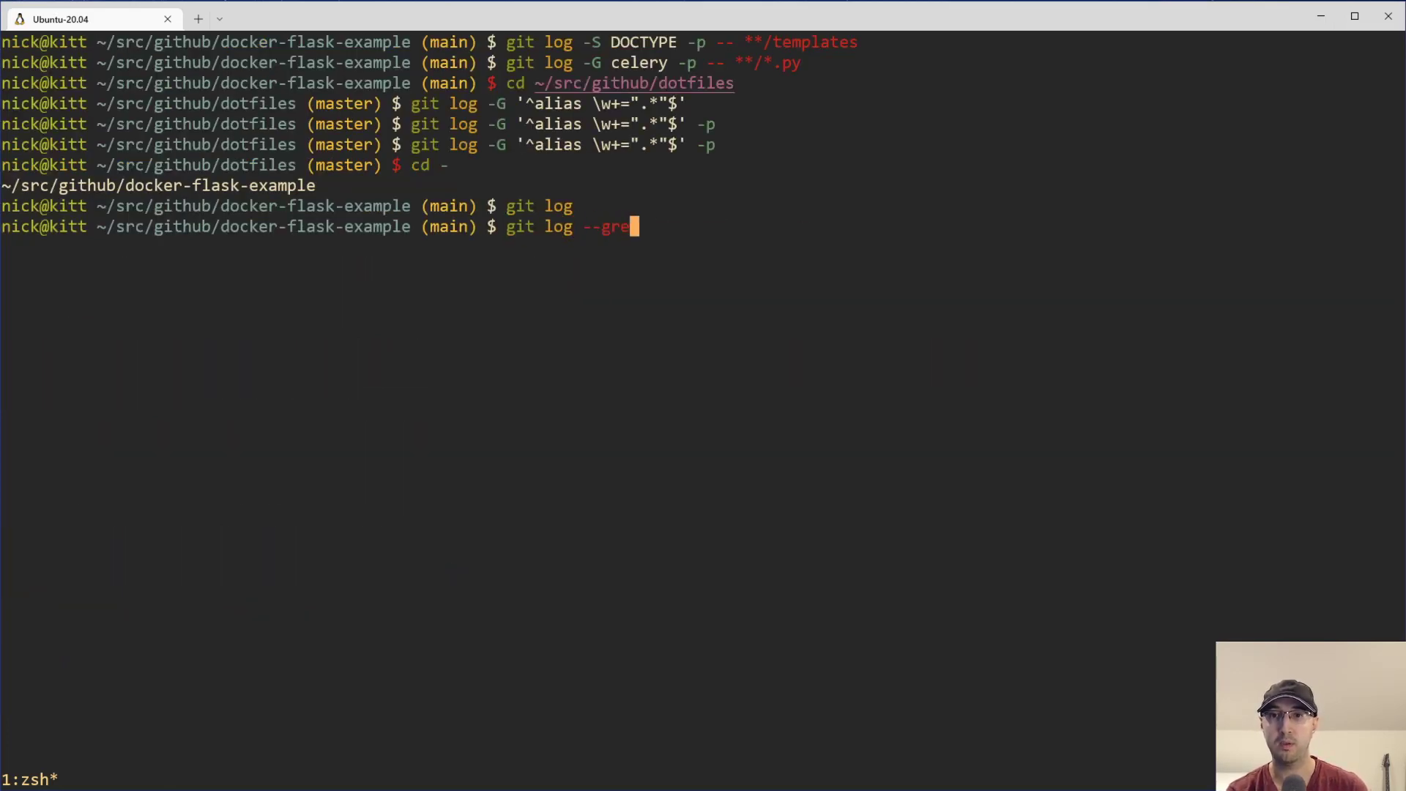
type("p")
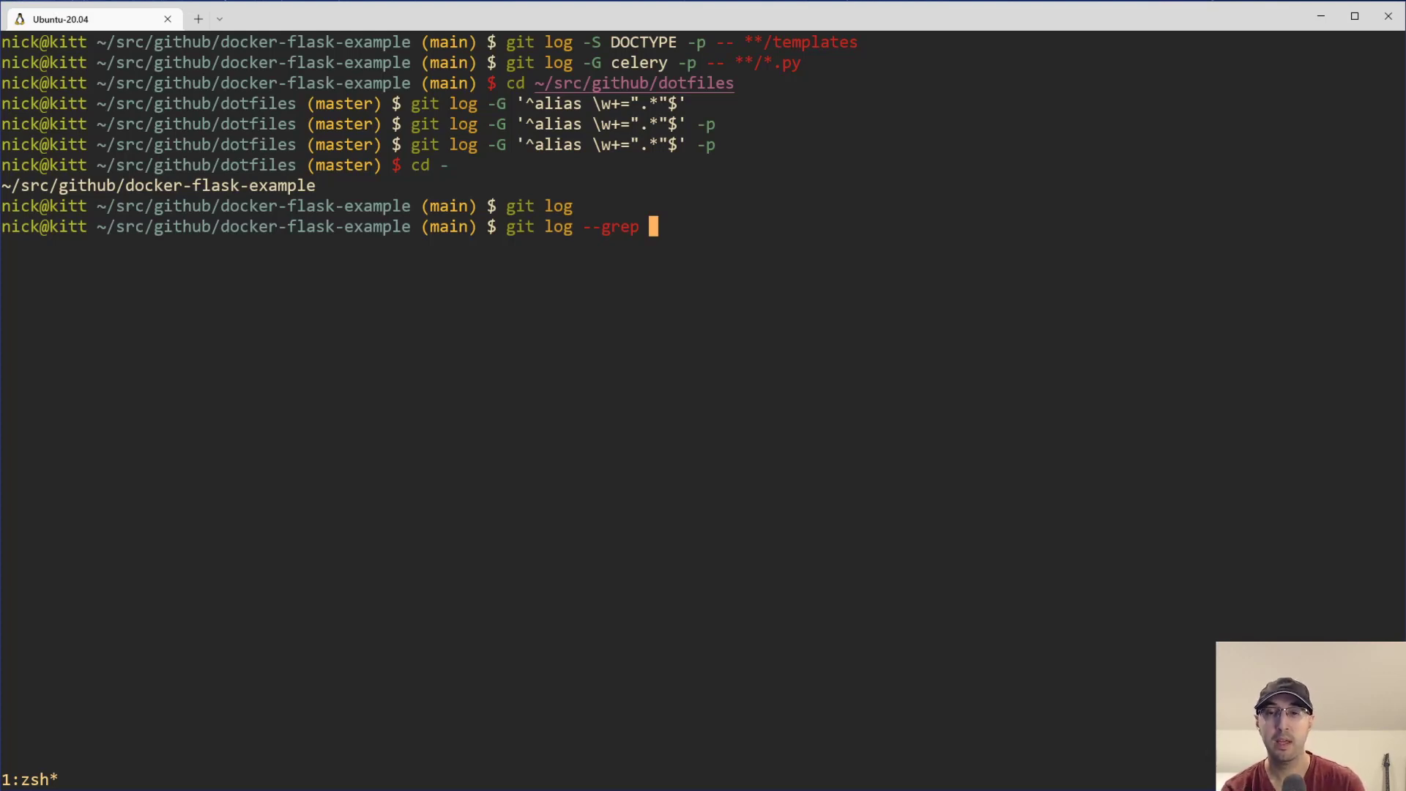
type("\"fo")
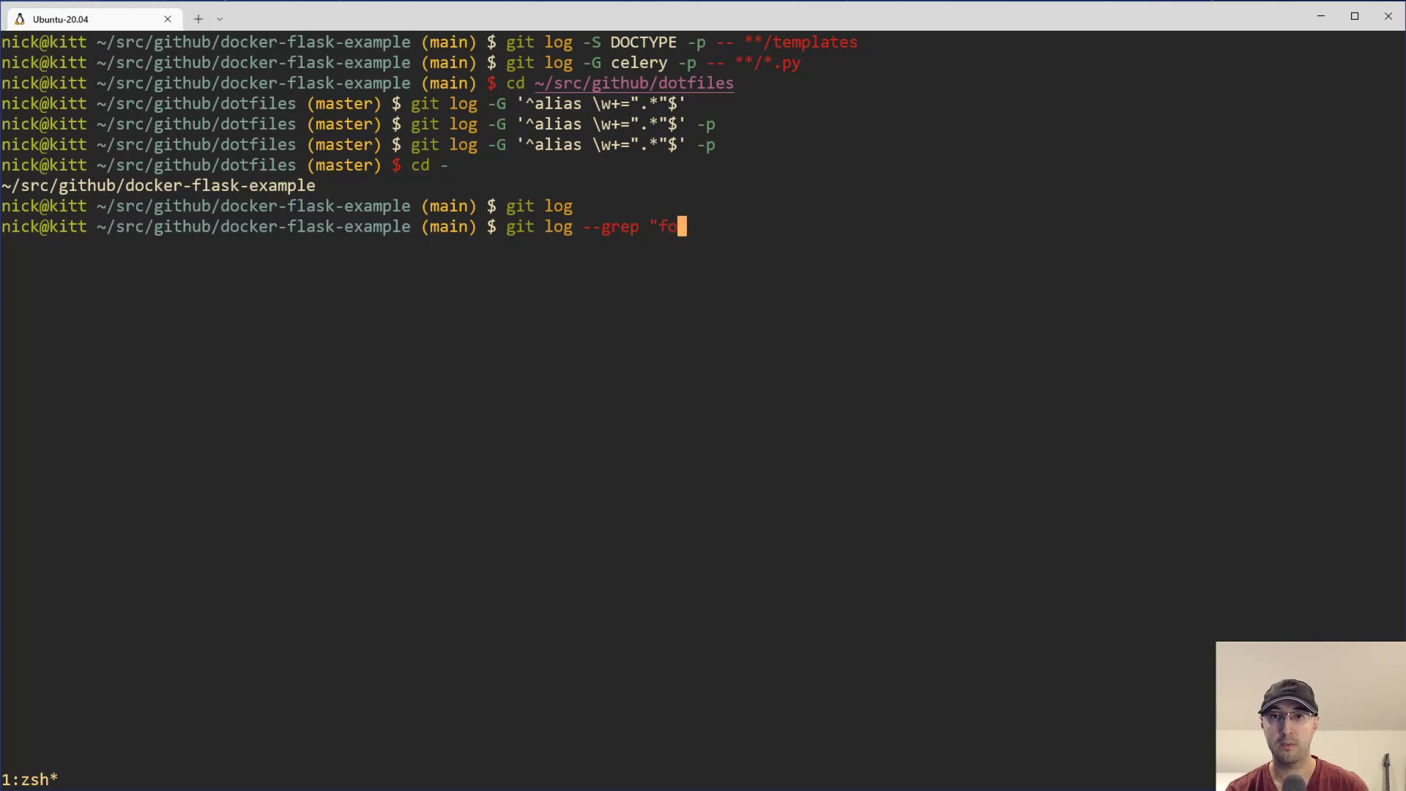
type("lks\" -p")
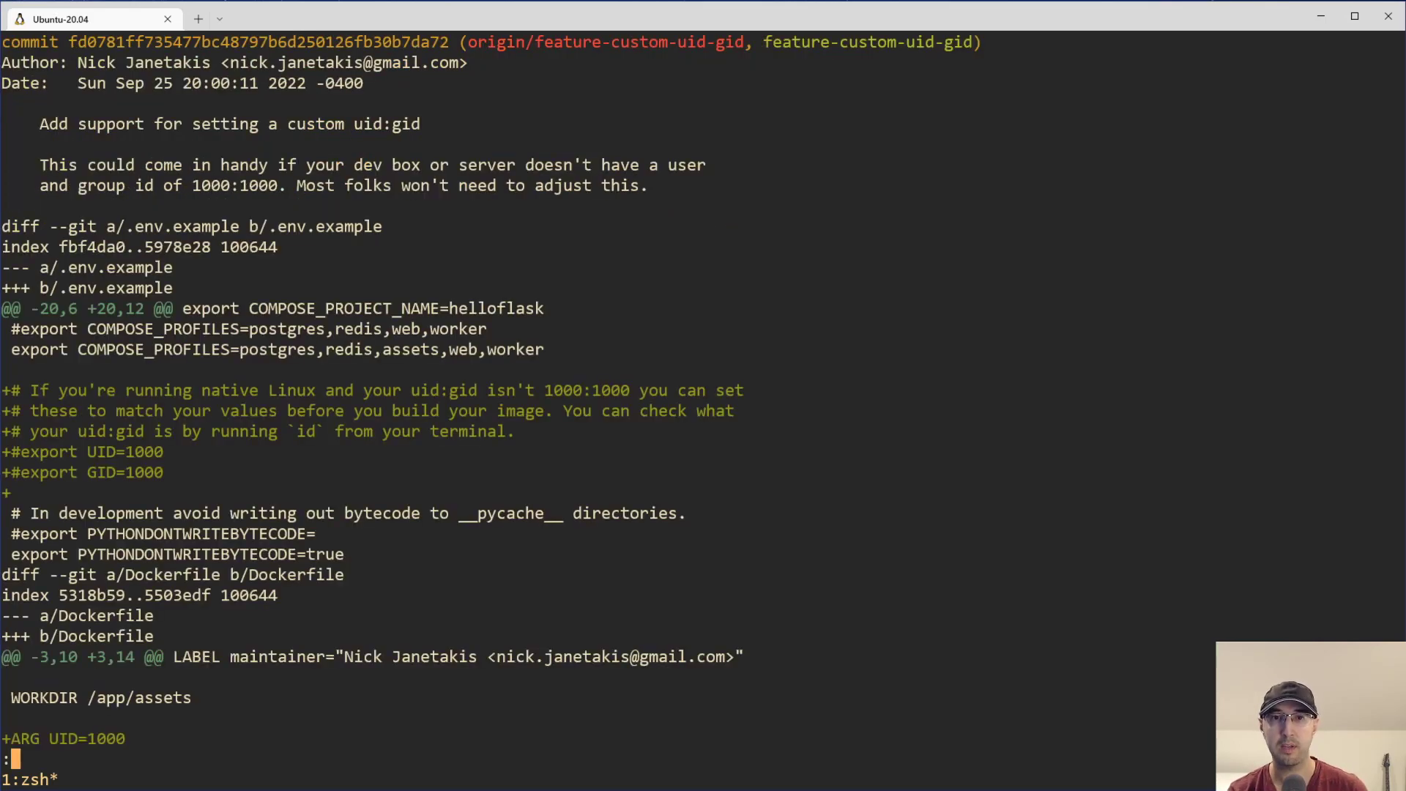
mouse_move(365, 181)
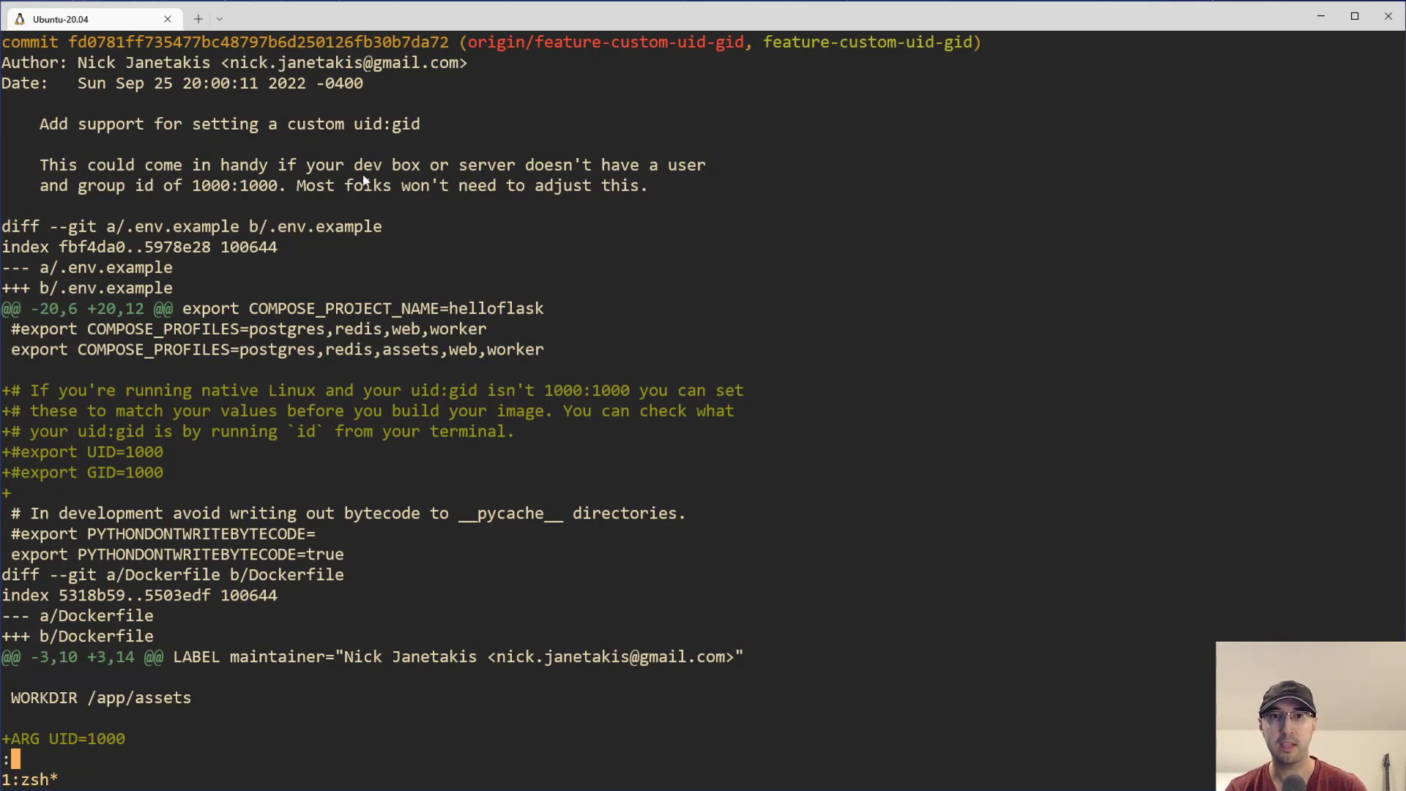
mouse_move(399, 193)
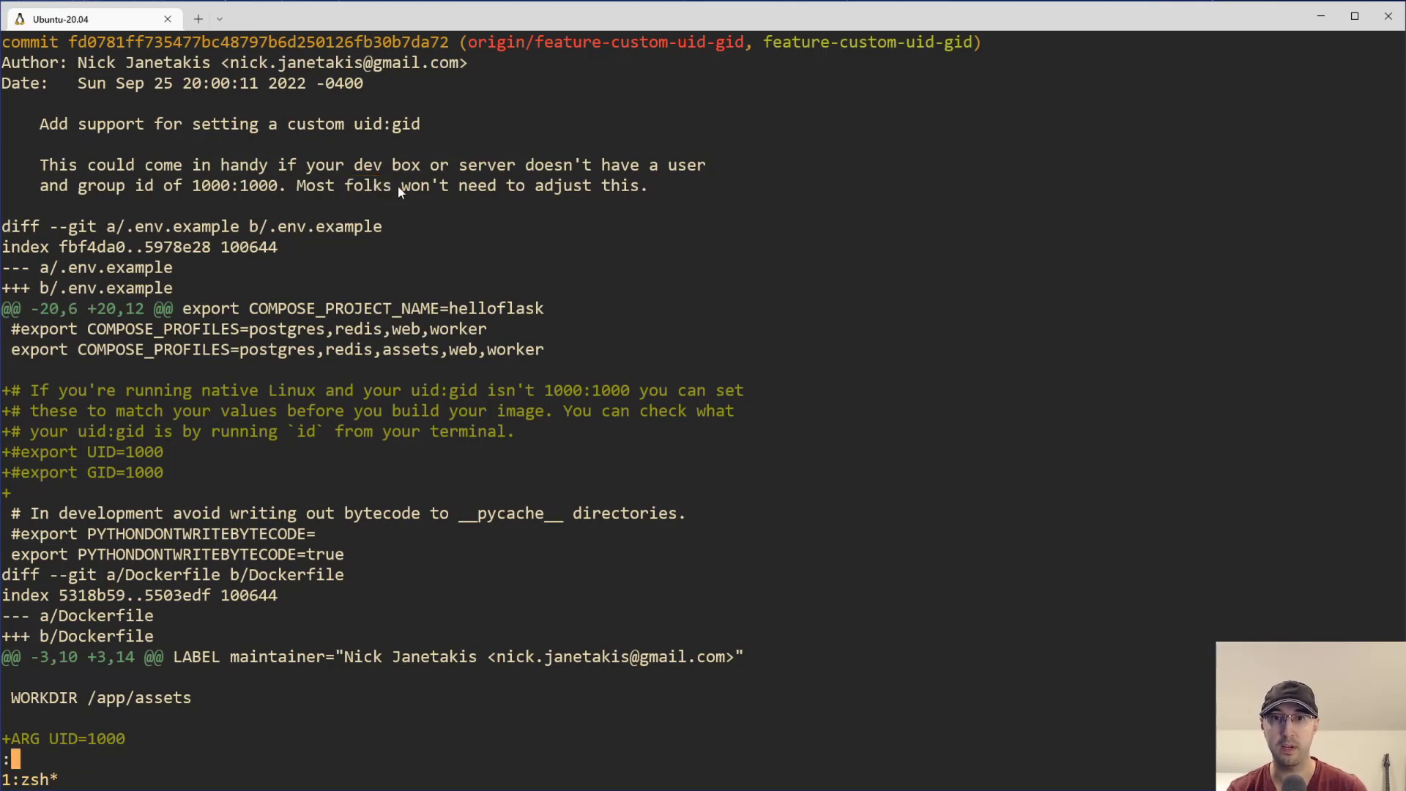
scroll("down", 3)
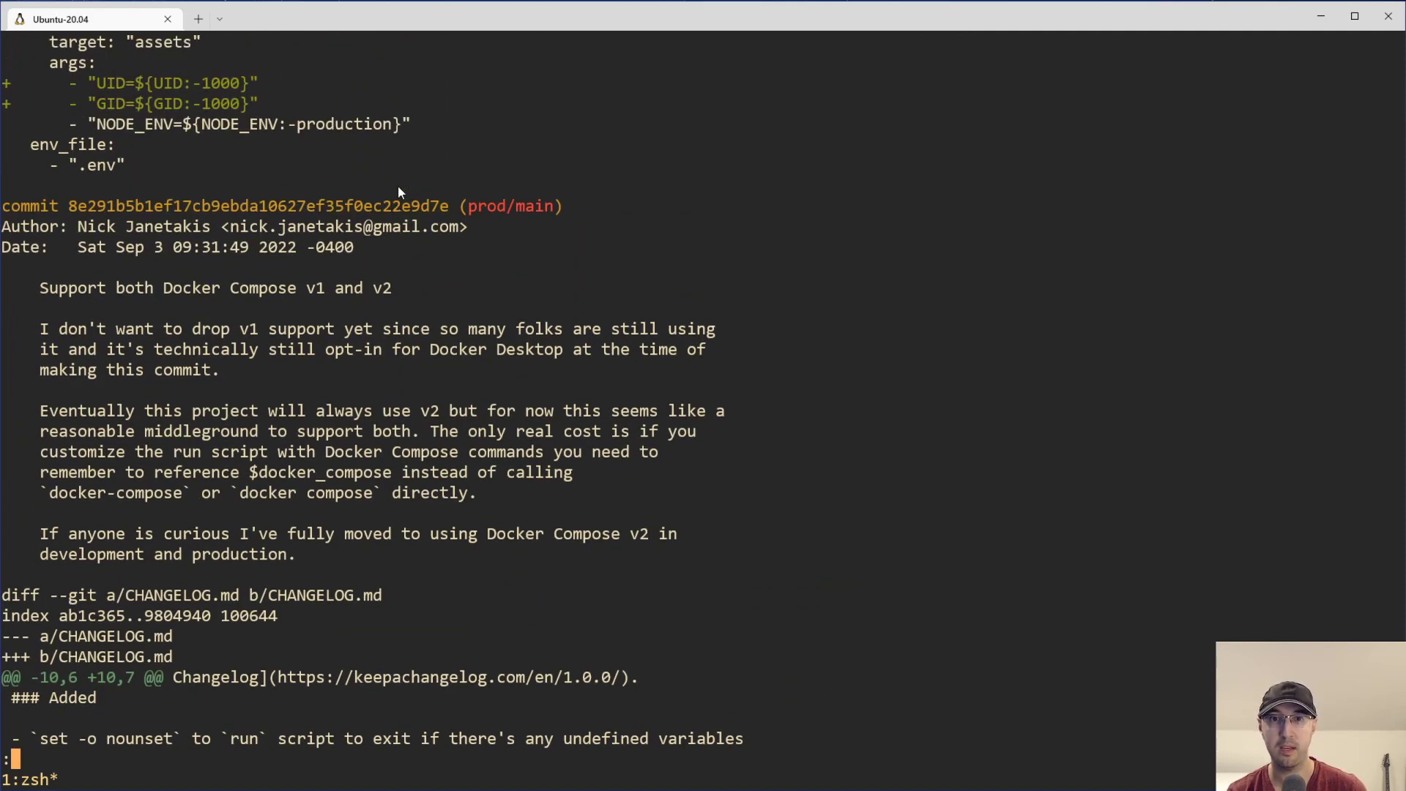
mouse_move(99, 440)
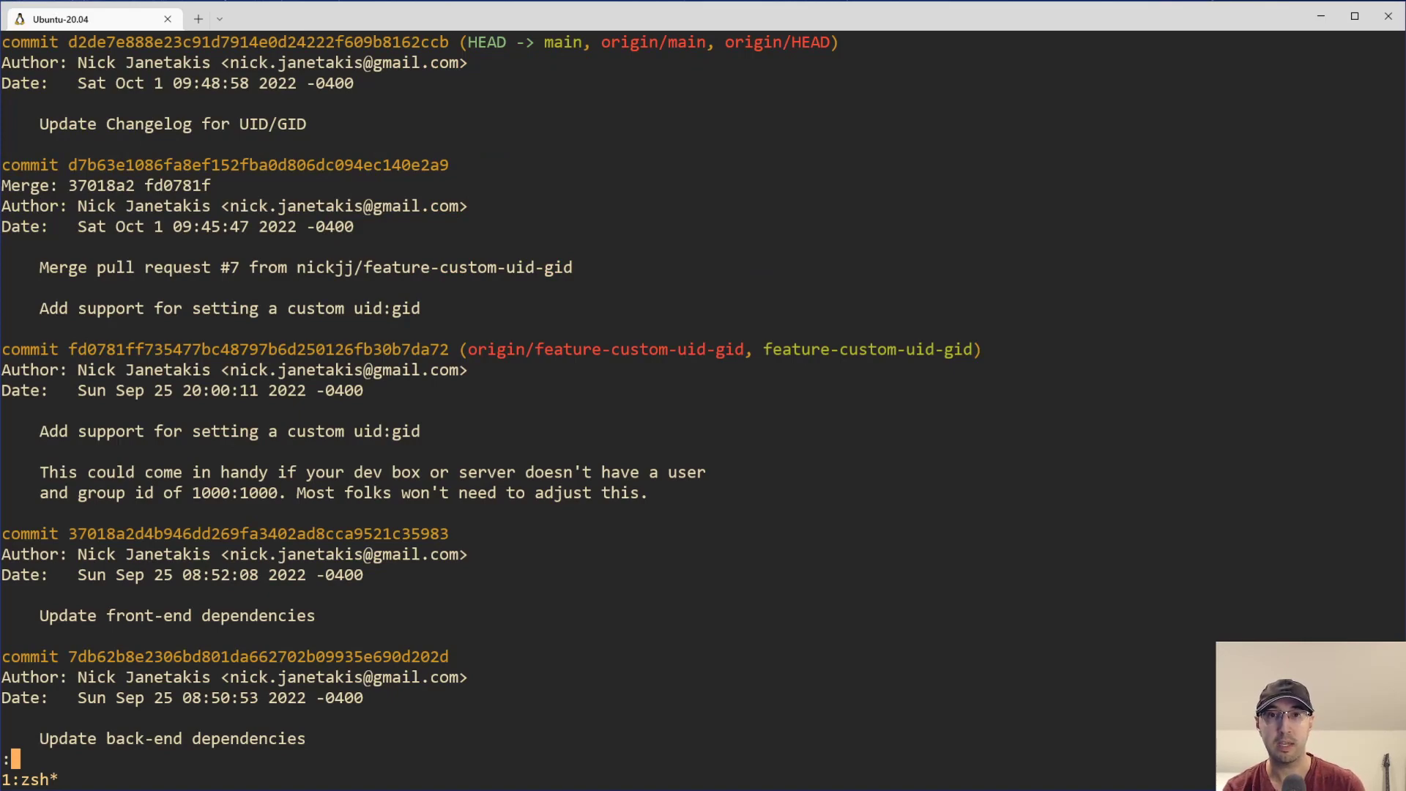
mouse_move(58, 431)
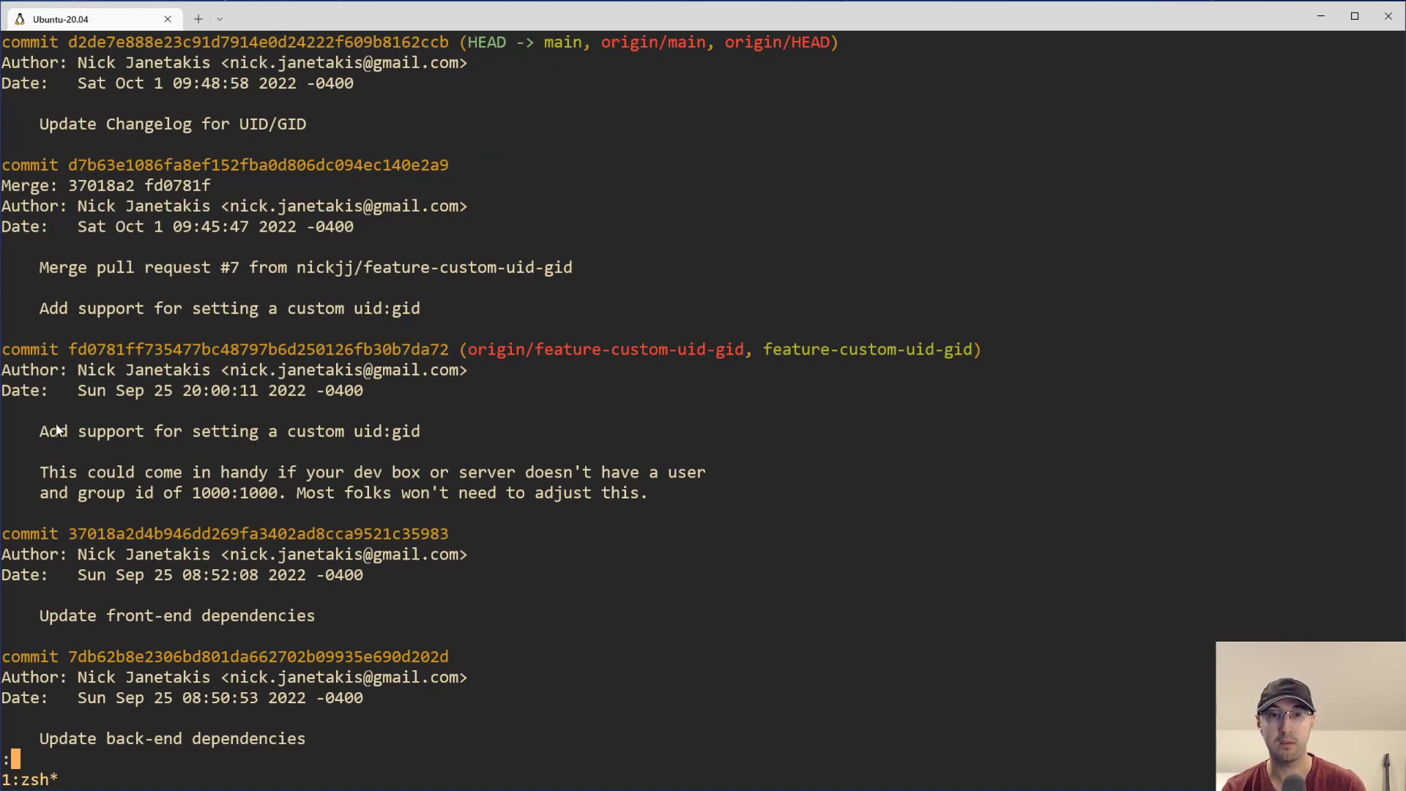
mouse_move(916, 504)
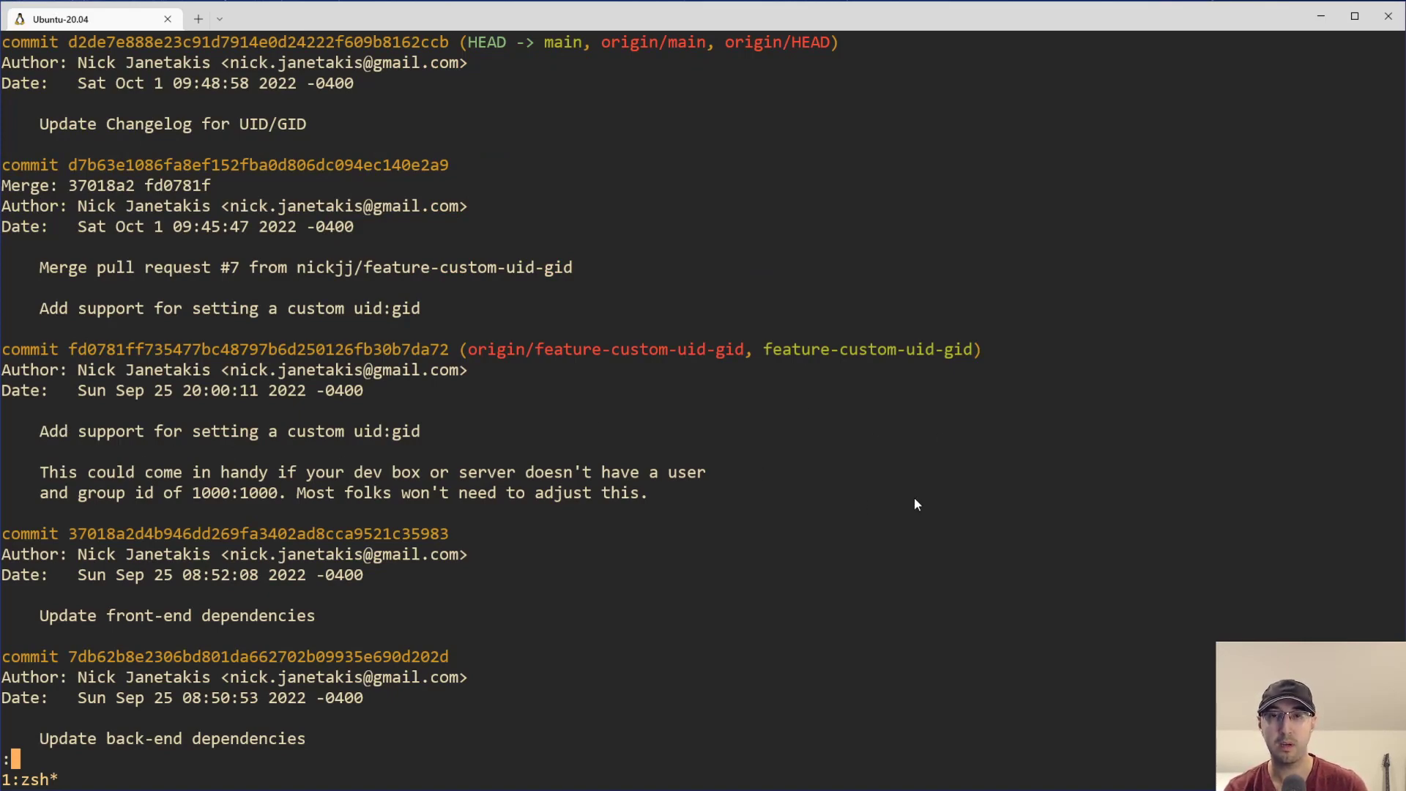
mouse_move(926, 503)
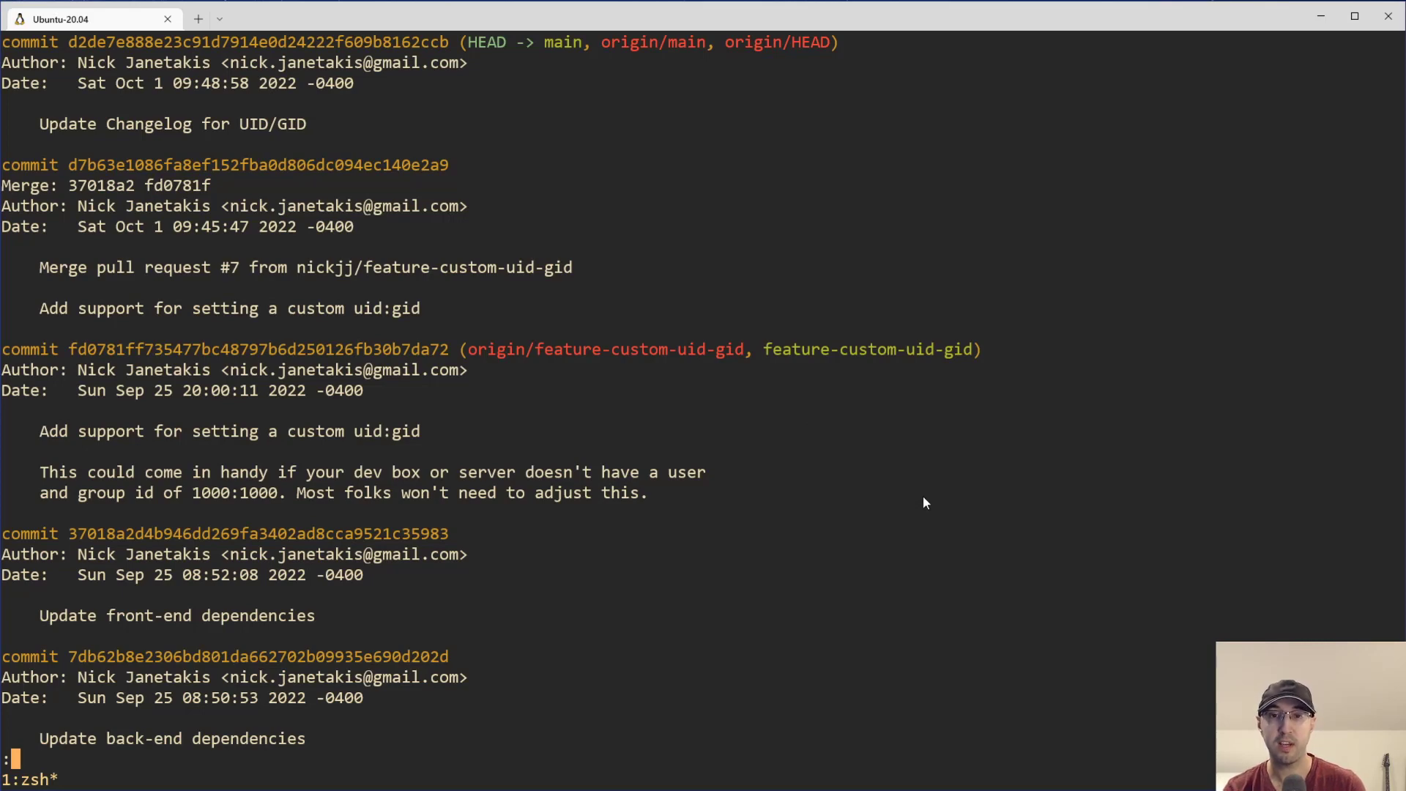
mouse_move(241, 505)
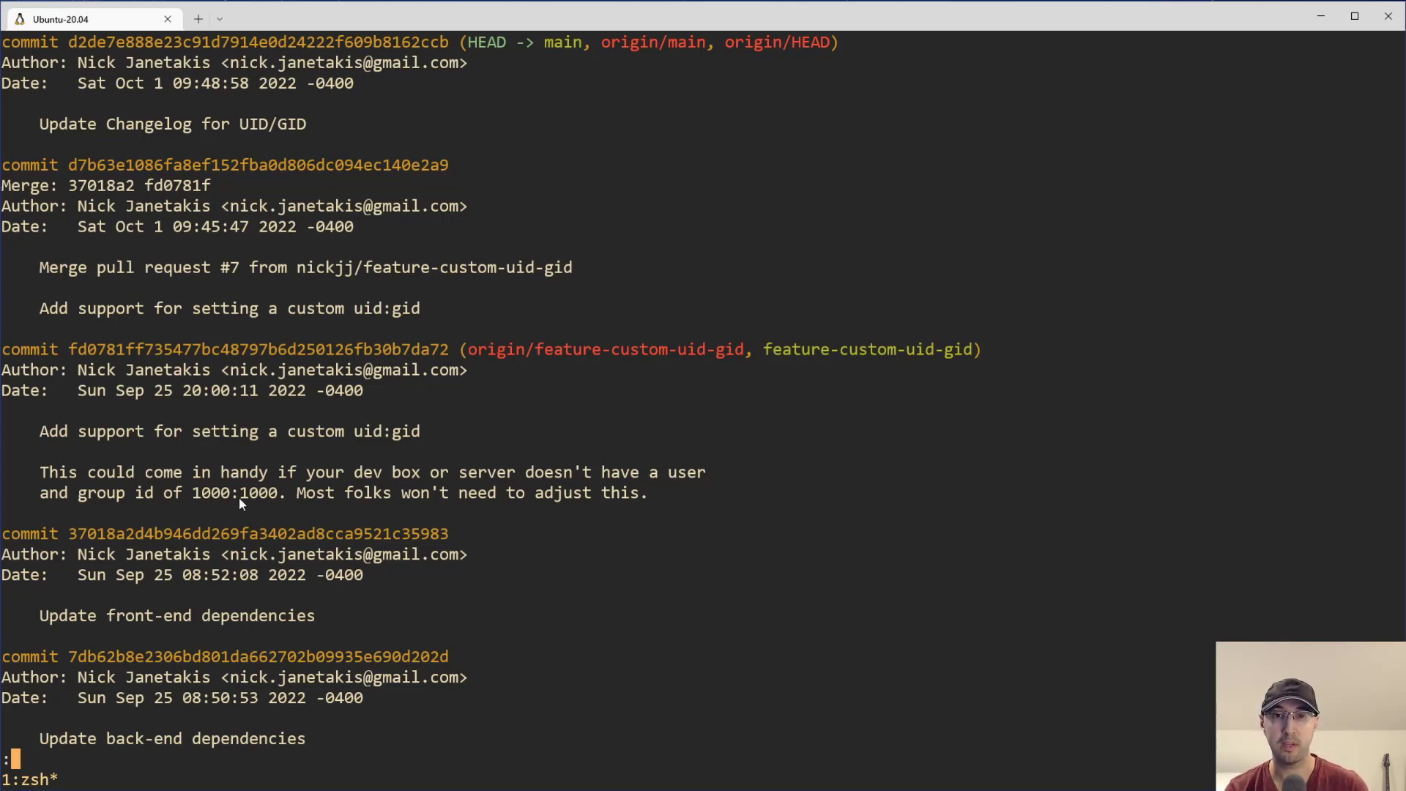
mouse_move(743, 476)
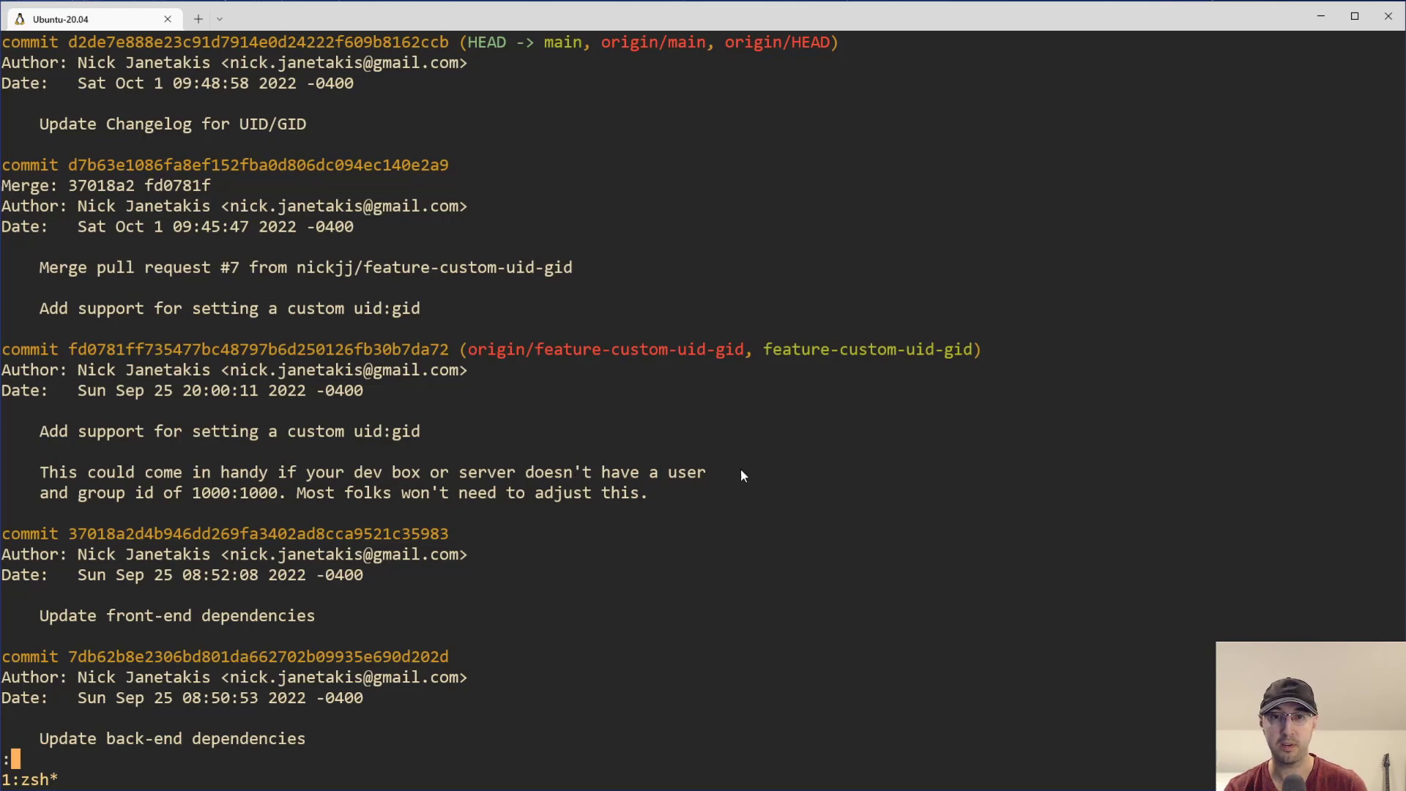
mouse_move(112, 618)
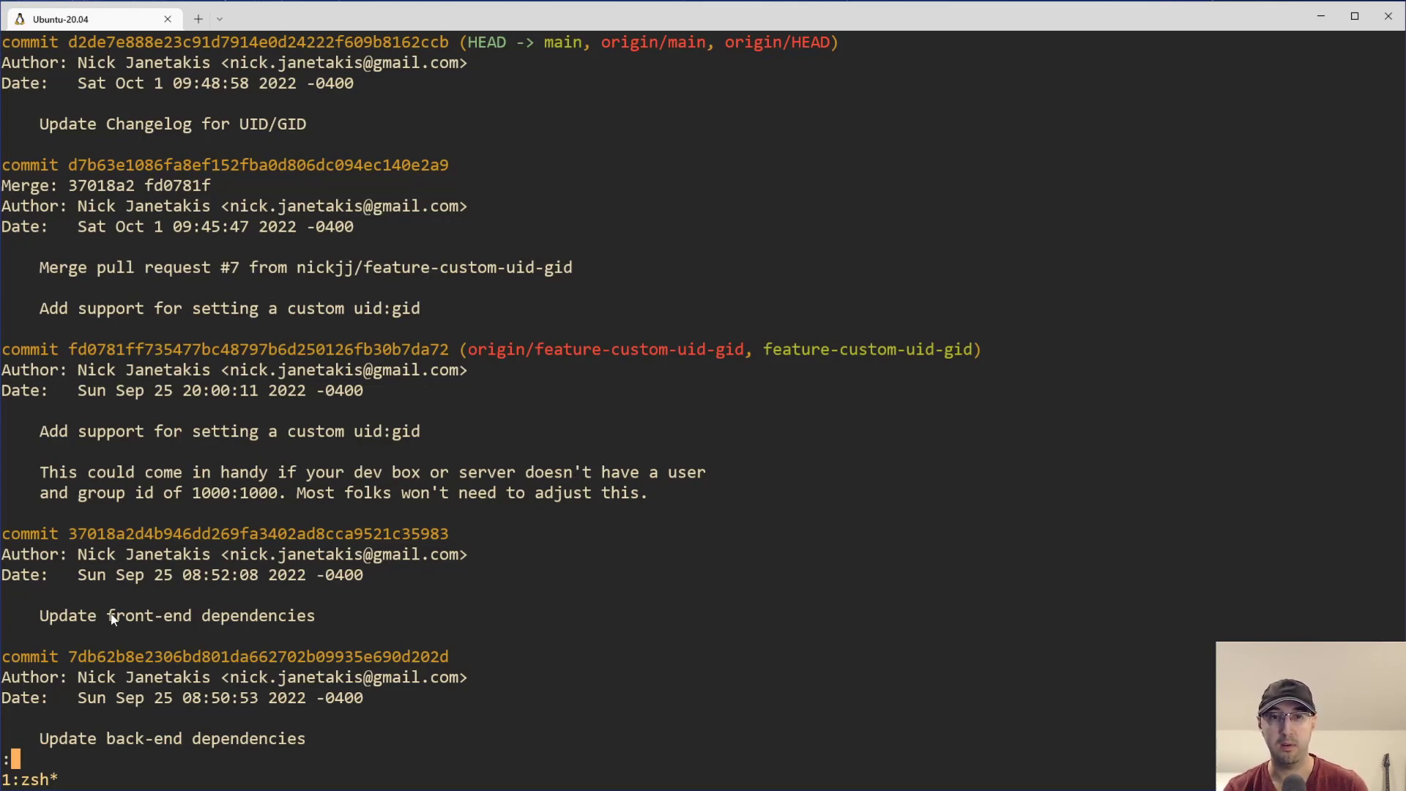
mouse_move(667, 431)
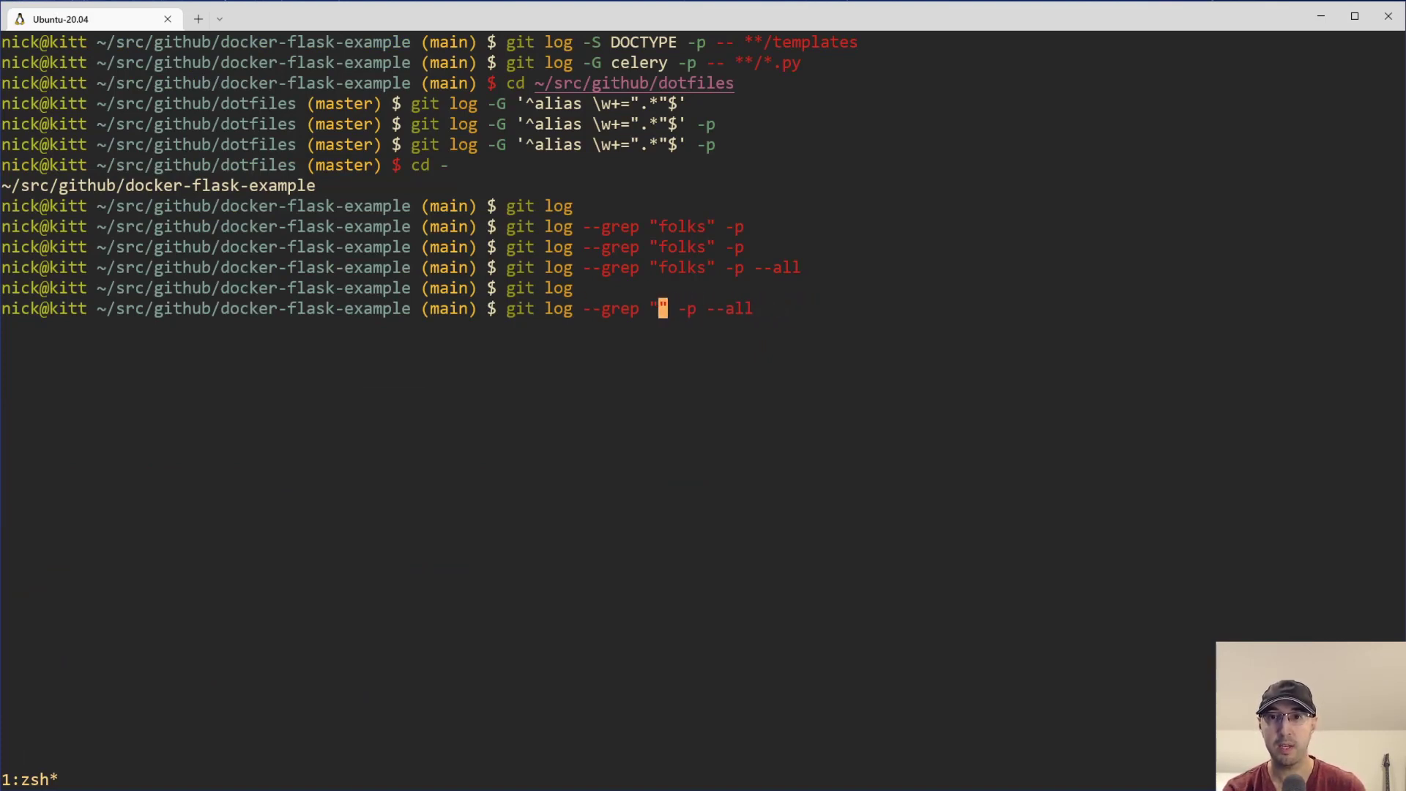
- Run git log --grep ".*-.*" -p to show matching commits with patches
type(".")
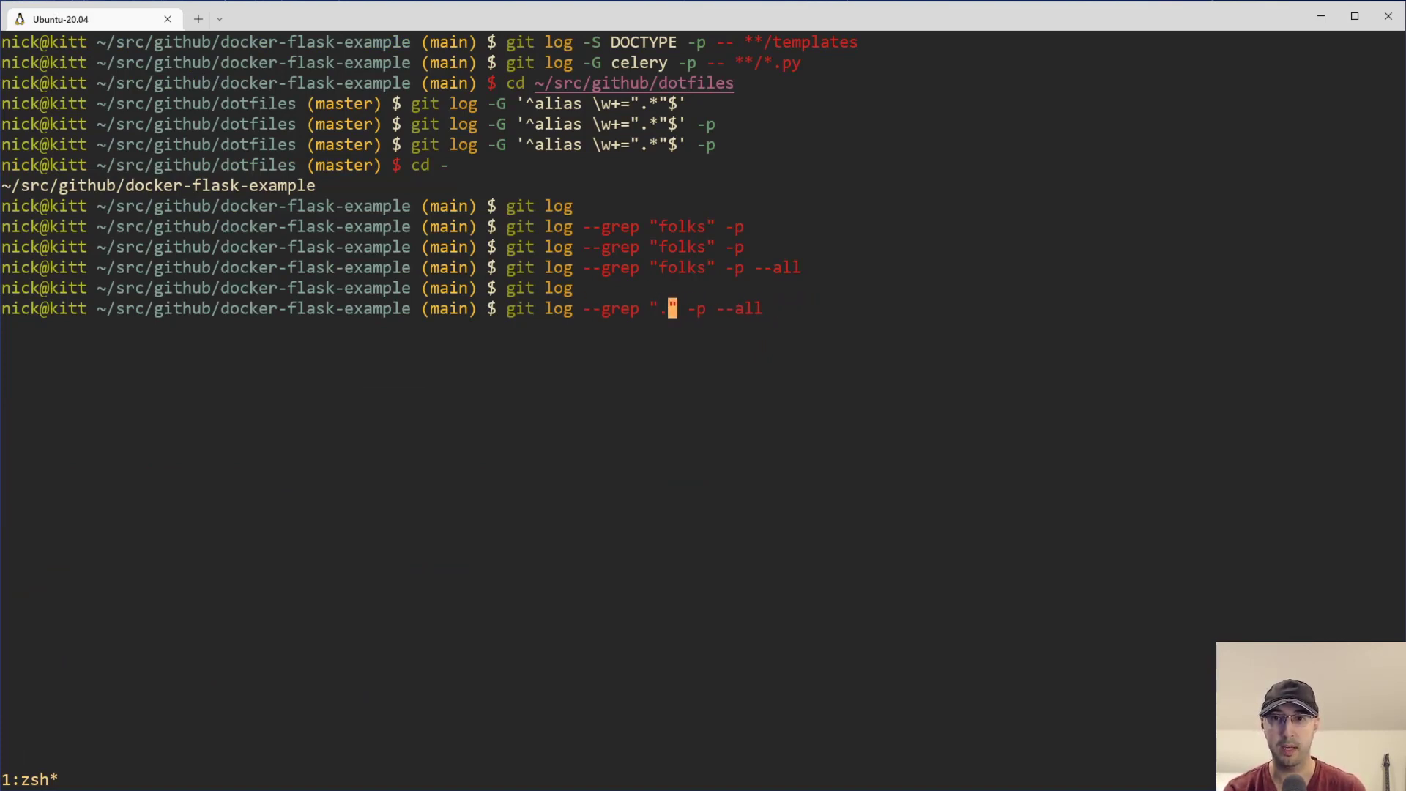
type("*-.*")
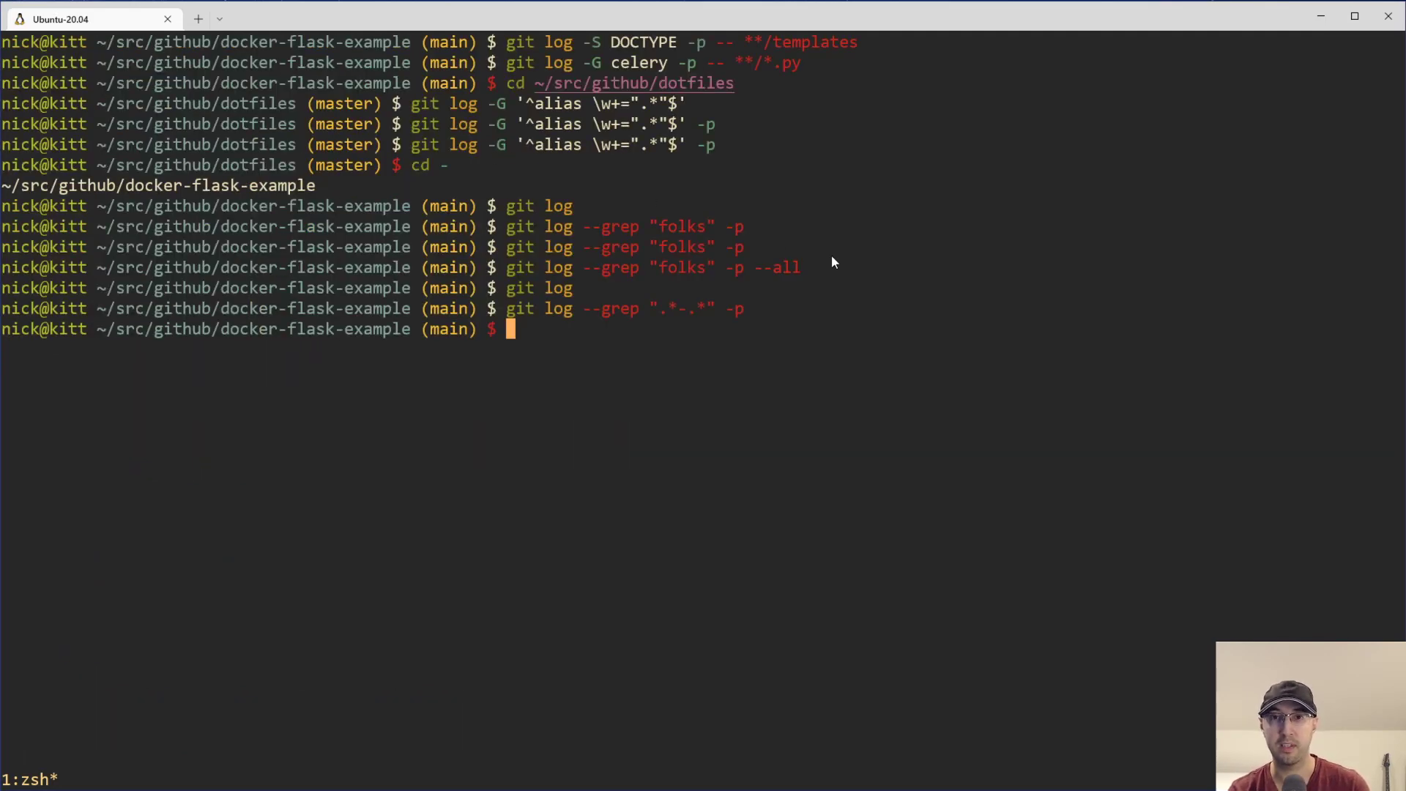
mouse_move(985, 358)
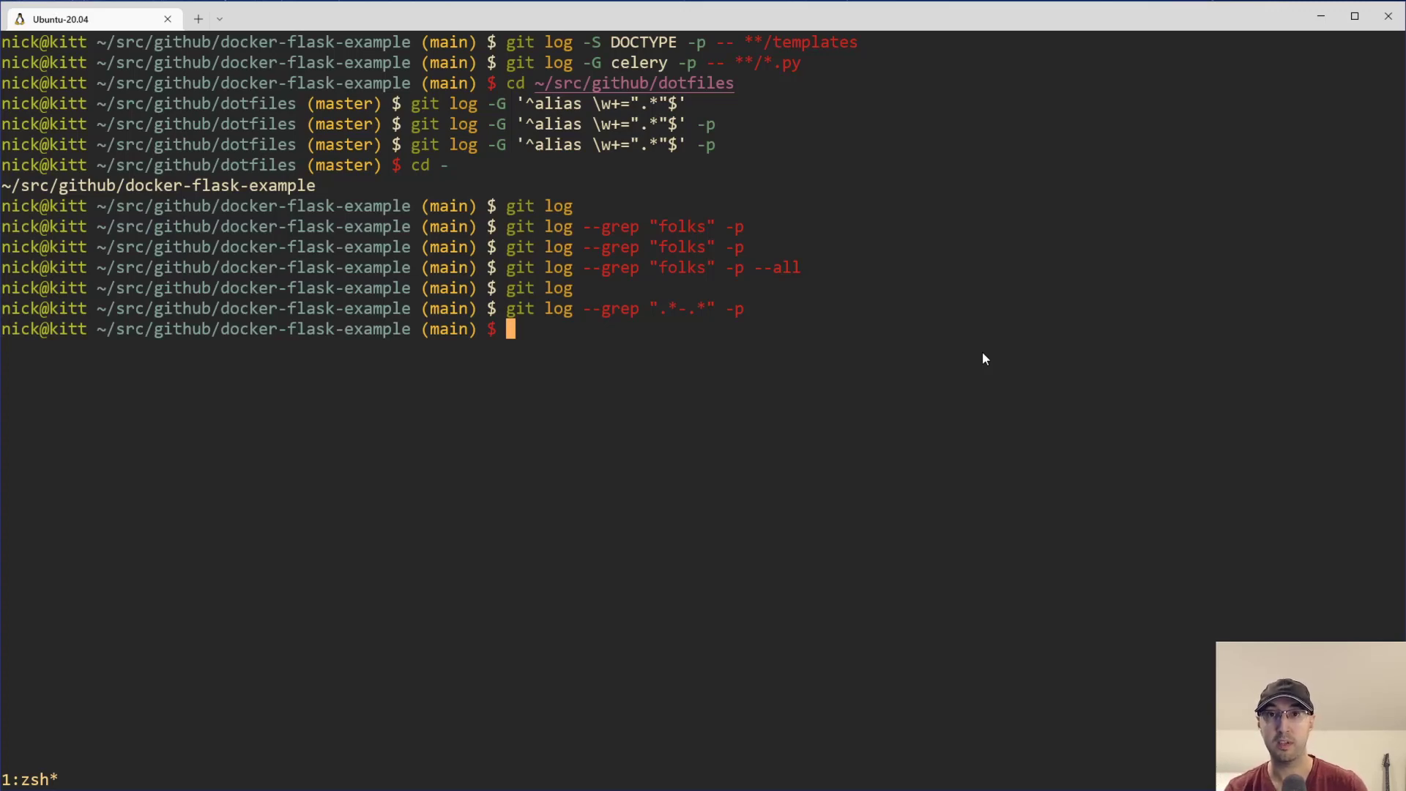
mouse_move(877, 411)
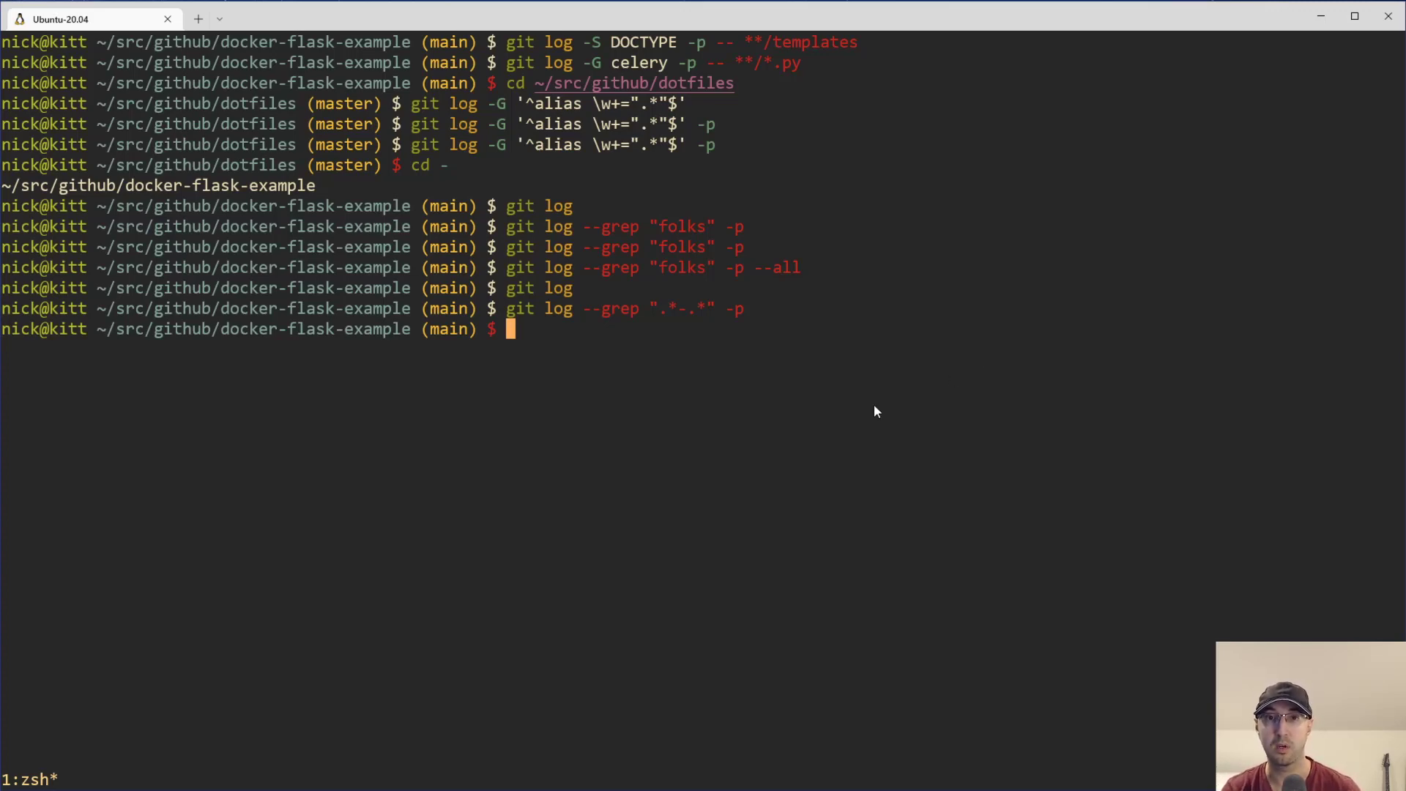
mouse_move(965, 357)
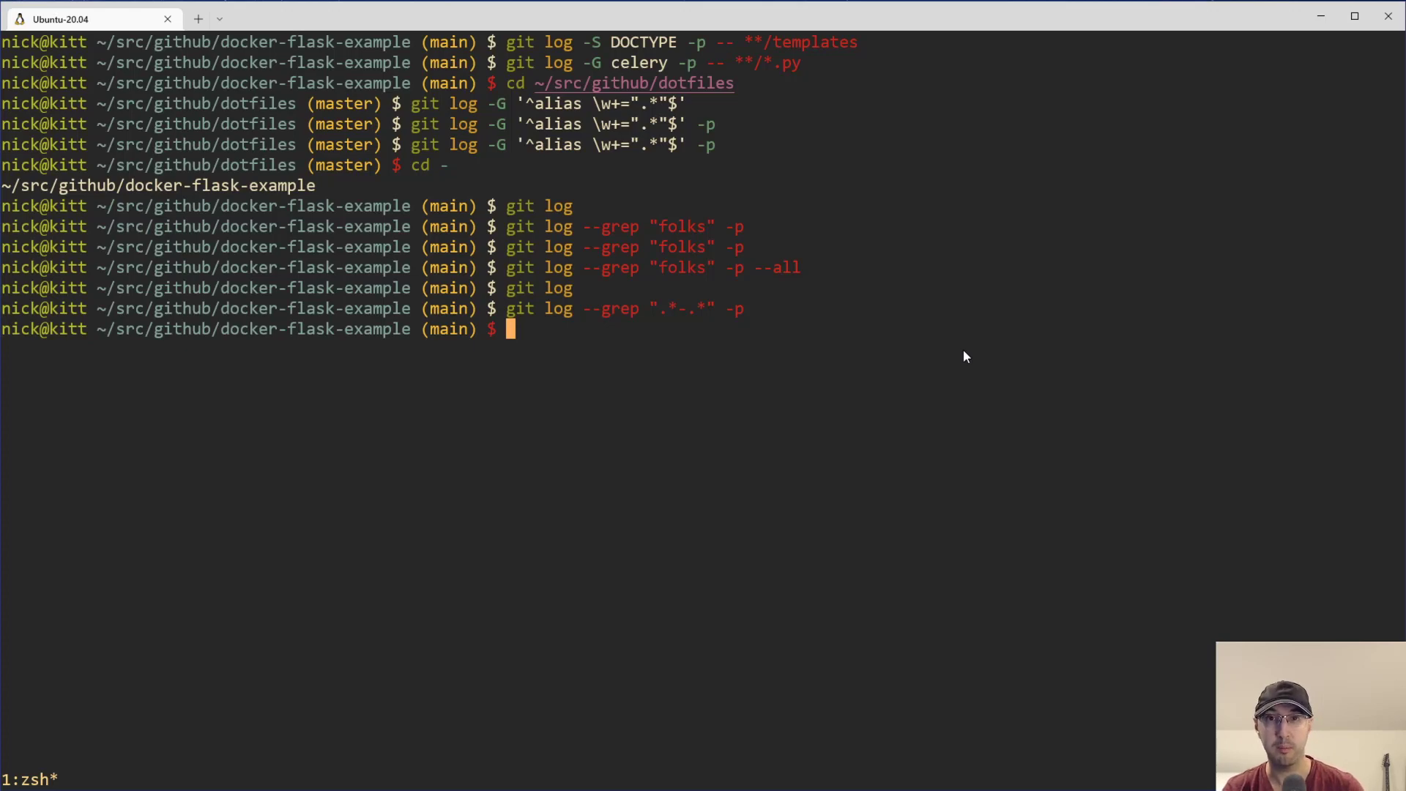
mouse_move(1031, 313)
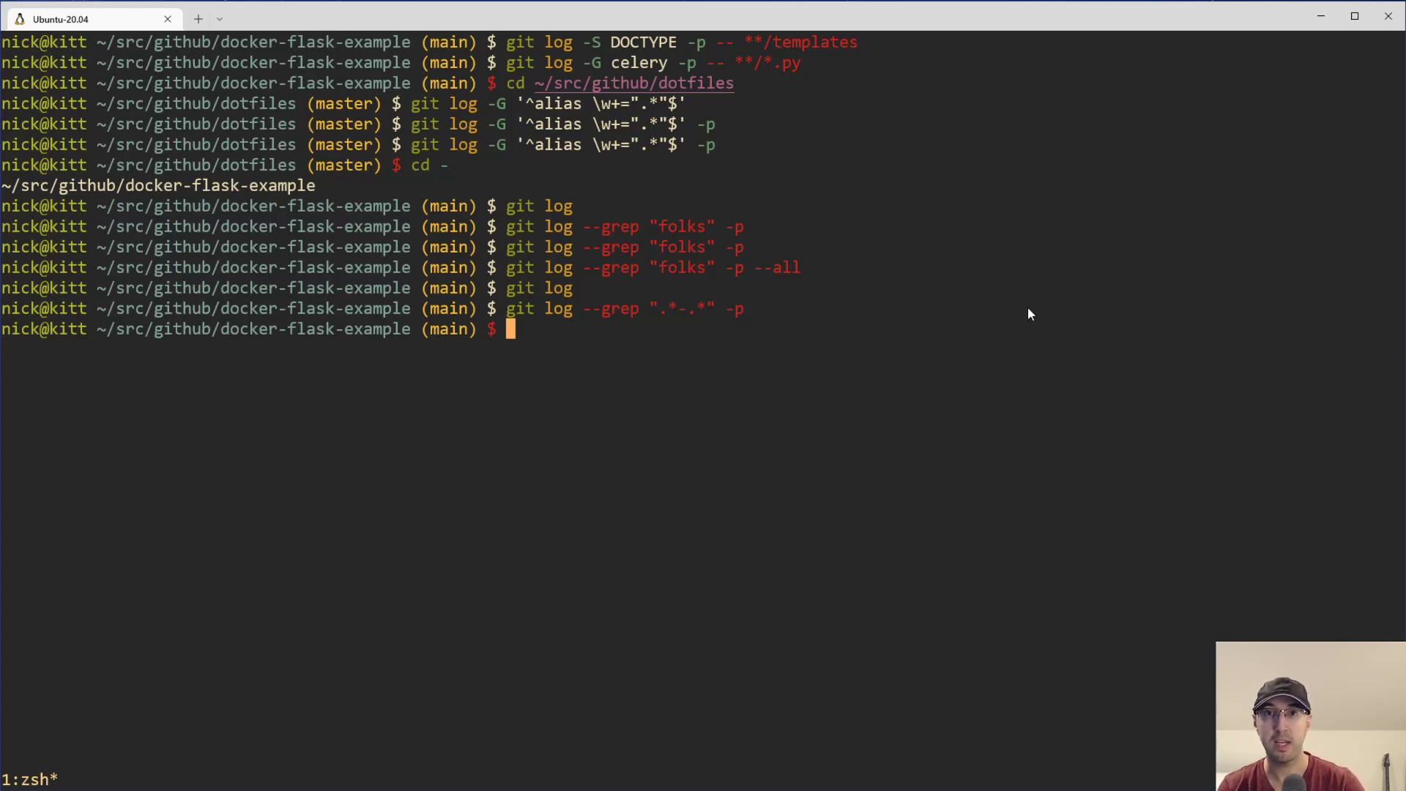